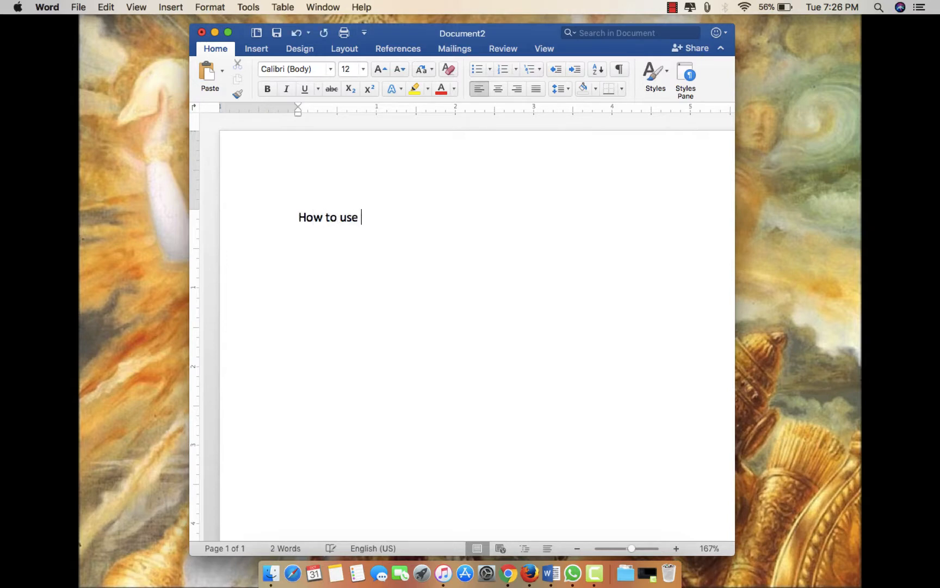
- Type the intro sentence about using Java logging and the Log4j API in our java program
type("the Java")
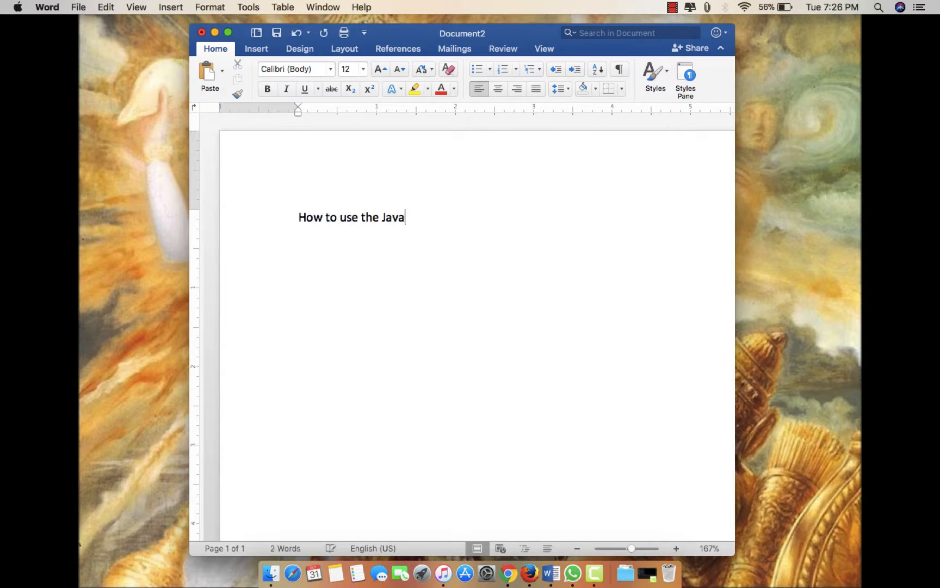
type("logging and also we will s")
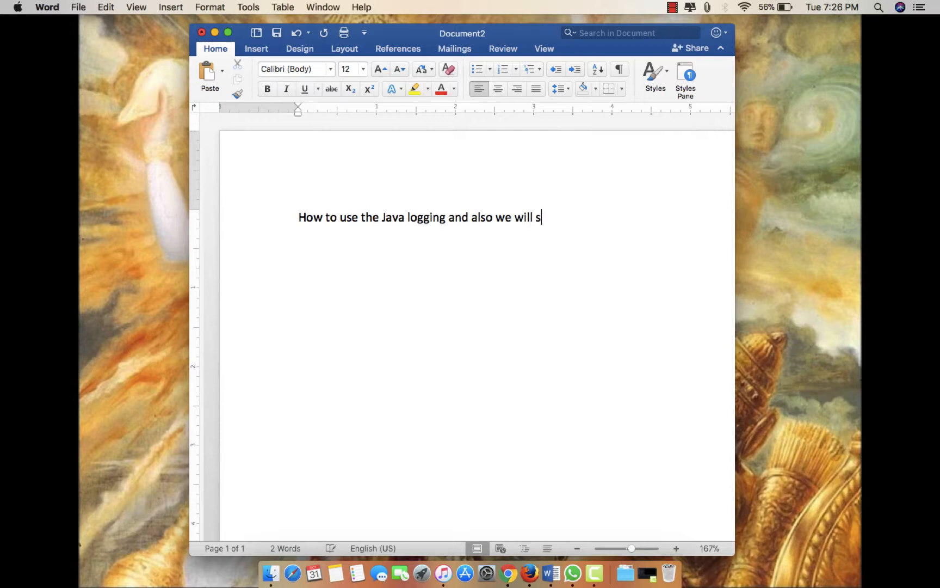
type("ee on how to")
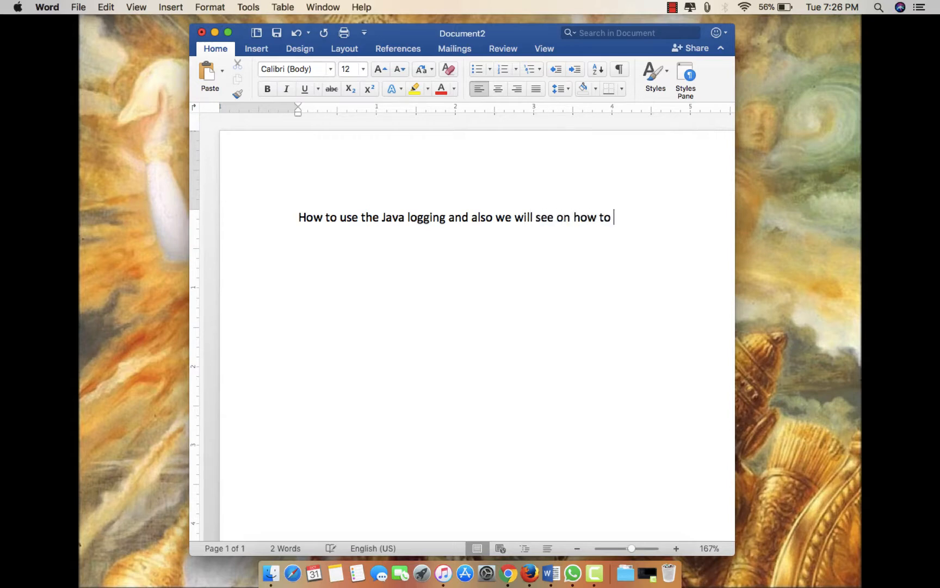
type("use")
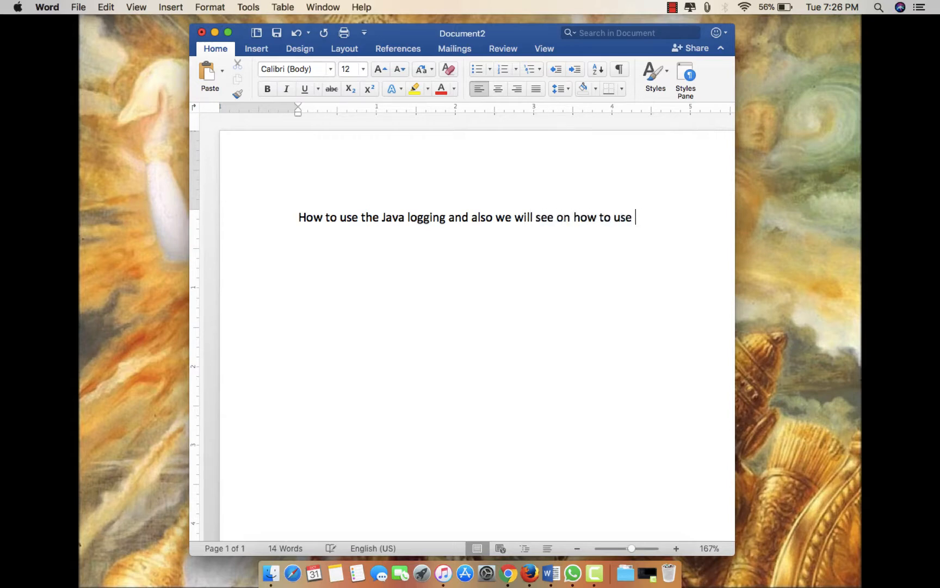
type("the Lof")
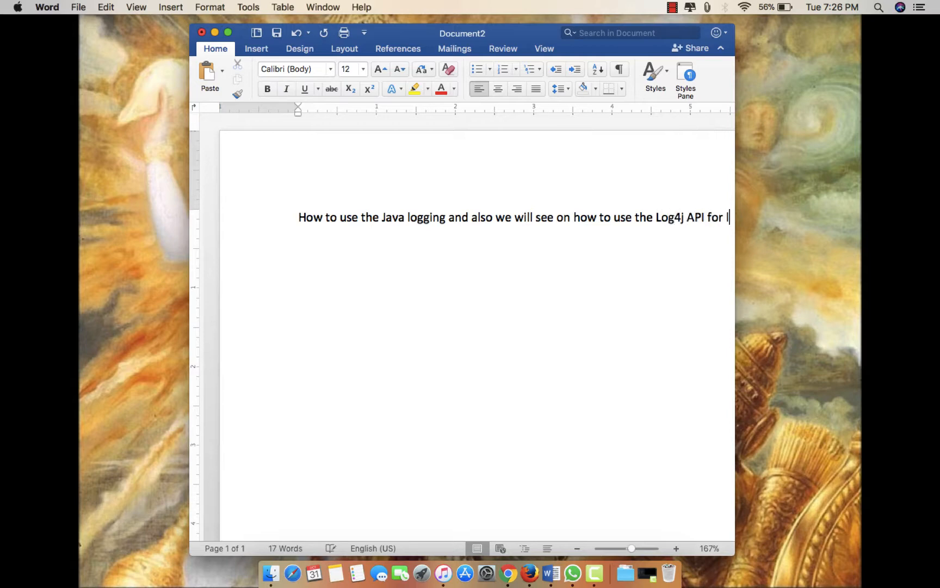
type("oggin")
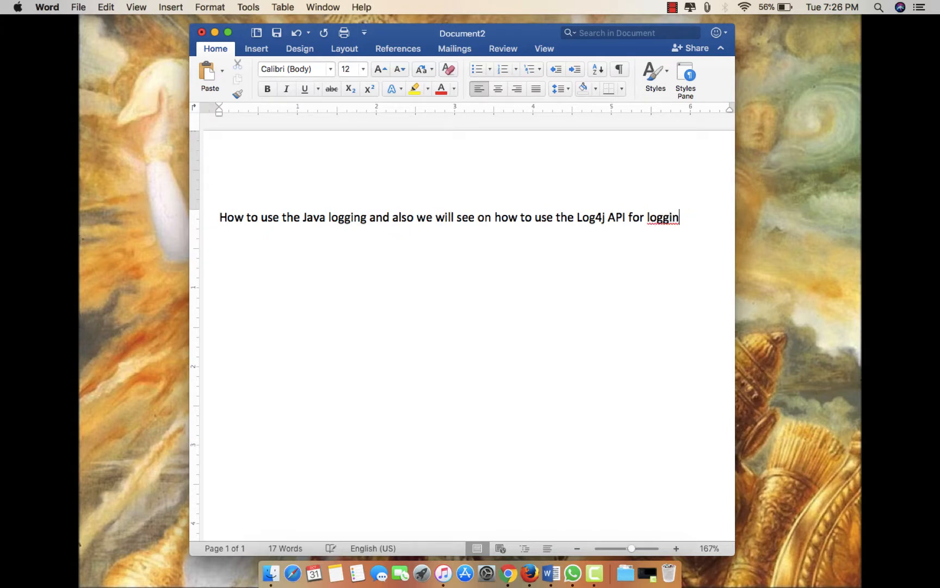
type("g in our java")
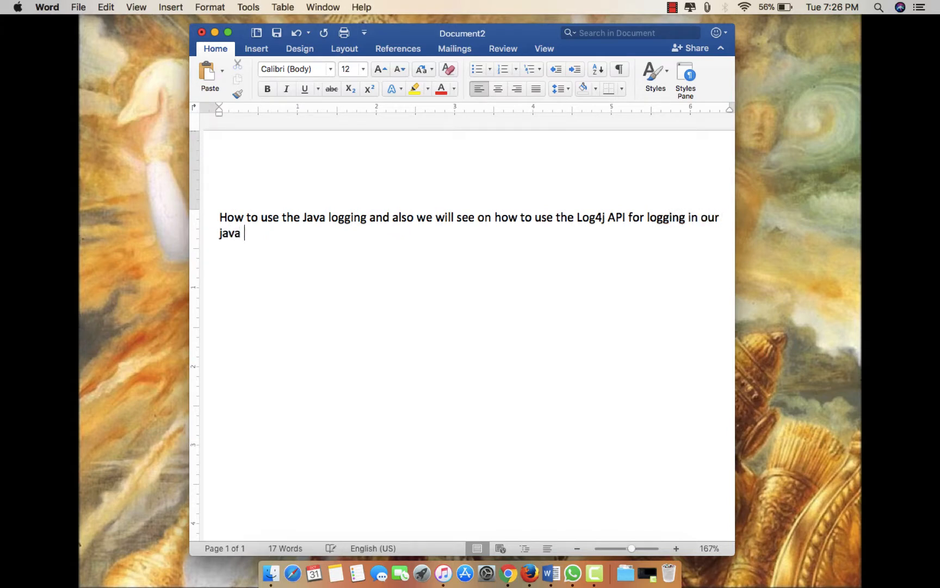
type("program")
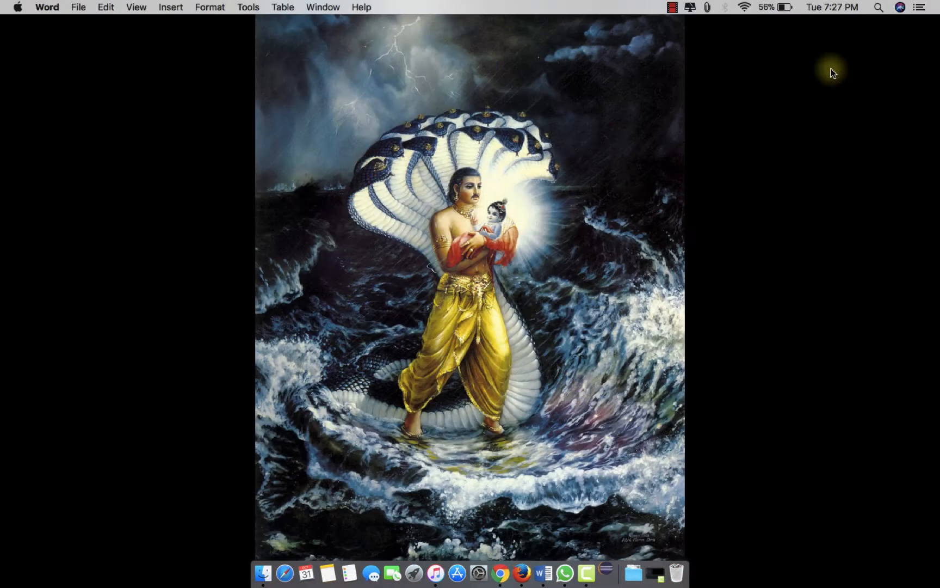
- Launch Eclipse from the Dock and accept the default workspace directory
left_click(606, 572)
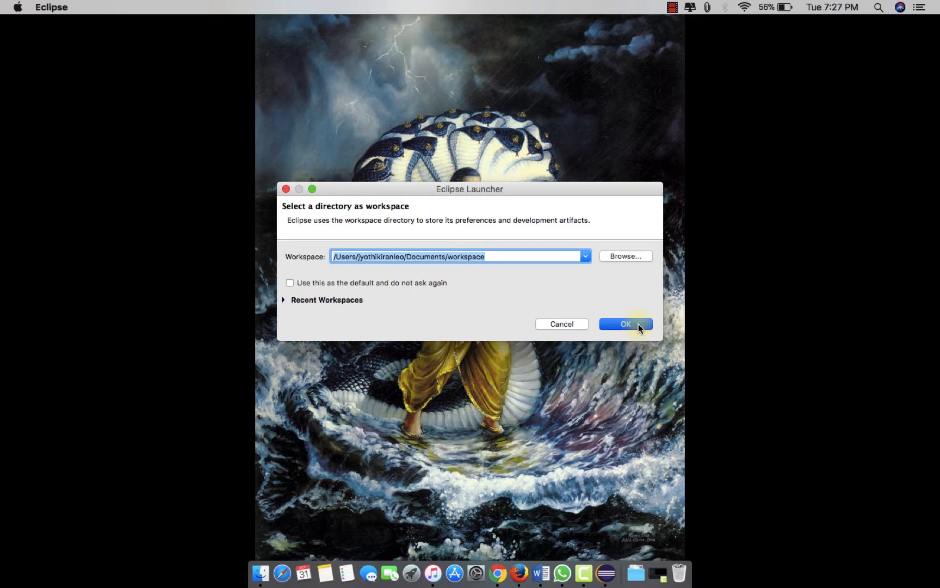
left_click(624, 324)
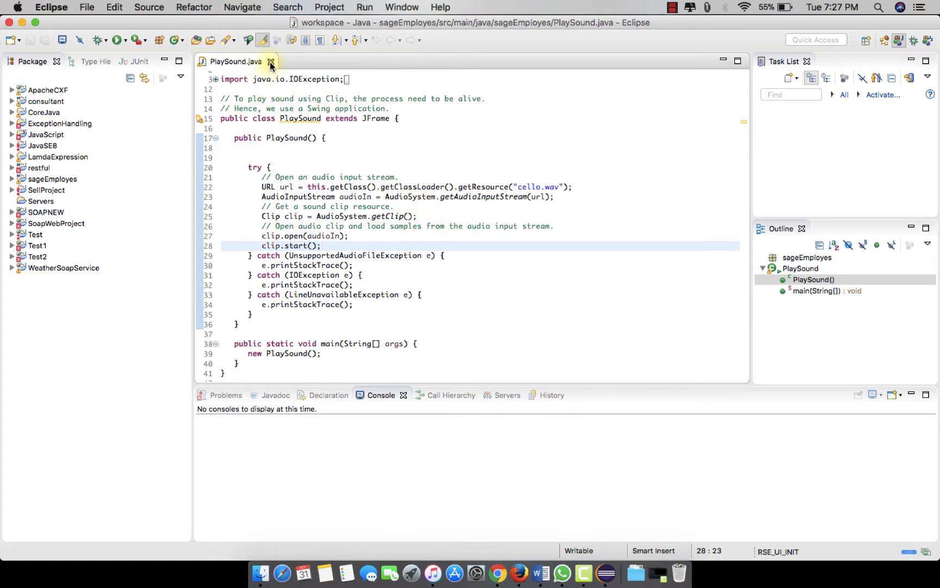
- Close PlaySound.java and filter the New wizard list for 'proj'
left_click(271, 62)
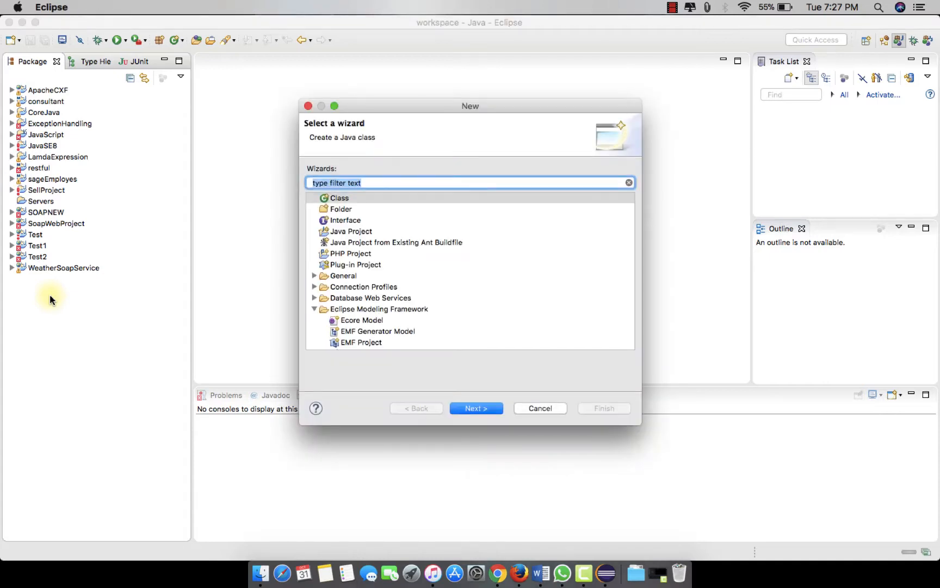
type("project")
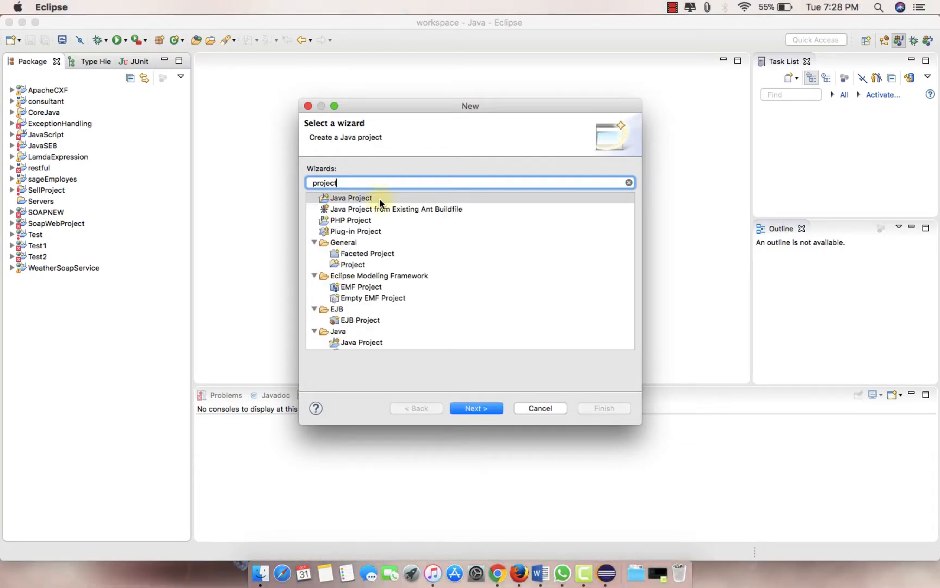
left_click(350, 197)
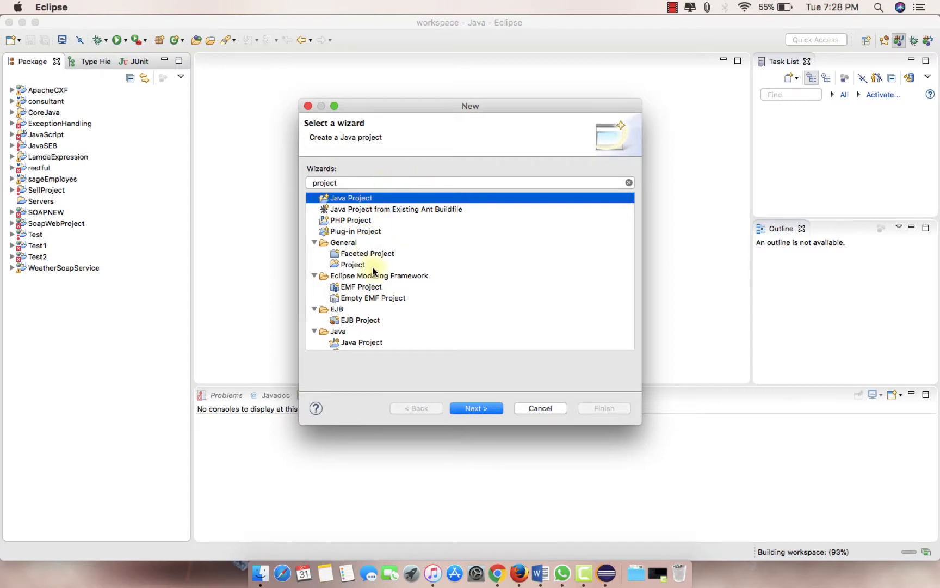
mouse_move(377, 240)
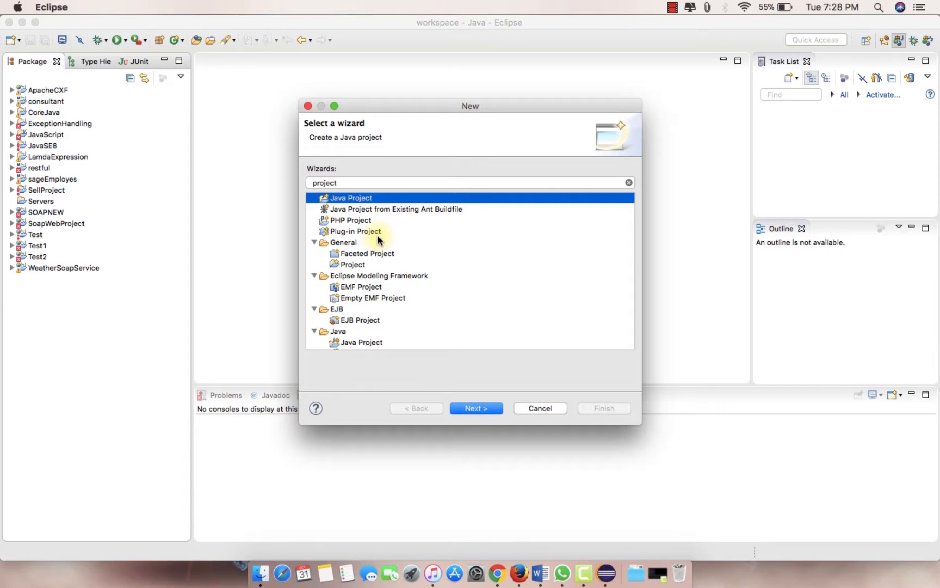
- Select the Maven Project wizard and continue to its settings
scroll("down", 3)
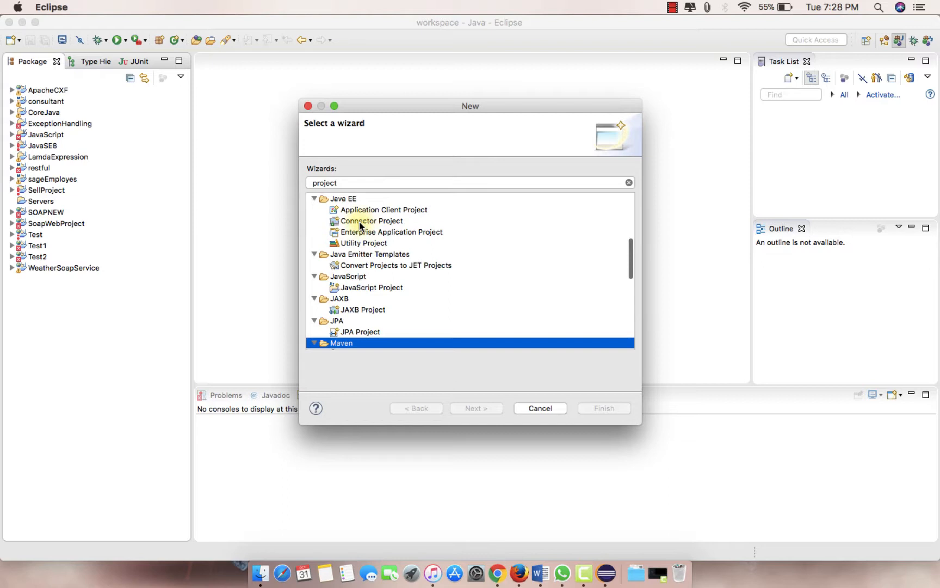
scroll("down", 3)
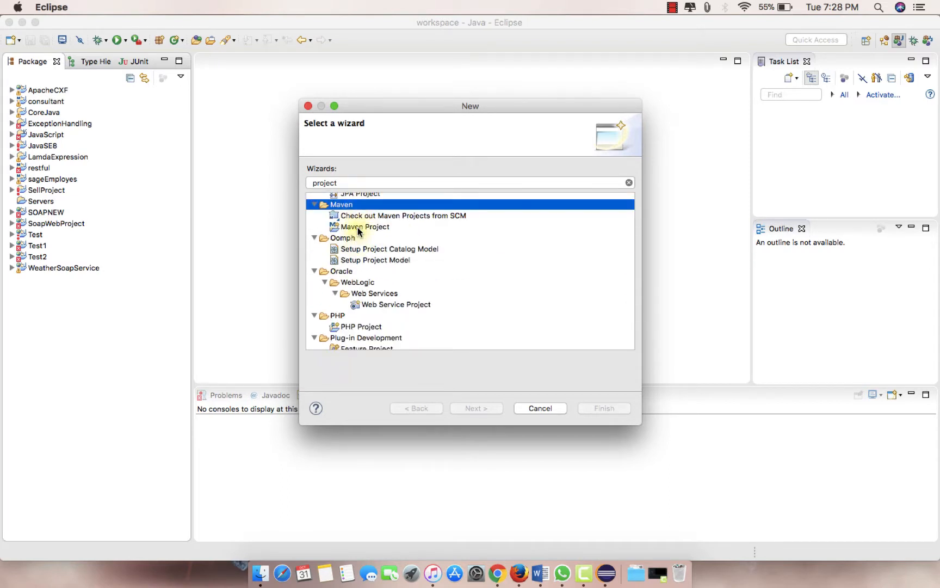
left_click(366, 227)
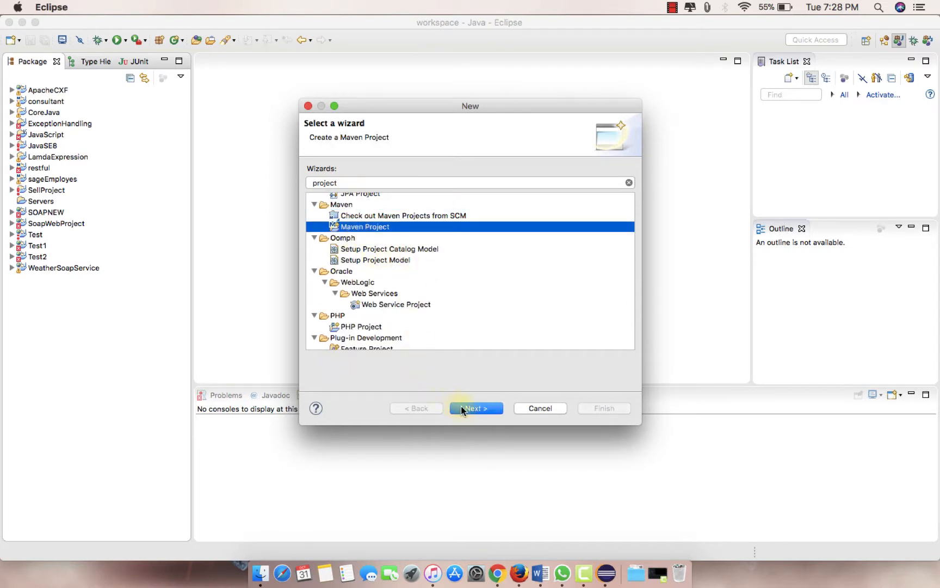
left_click(476, 408)
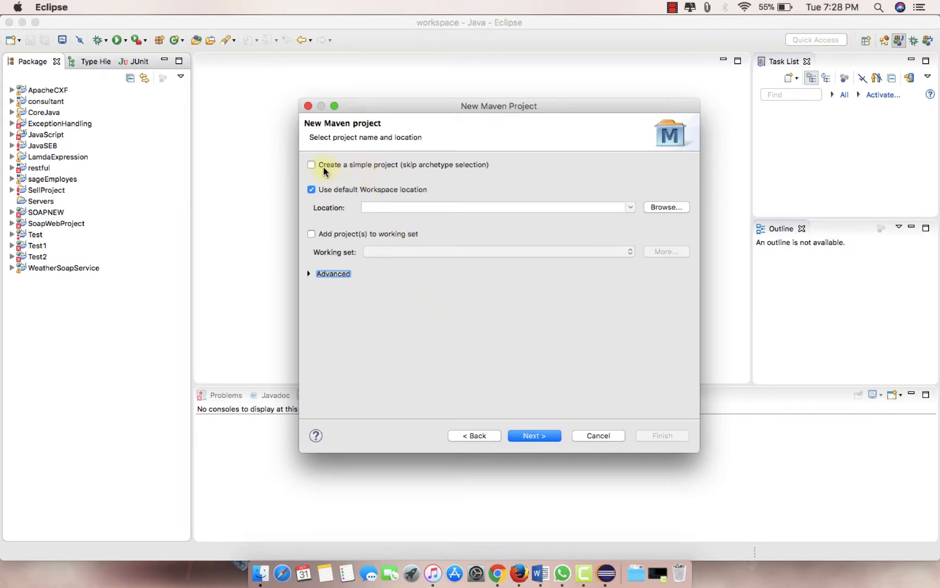
- Choose 'Create a simple project' to skip archetype selection
left_click(311, 164)
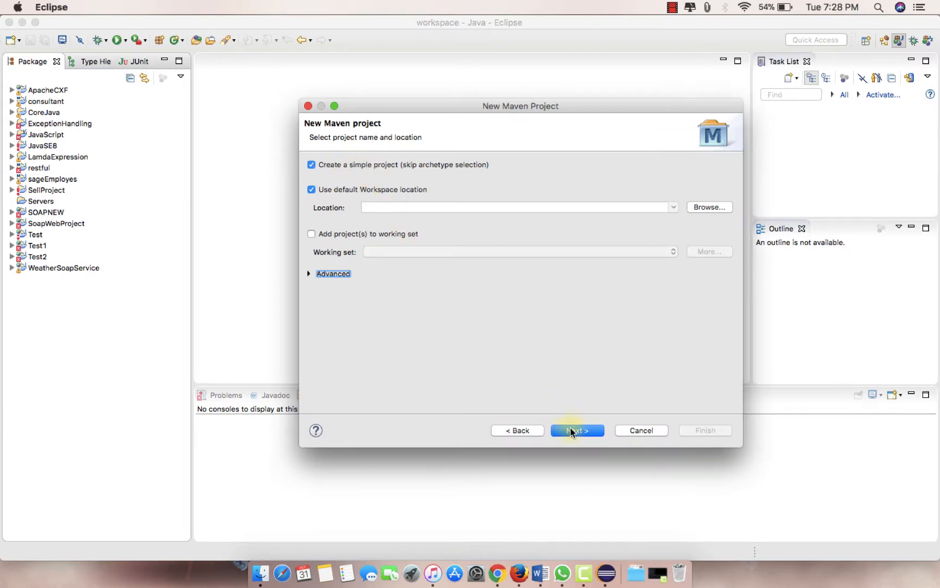
left_click(576, 430)
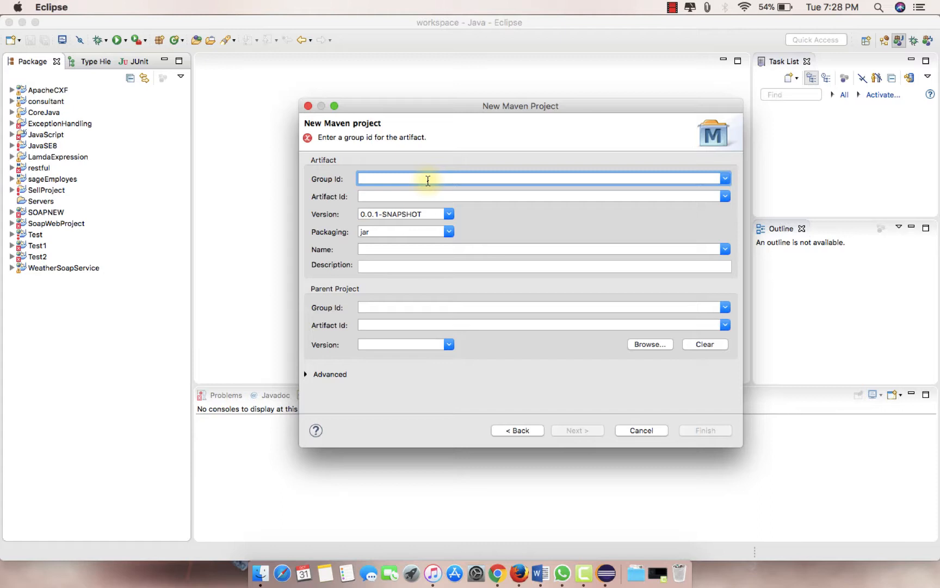
- Enter Group Id CrazyLazy and Artifact Id Creations, then finish the project
type("CrazyLazy")
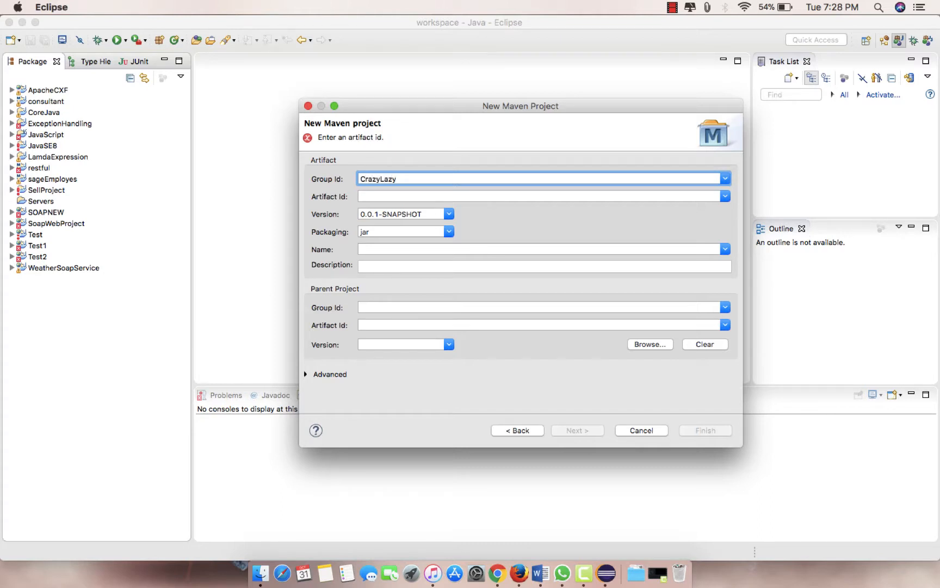
left_click(540, 196)
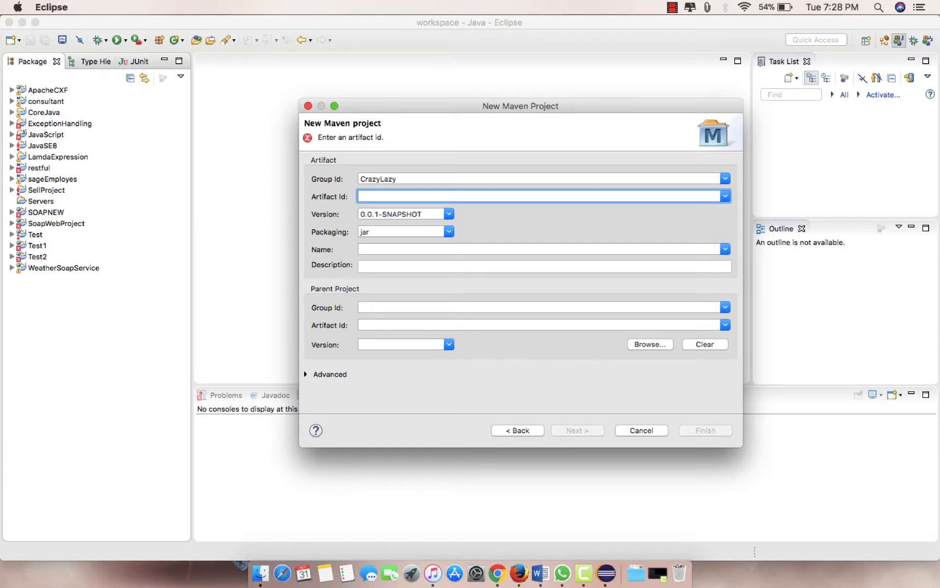
left_click(540, 196)
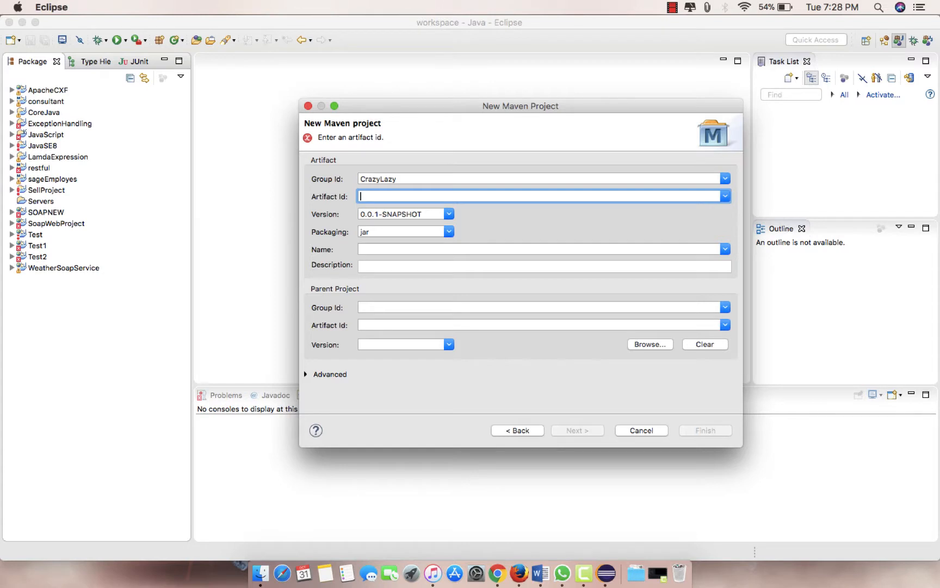
type("Creatio")
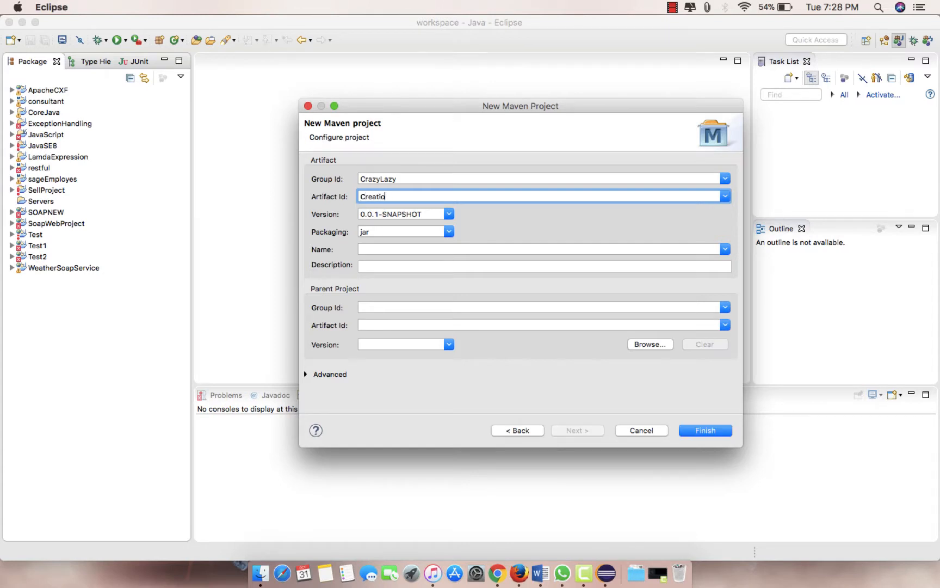
type("ns")
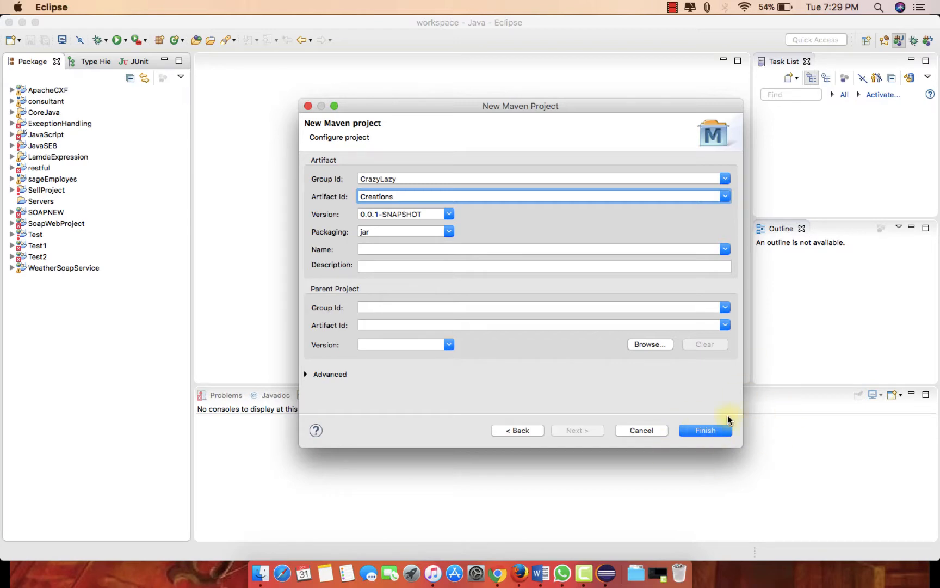
left_click(704, 430)
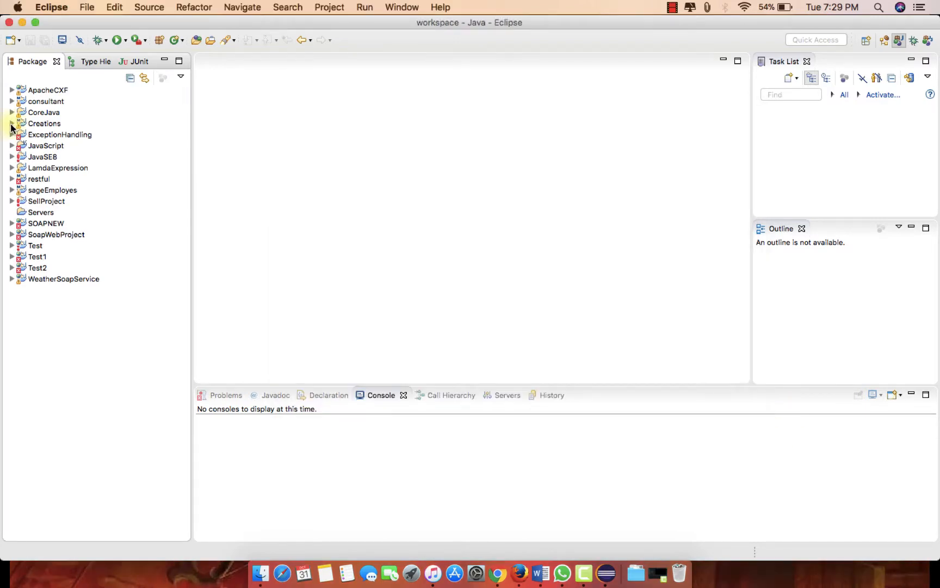
- From Creations' src/main/java folder, start New > Other filtered to 'clas'
left_click(11, 124)
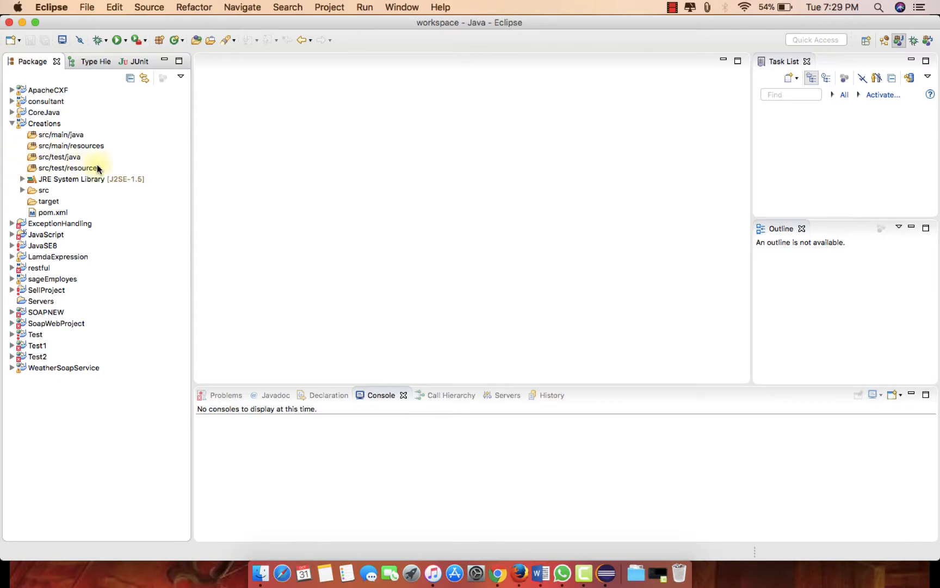
left_click(61, 134)
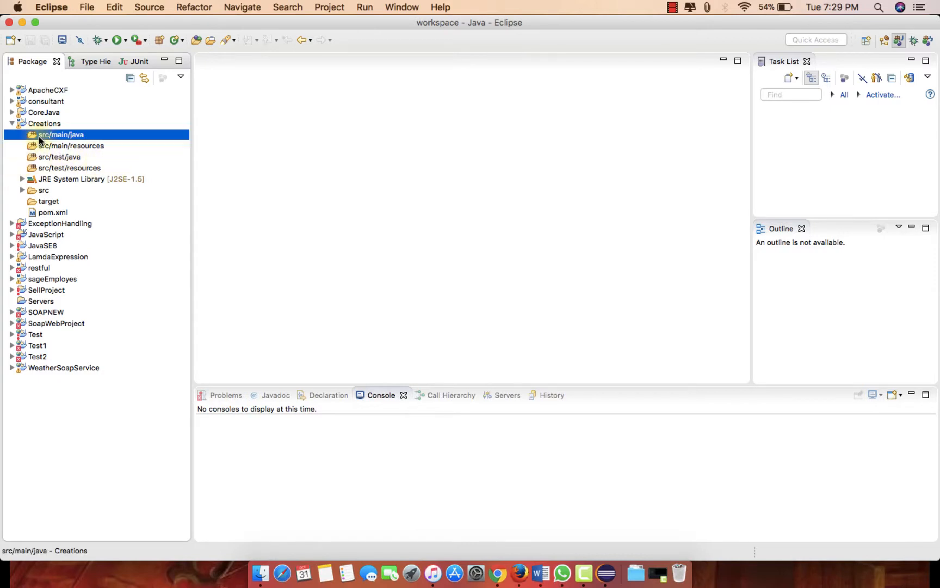
right_click(60, 134)
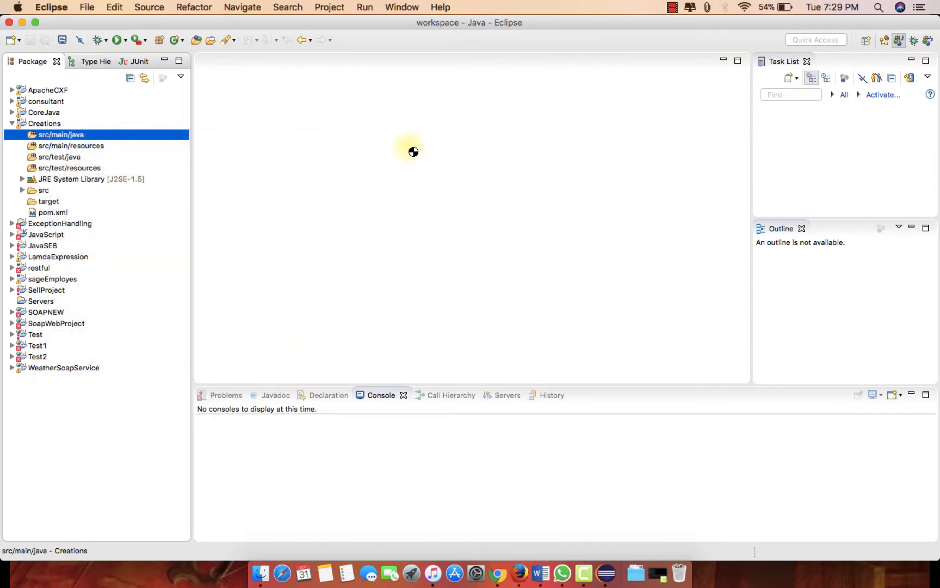
type("clas")
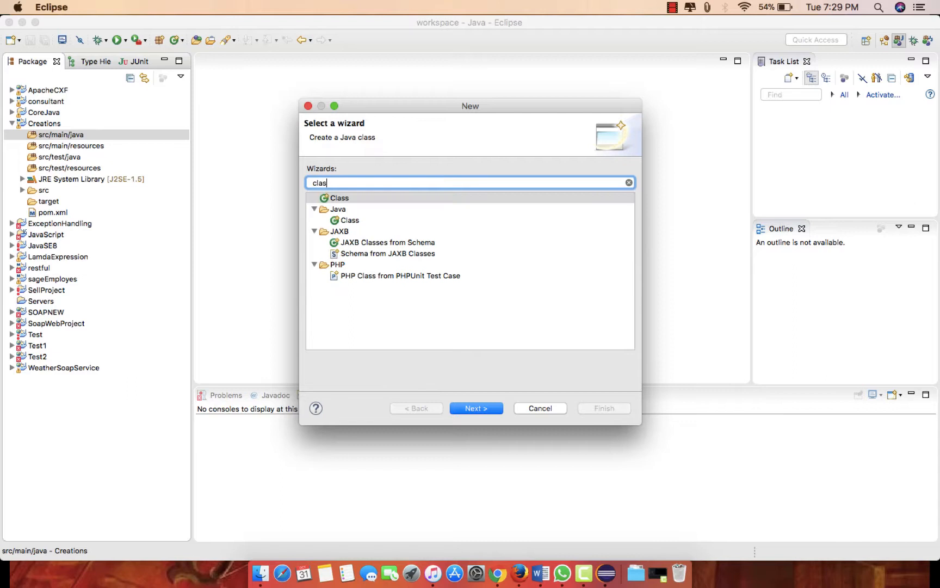
- Create a Java class named BigNumber in the default package
left_click(475, 408)
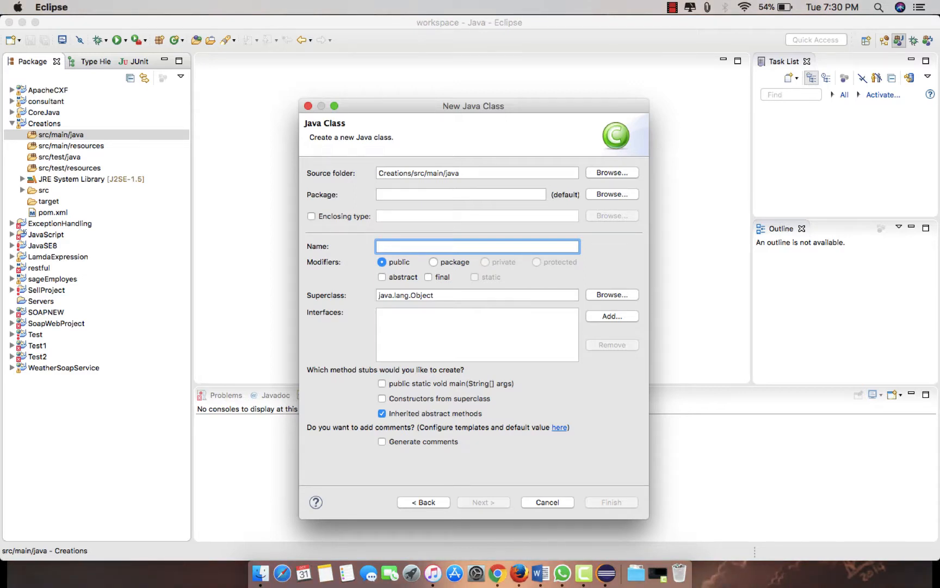
type("Bid")
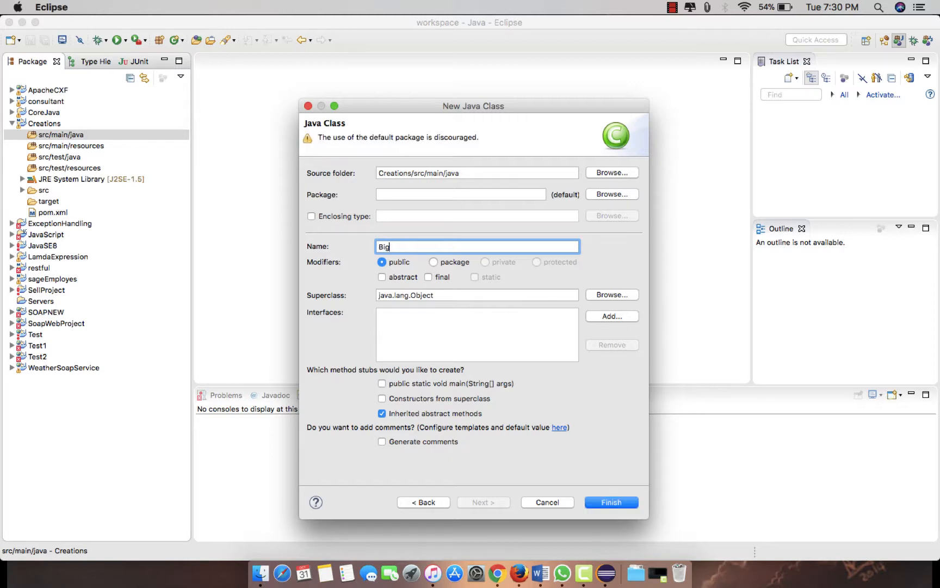
type("Number")
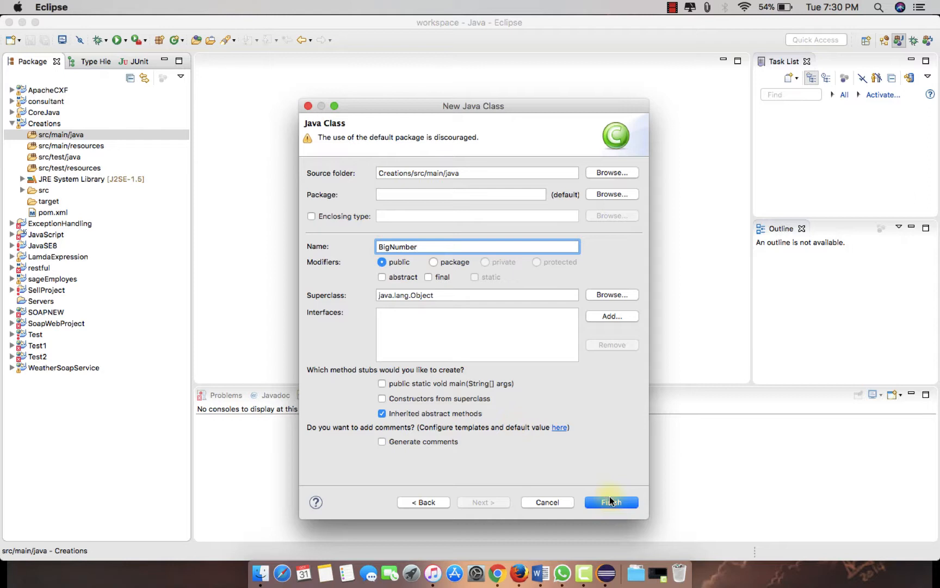
left_click(610, 501)
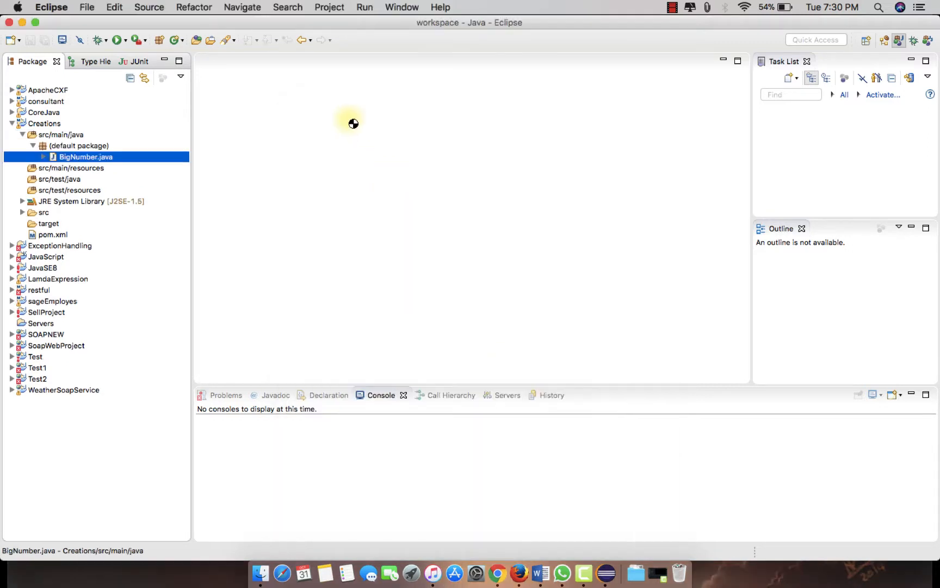
- In BigNumber.java, add a main method declaring int a = 10 and b = 50
double_click(86, 157)
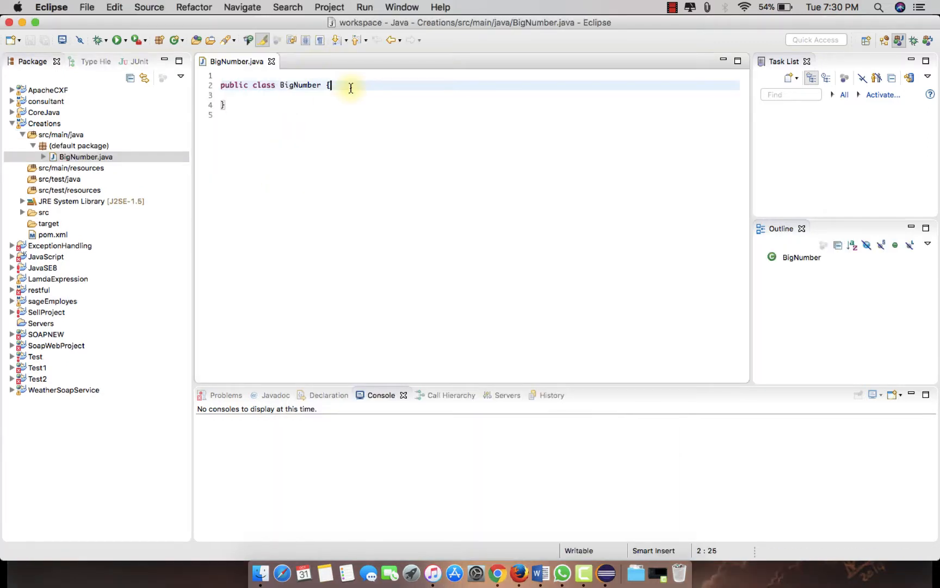
type("mai")
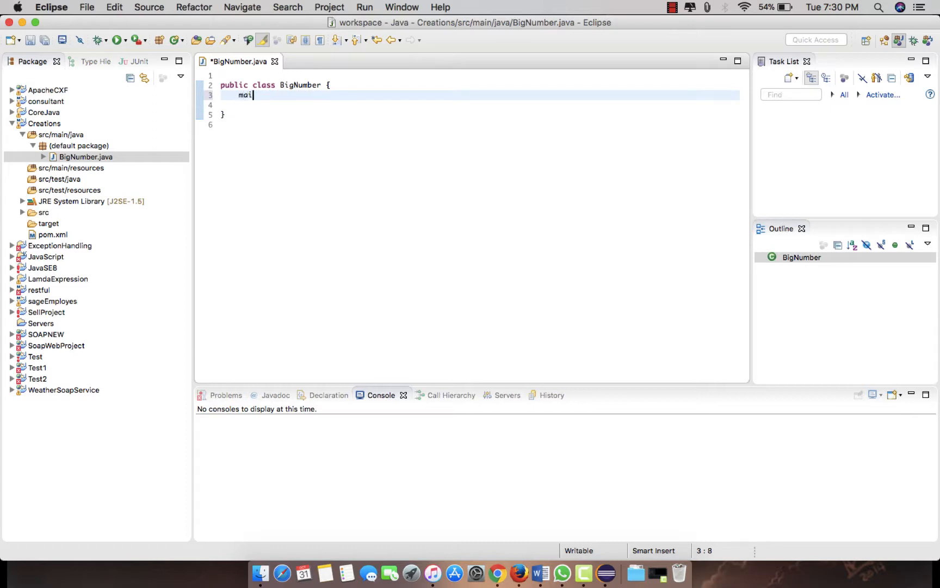
type("n(String[] args) {")
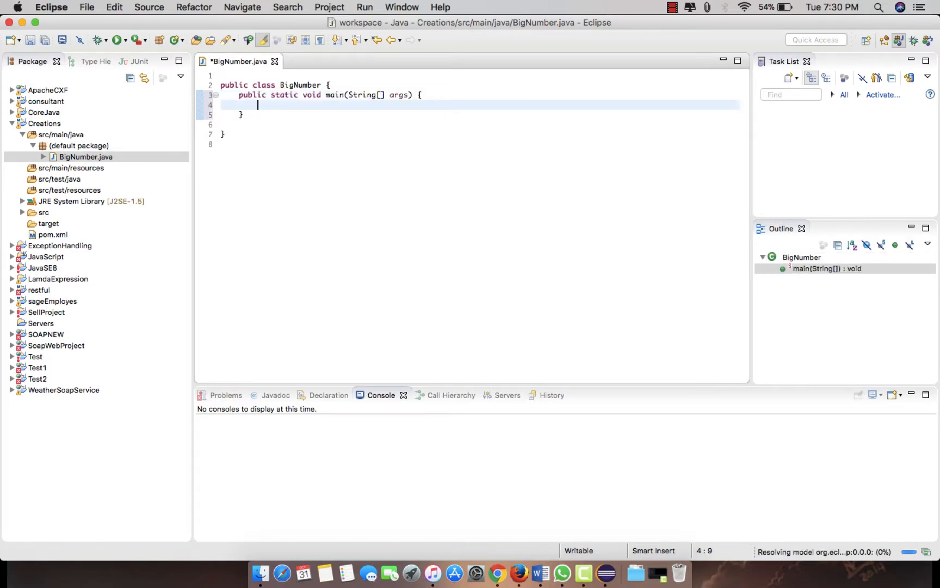
type("int[] num = new int[]{'38','3'}")
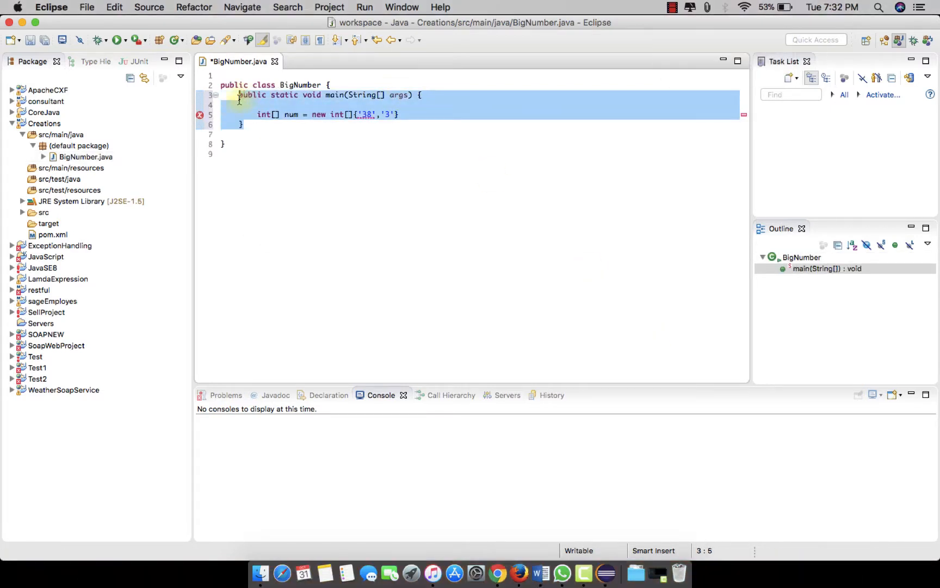
- Add a static add(int, int) method returning a + b and save
left_click(258, 115)
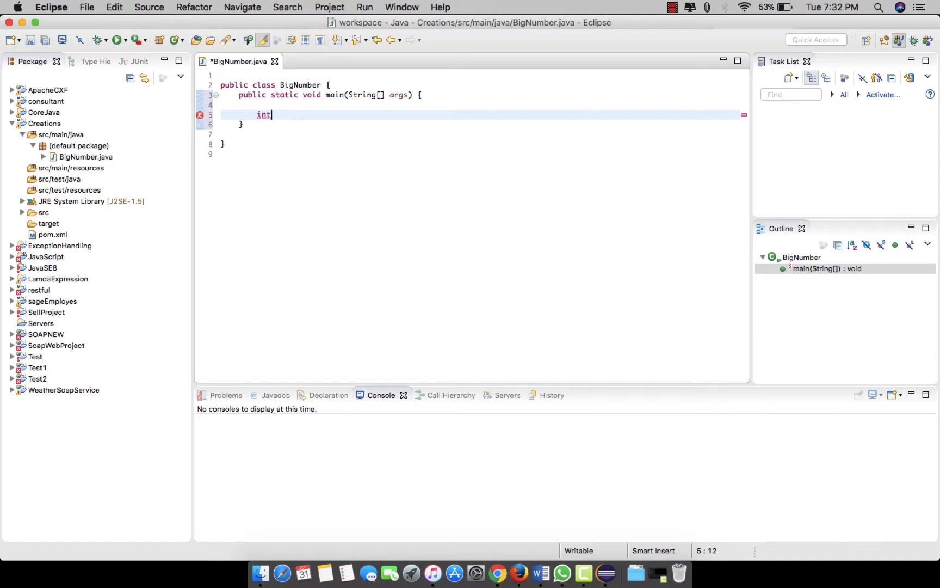
type("a = 10;")
type("return c;")
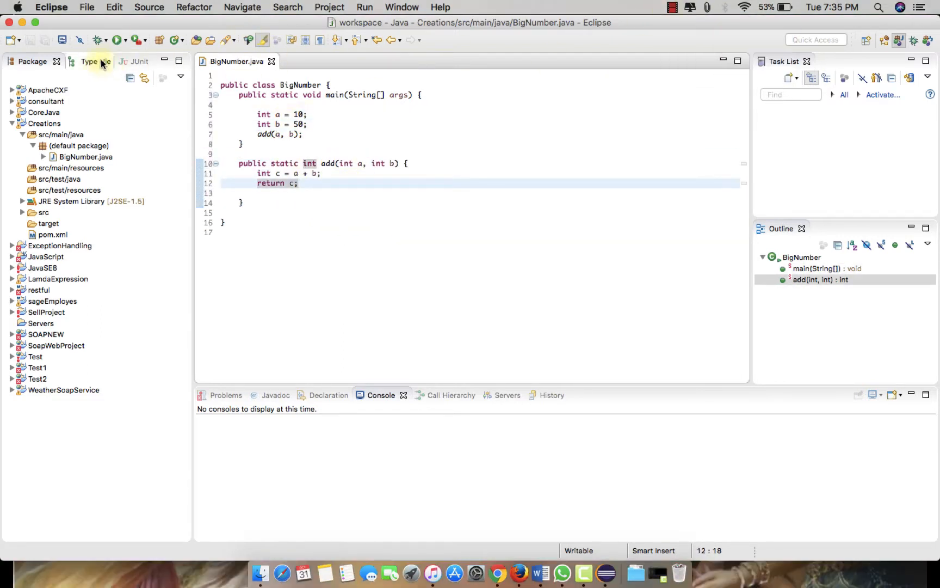
left_click(119, 39)
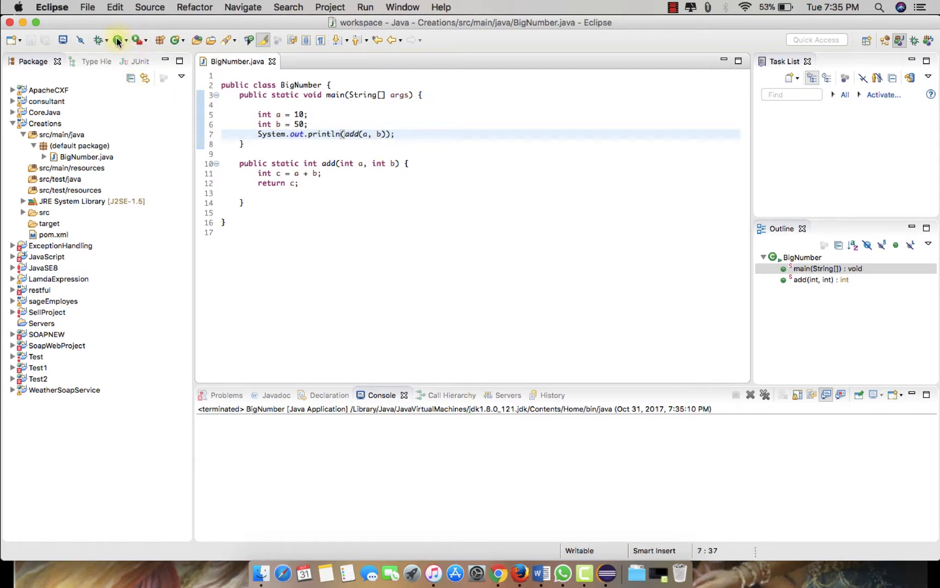
- Run BigNumber as a Java application so the console prints 60
left_click(117, 39)
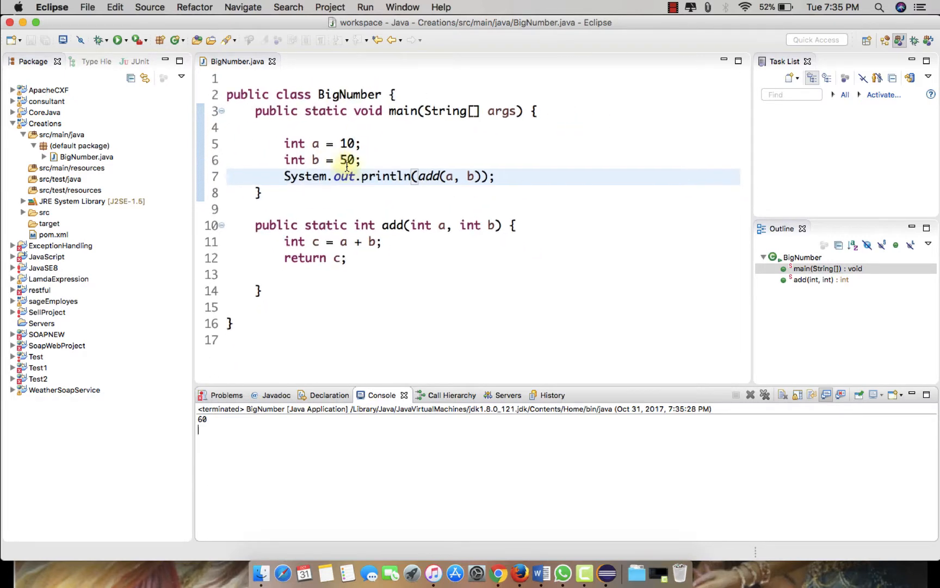
mouse_move(480, 205)
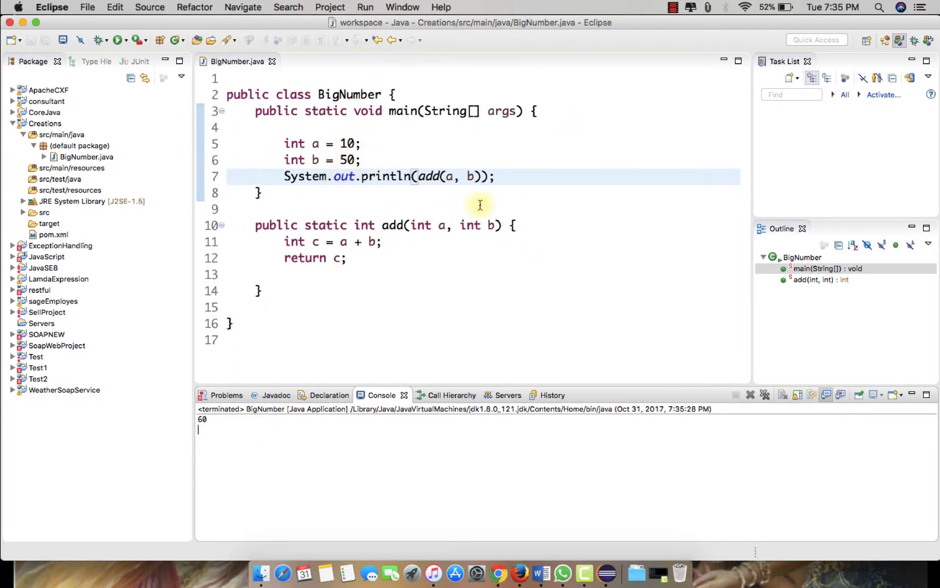
mouse_move(514, 186)
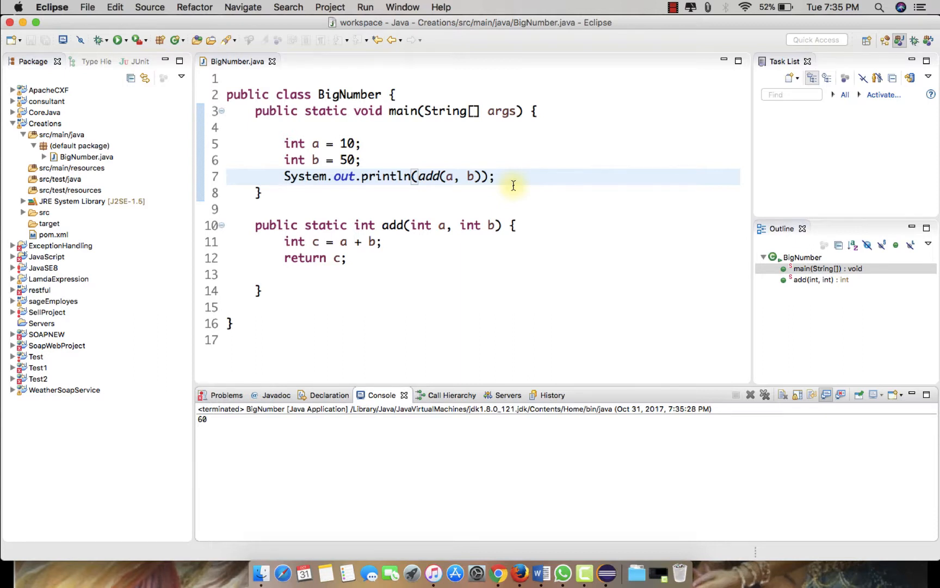
left_click(198, 429)
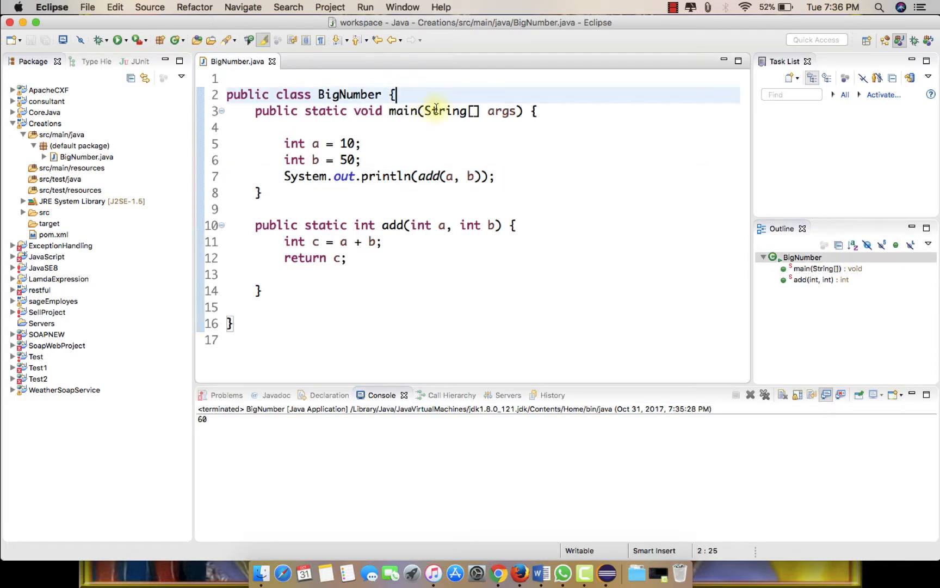
- Declare a Logger field and import Logger from java.util.logging
key("enter")
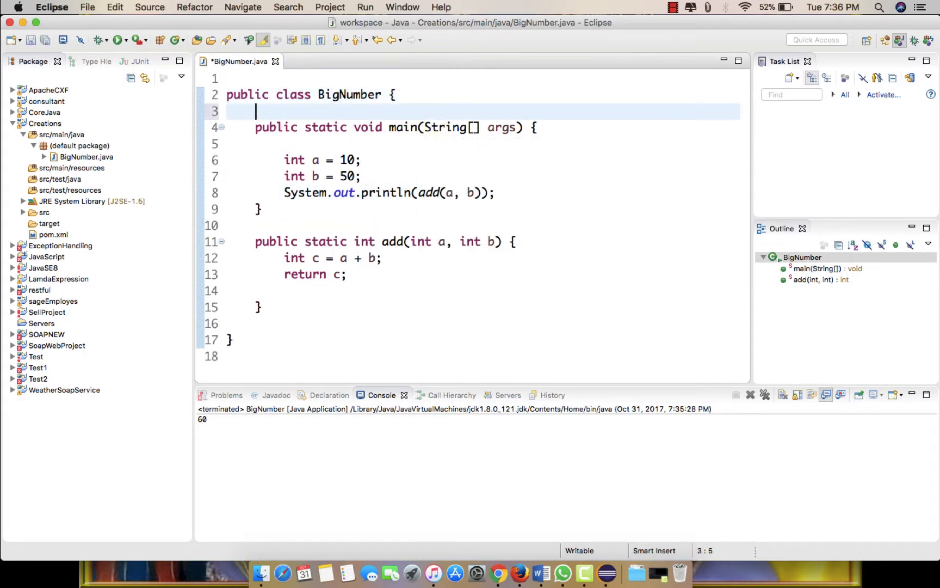
type("Lo")
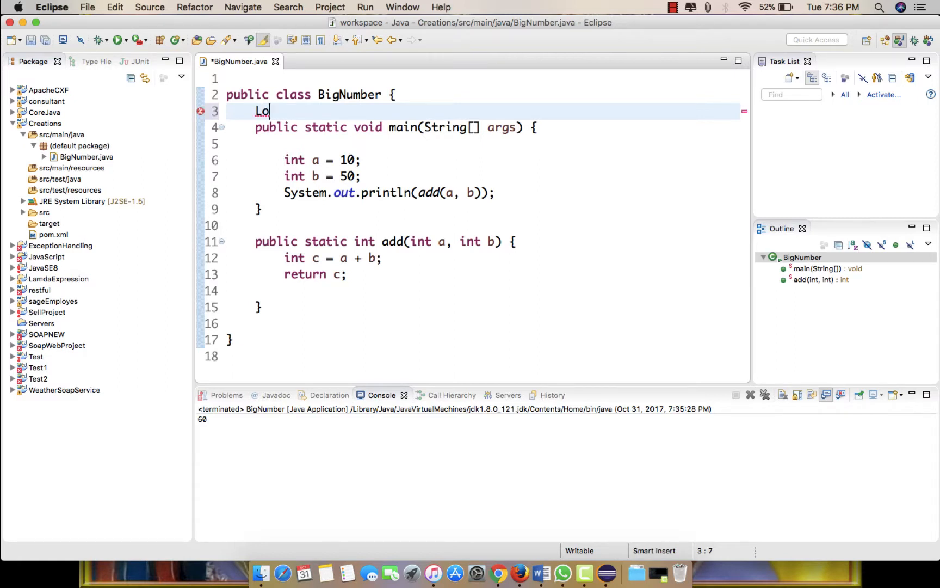
type("gger logg")
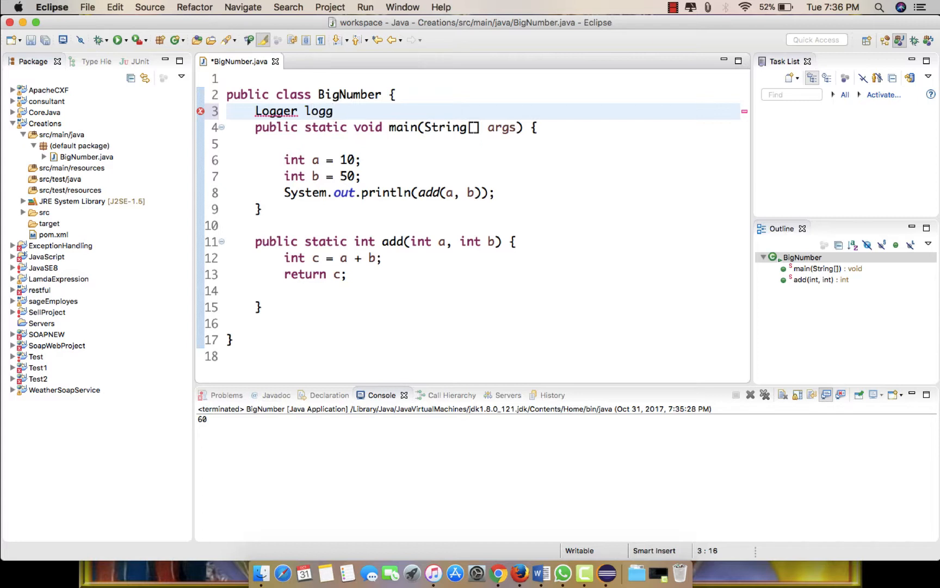
left_click(275, 111)
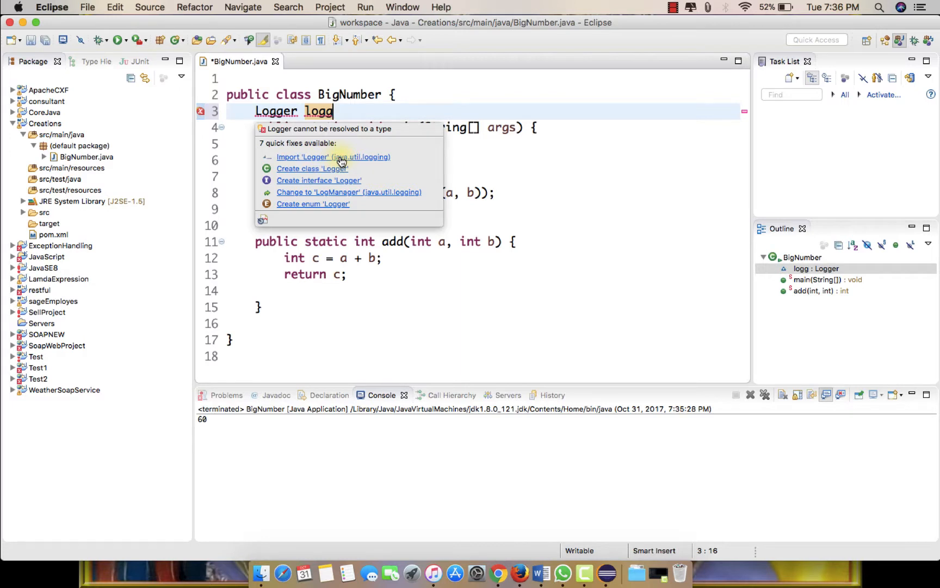
left_click(333, 157)
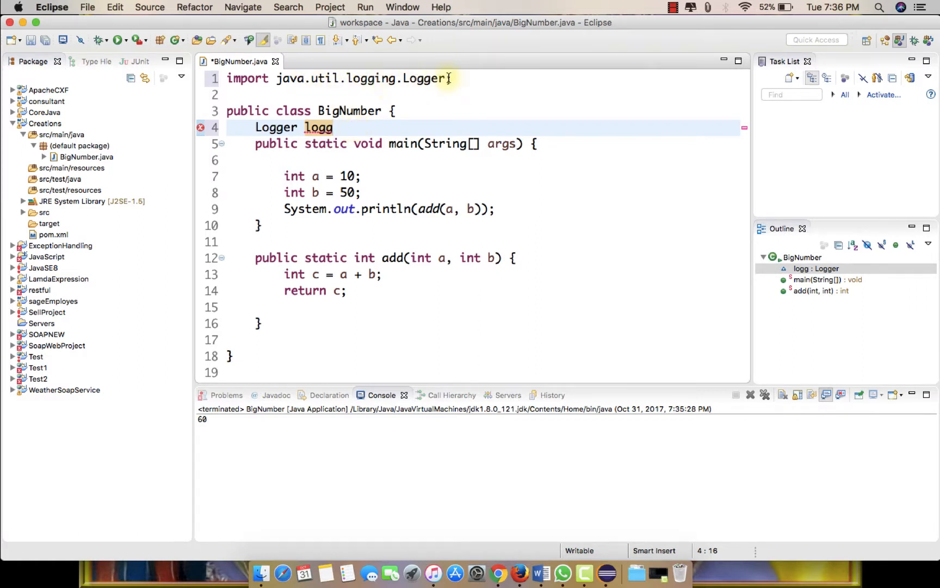
- Initialize logg with Logger.getLogger(BigNumber.class.getName())
type(";")
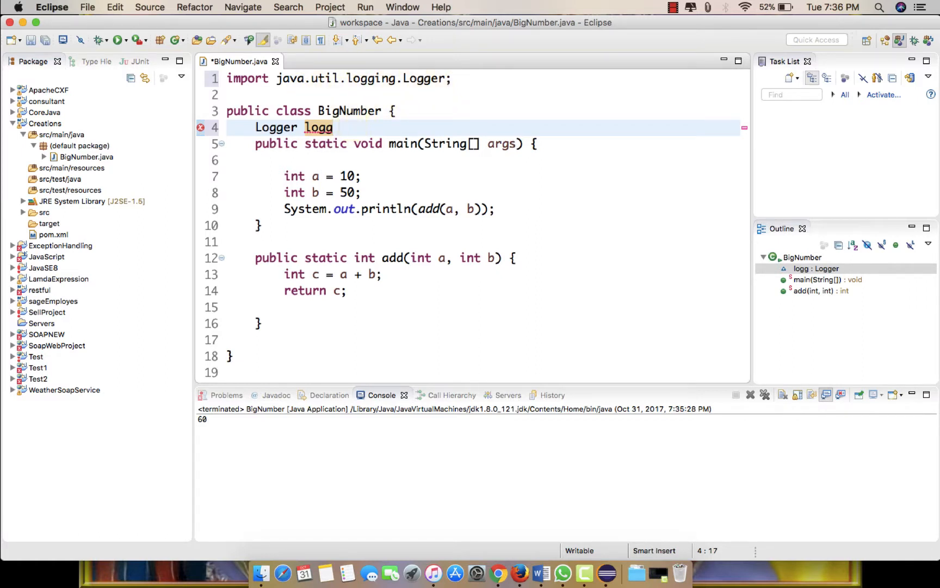
type("=")
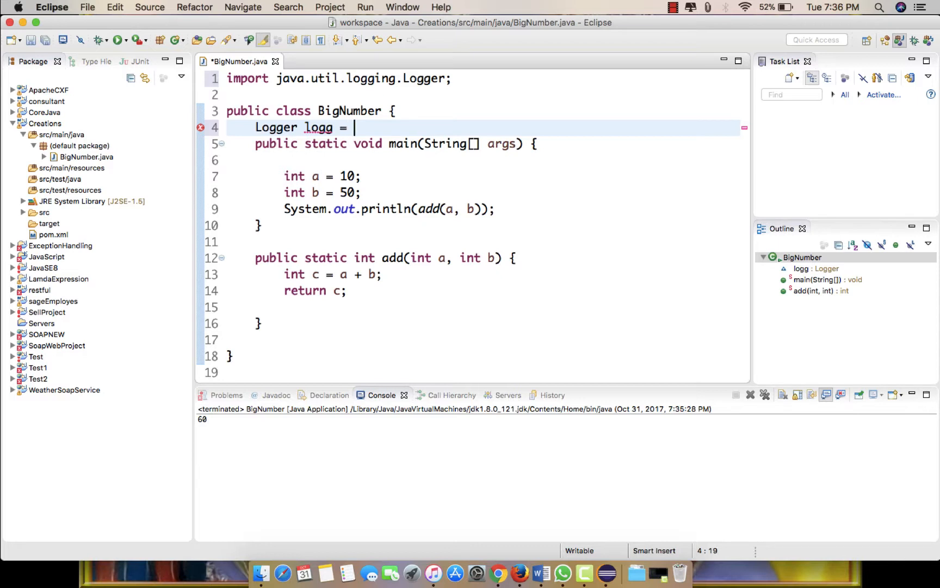
type("new")
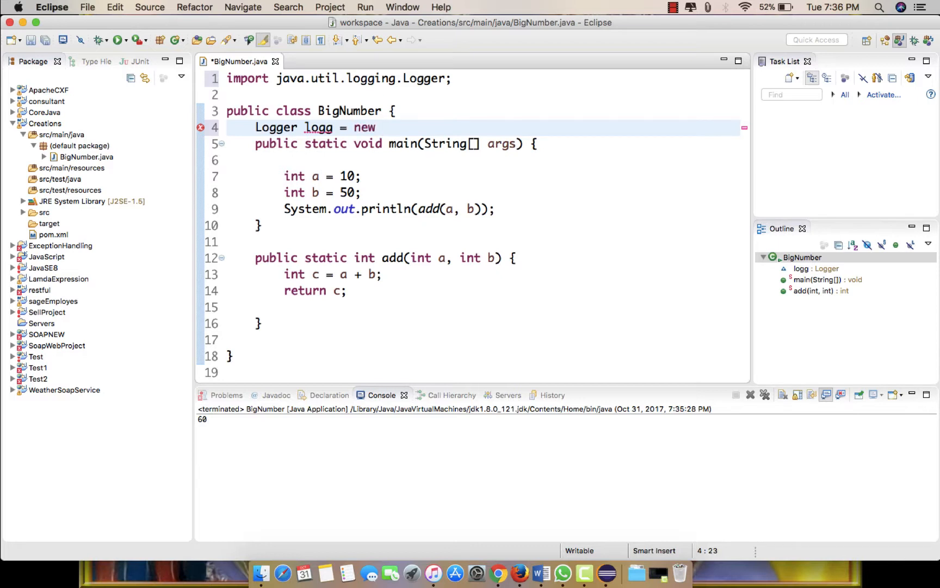
type("Logg")
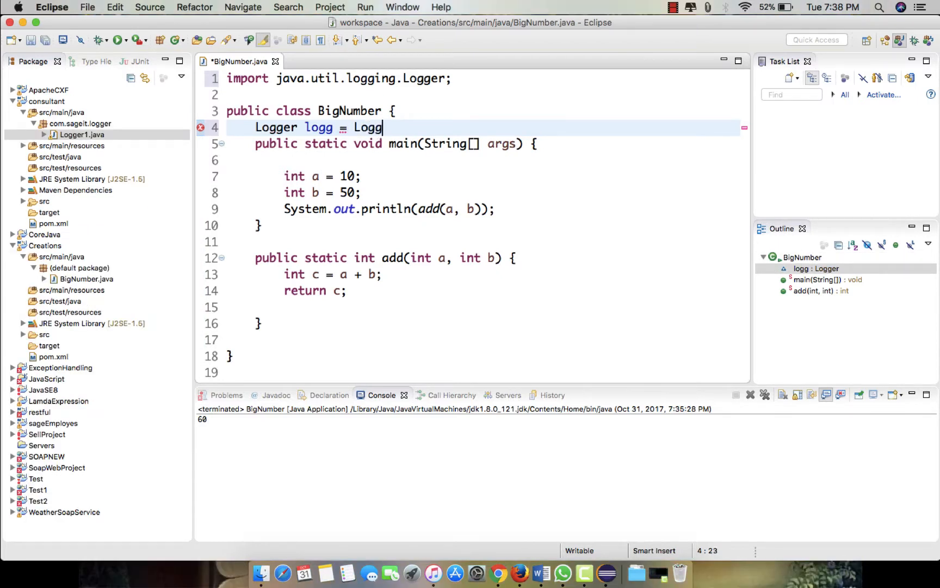
type("er")
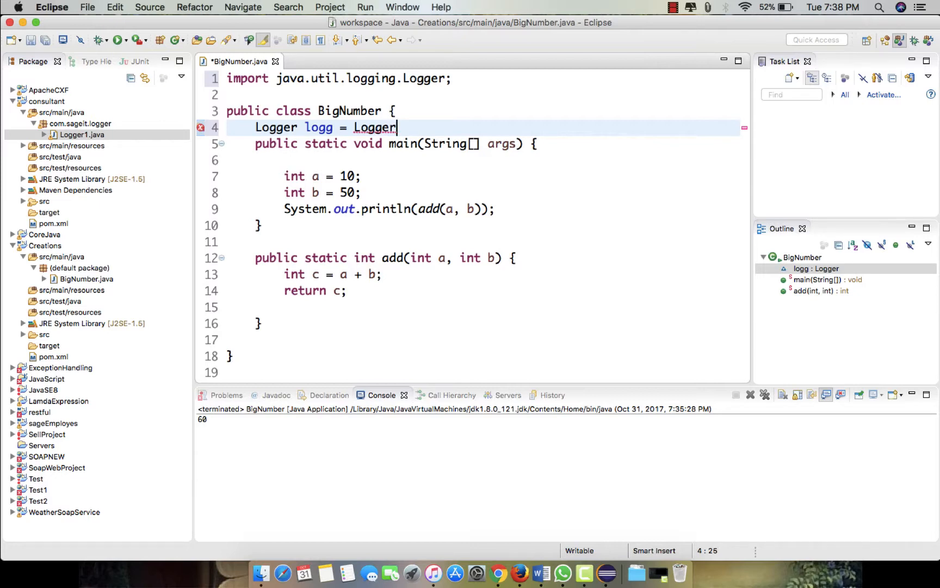
type(".getLogger(name")
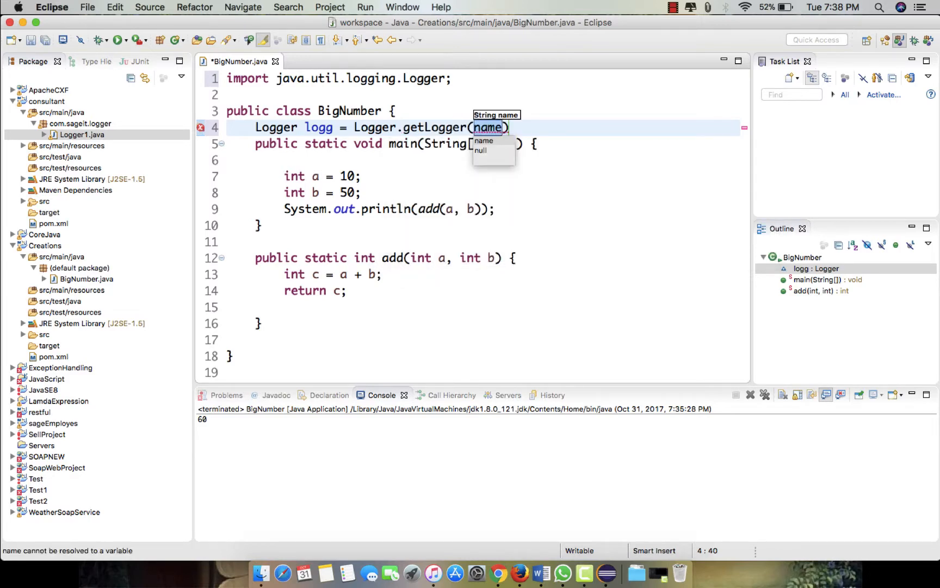
type("Big")
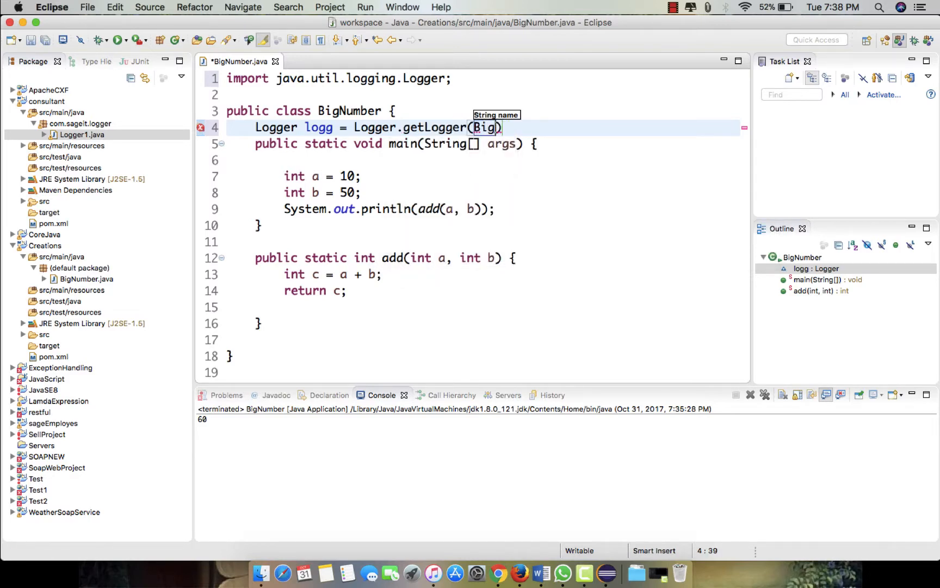
type("Number.g")
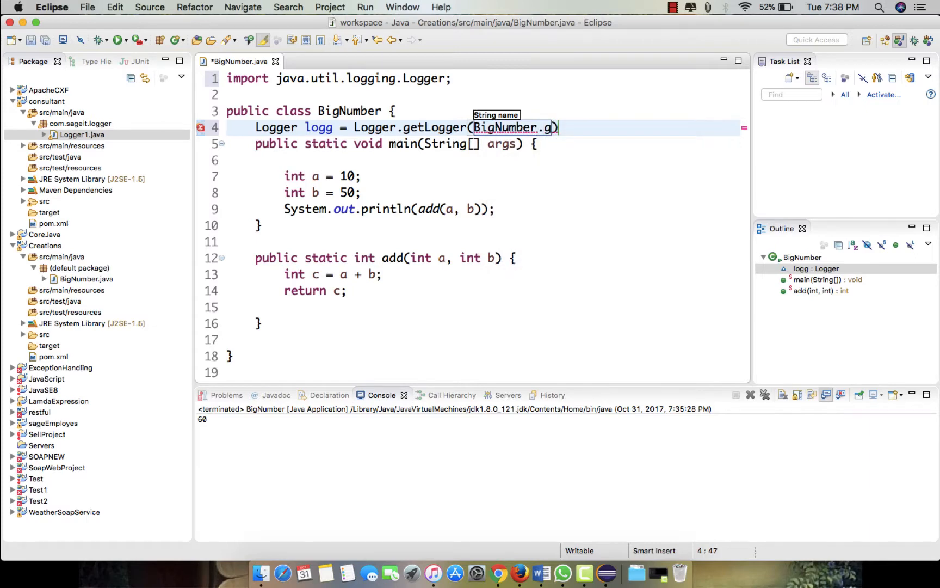
key("Backspace")
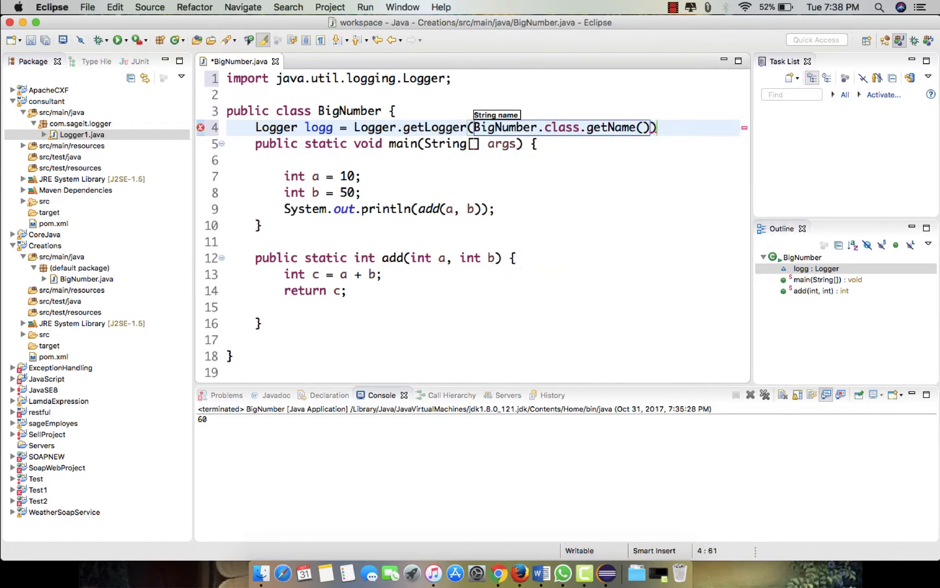
type(";")
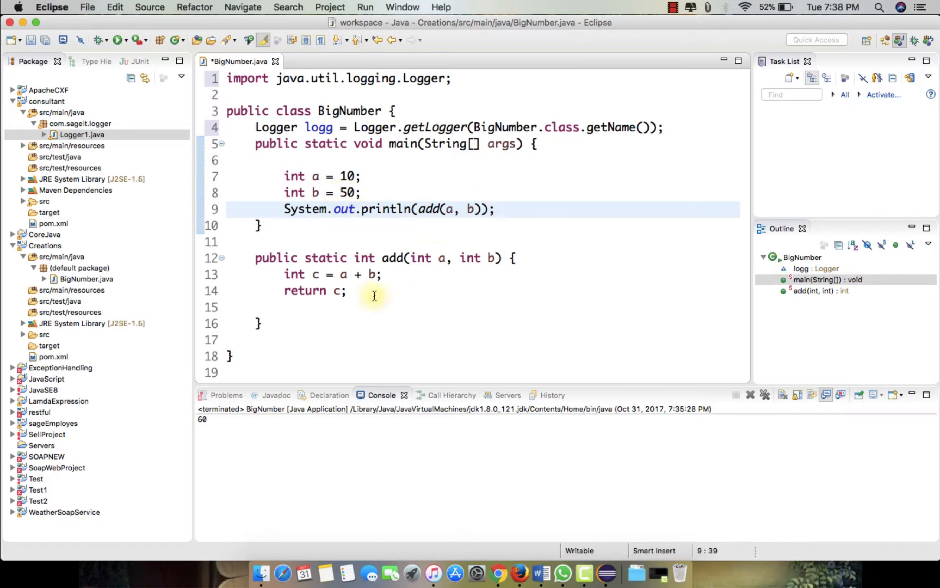
- Start a logg.warning call after int b = 50 and make the logger field public static
left_click(496, 208)
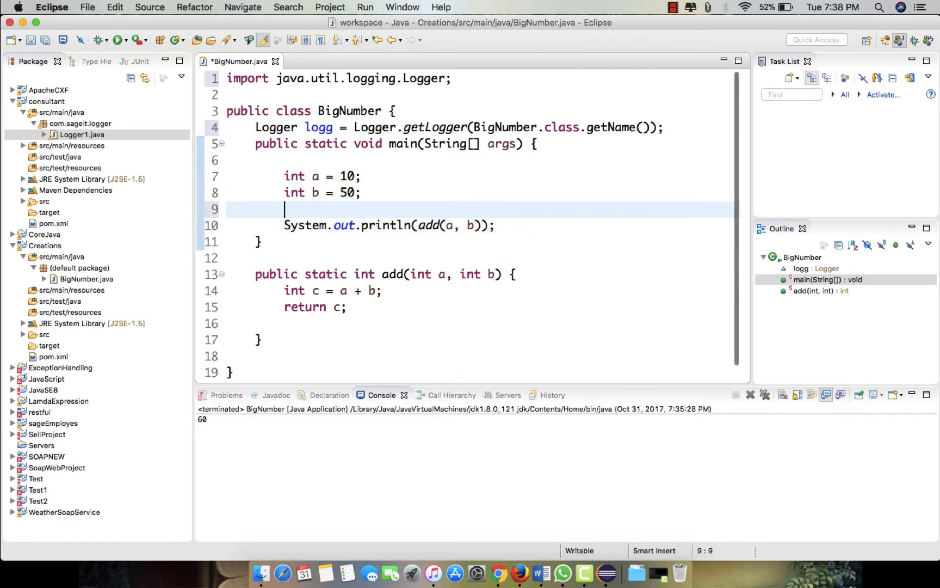
type("log")
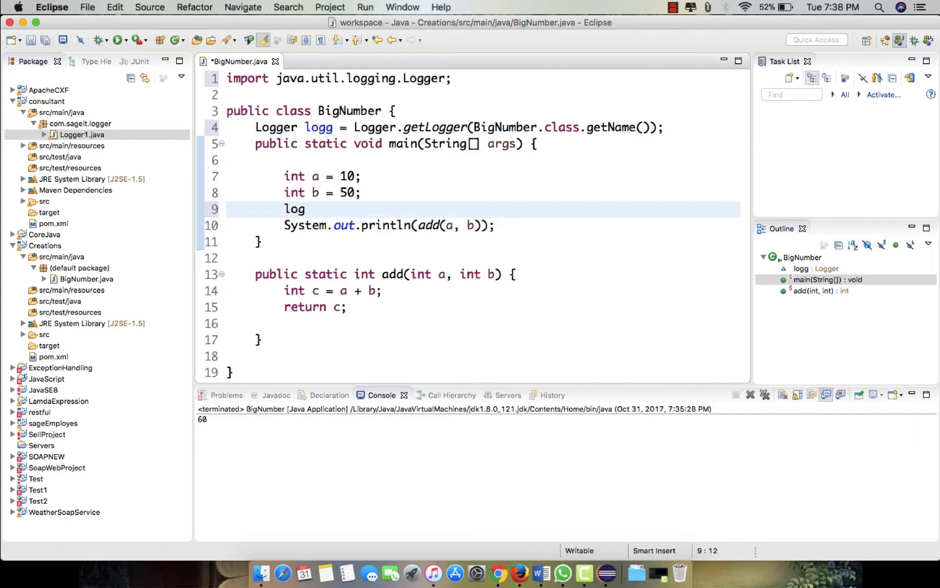
type("g.")
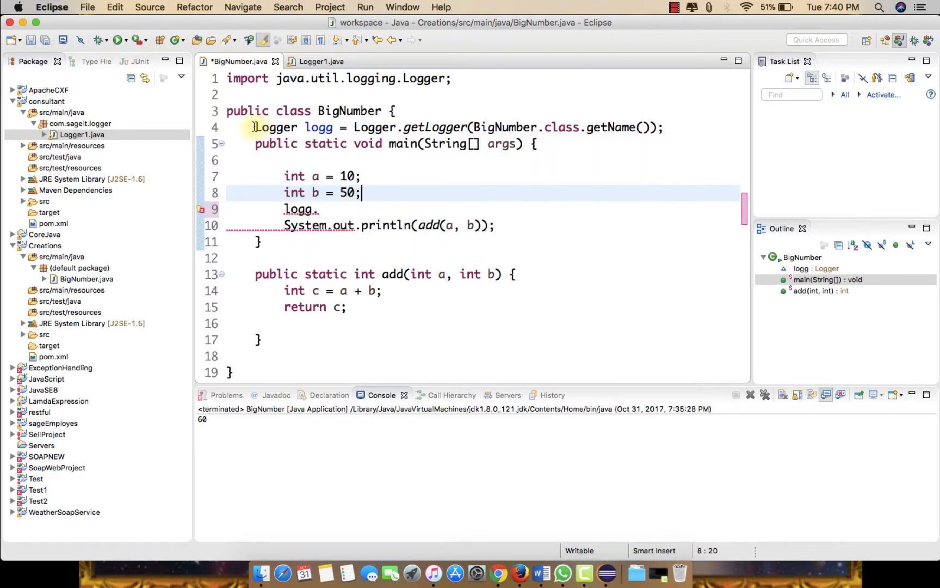
mouse_move(276, 127)
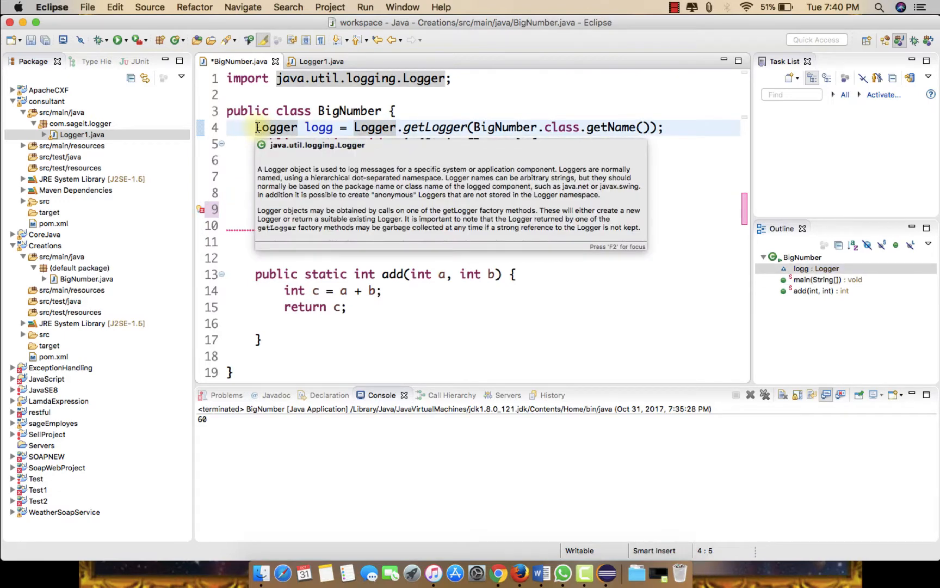
type("public static")
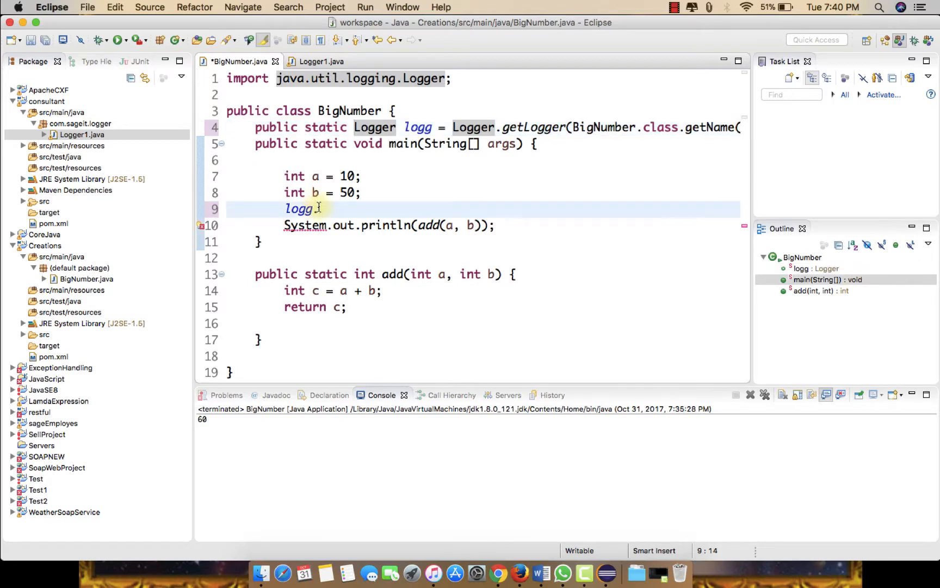
type(".")
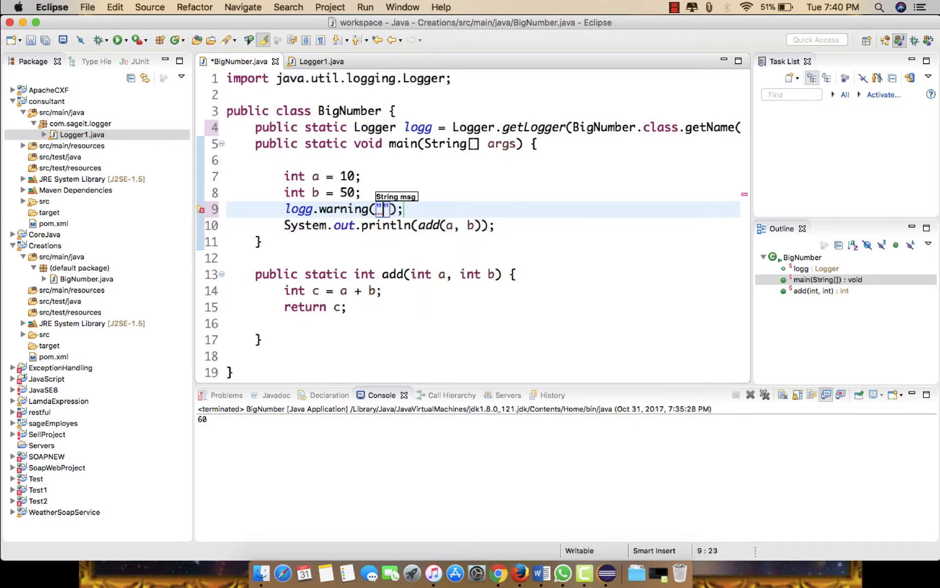
- Write the warning message "Hey we are calling add() Here"+a+".."+b
type("Hey we")
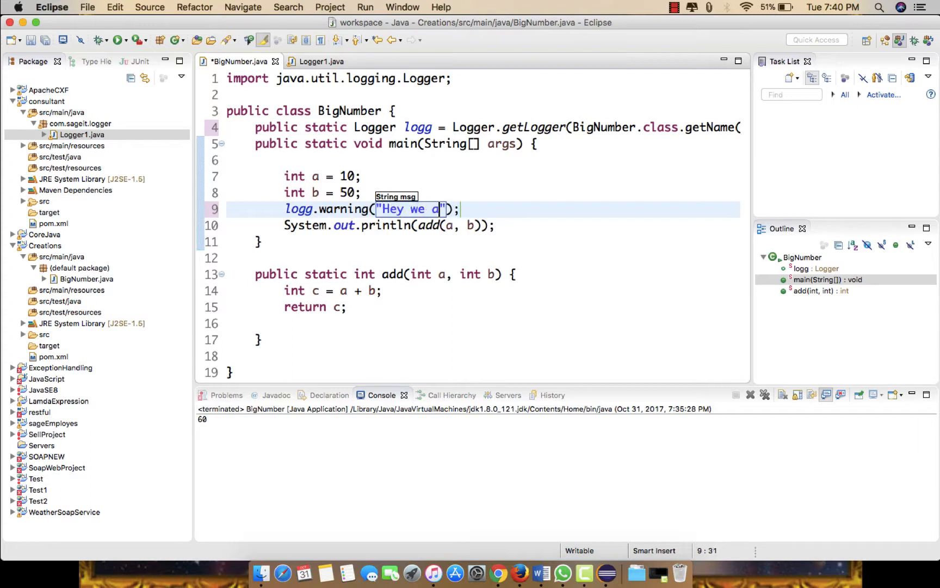
type("are calling")
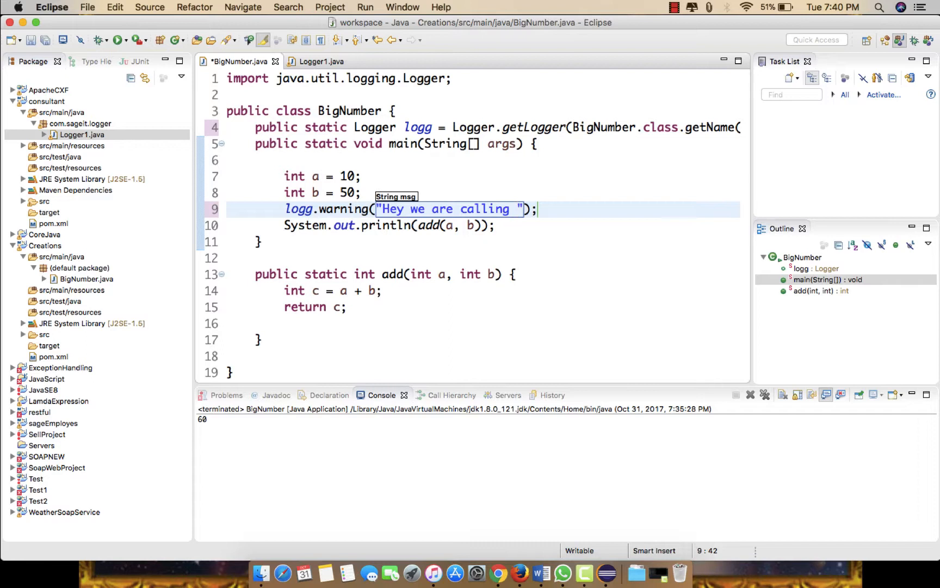
type("add")
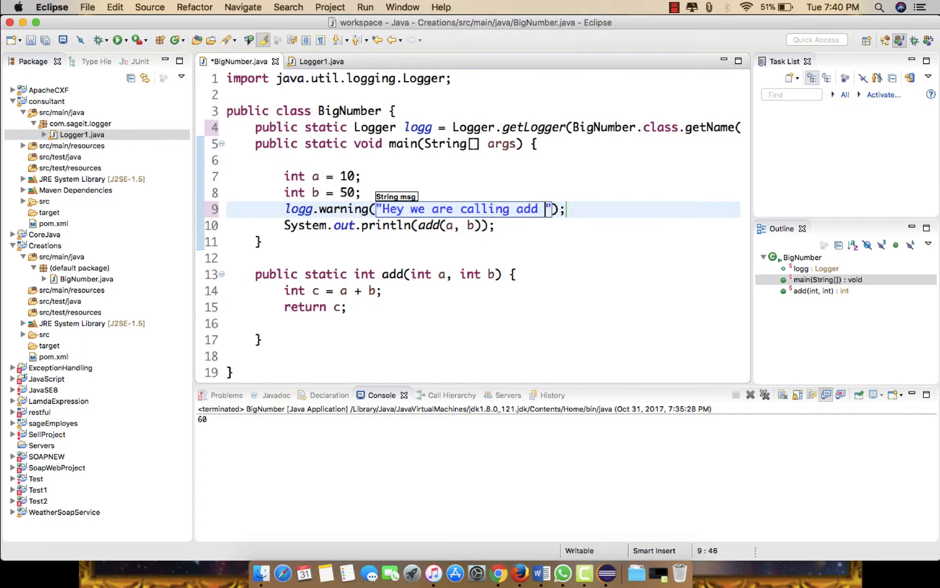
type("() Here\"+")
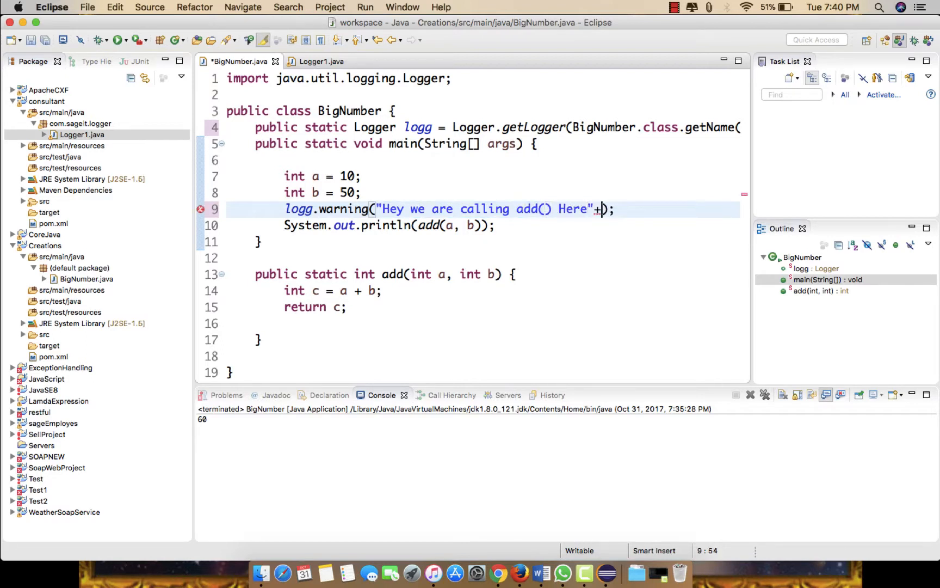
type("a+\"..\"+b")
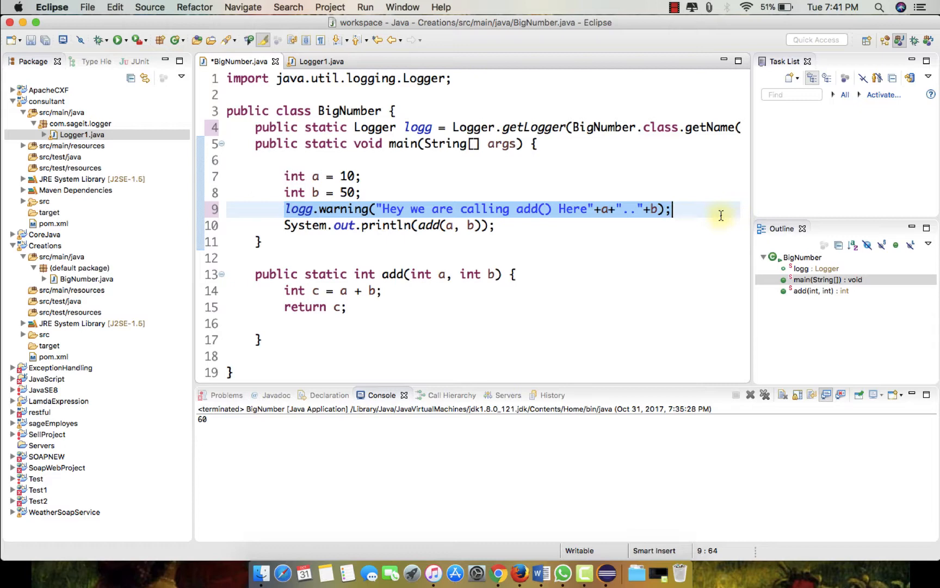
mouse_move(478, 248)
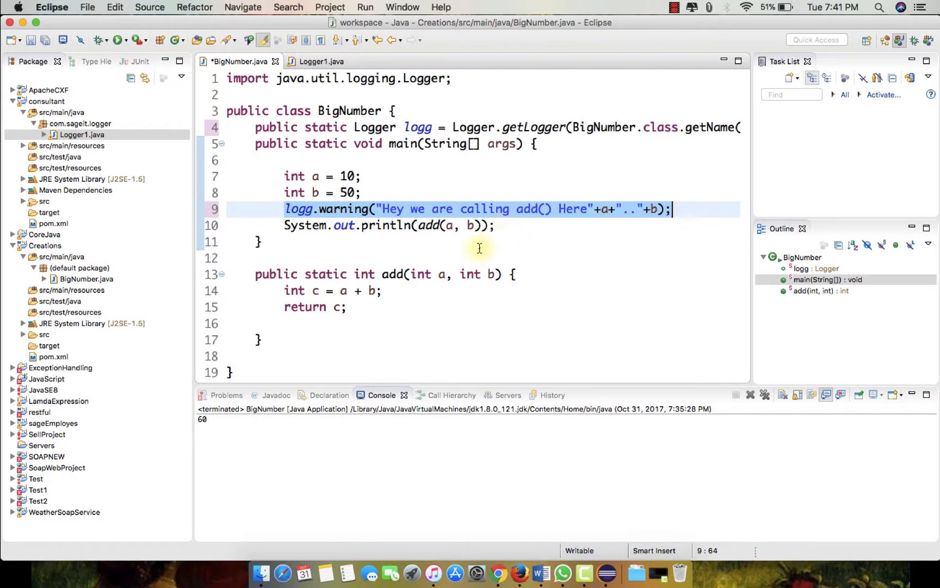
- Add logg.warning("Hey we are inside add() Here" + c) inside add() and run BigNumber to see both warnings
left_click(533, 274)
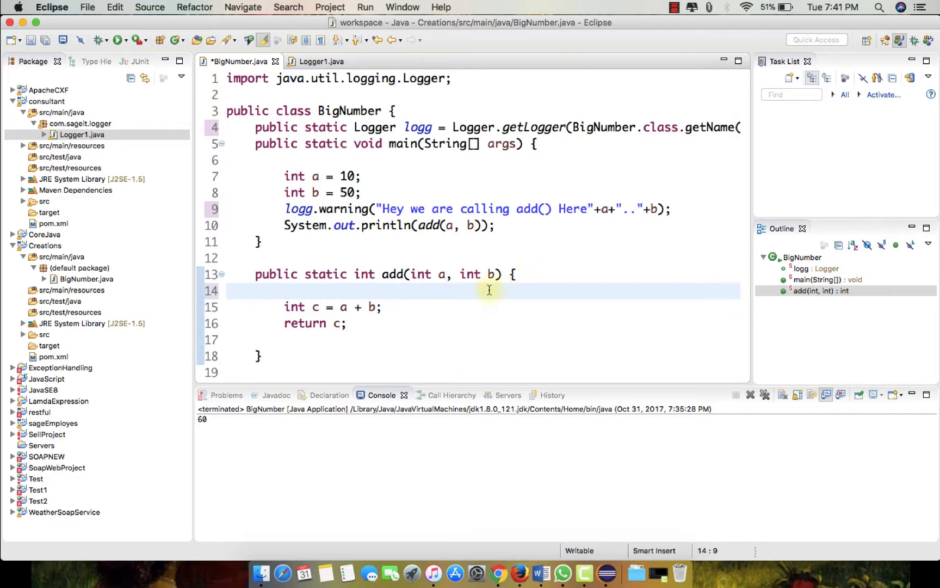
type("logg.warning(\"Hey we are calling add() Here\"+a+\"..\"+b);")
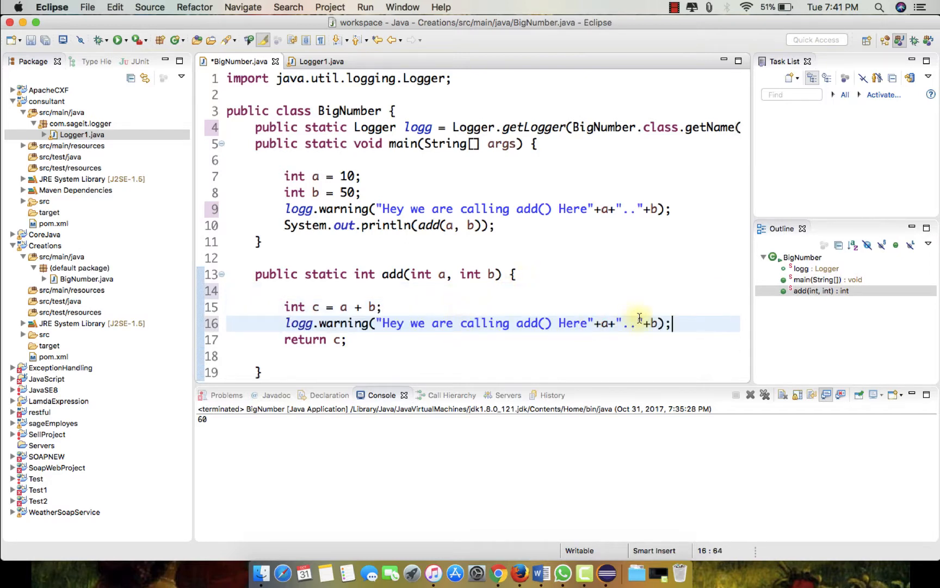
mouse_move(474, 322)
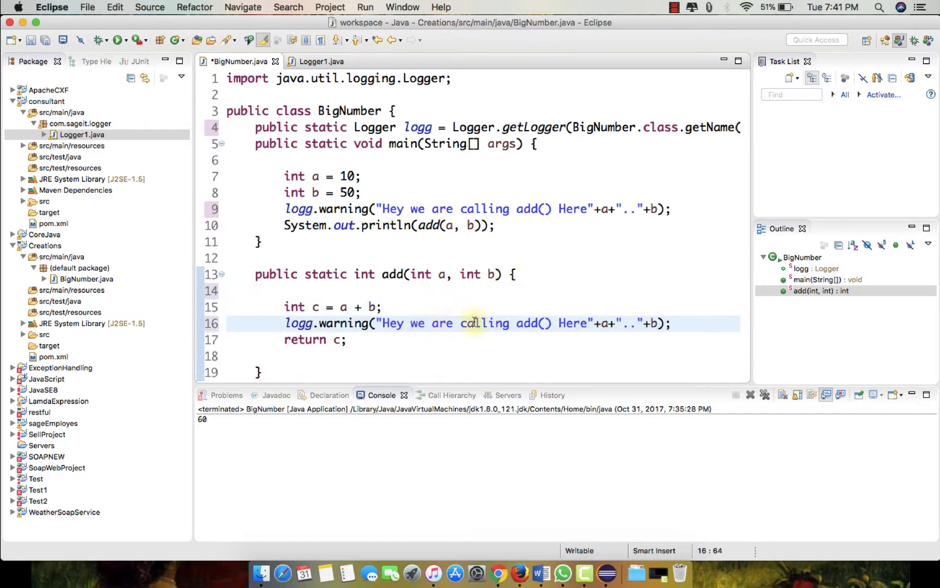
type("inside")
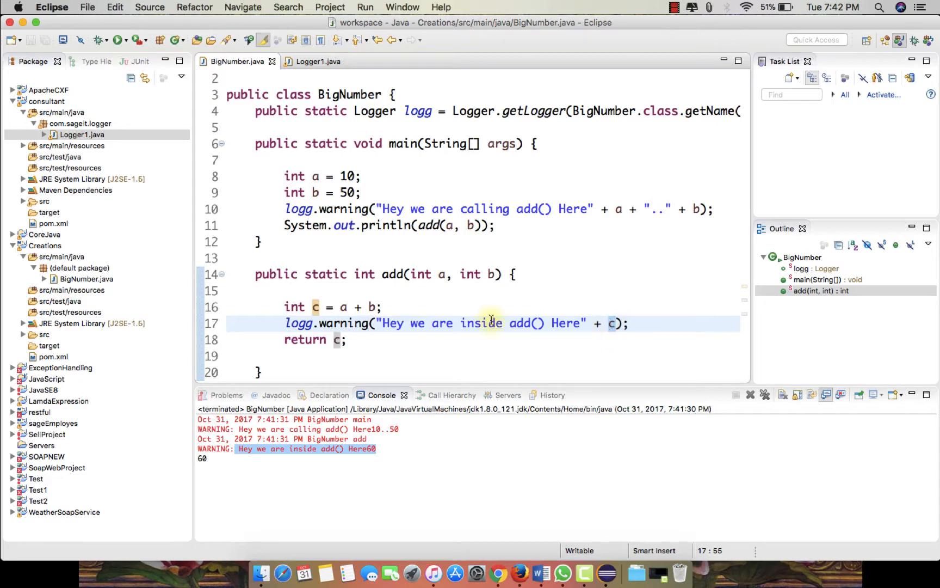
- Collapse the consultant project so only Creations stays expanded, then bring Firefox forward
left_click(341, 339)
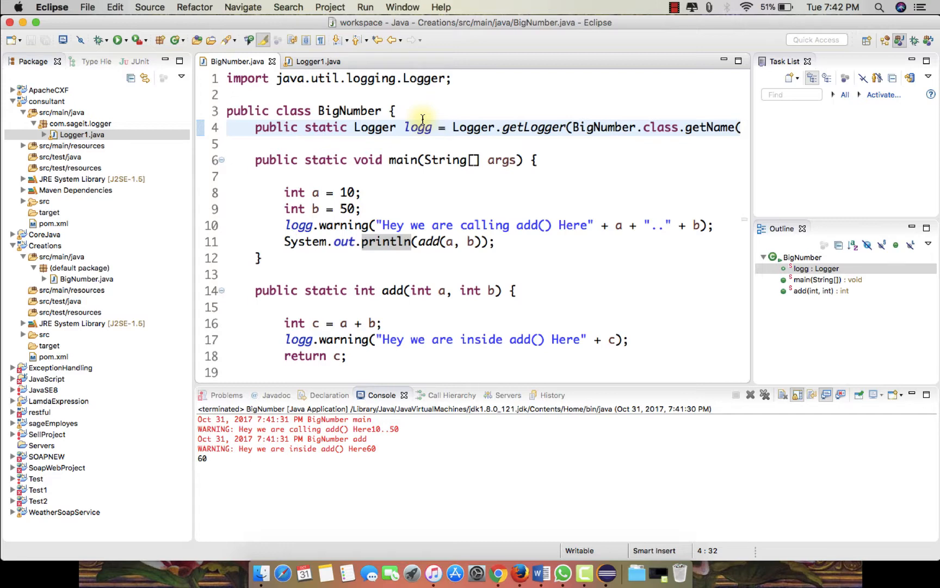
left_click(13, 101)
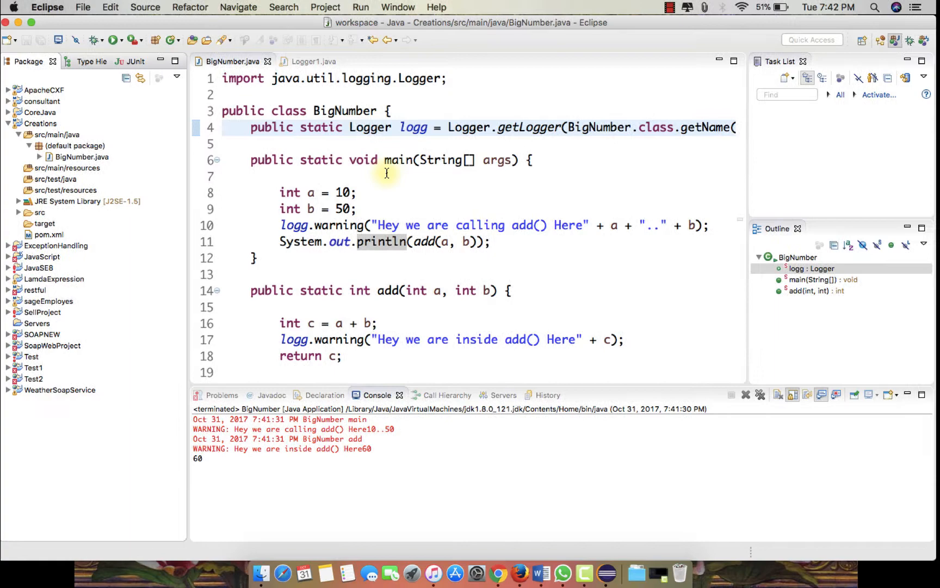
left_click(513, 543)
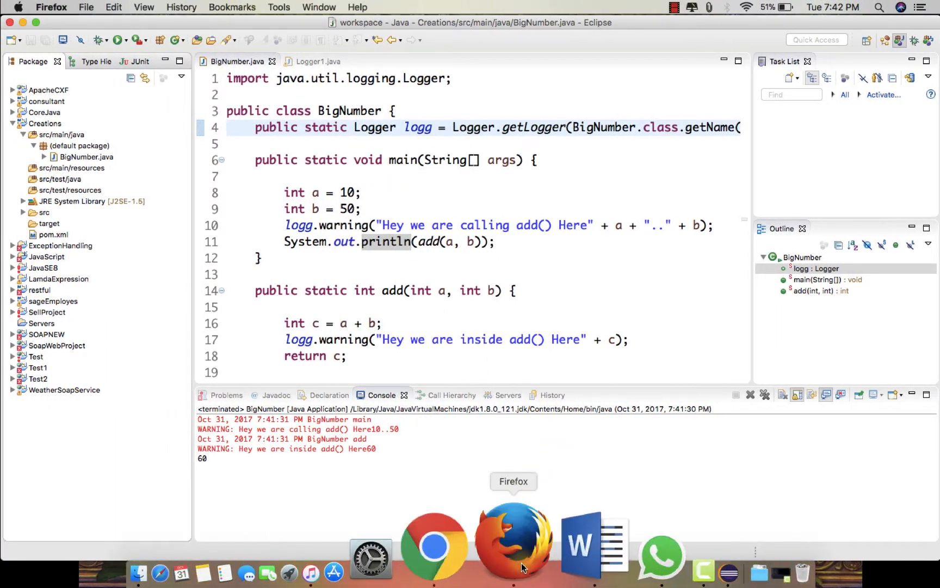
- Google 'mvnrepository' in Firefox and land on the Maven Repository website
left_click(513, 543)
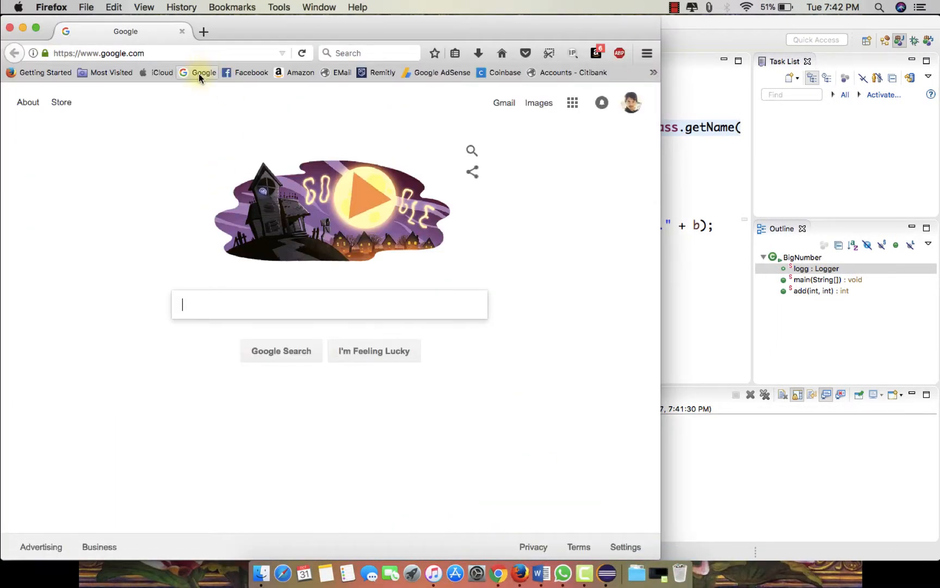
left_click(329, 304)
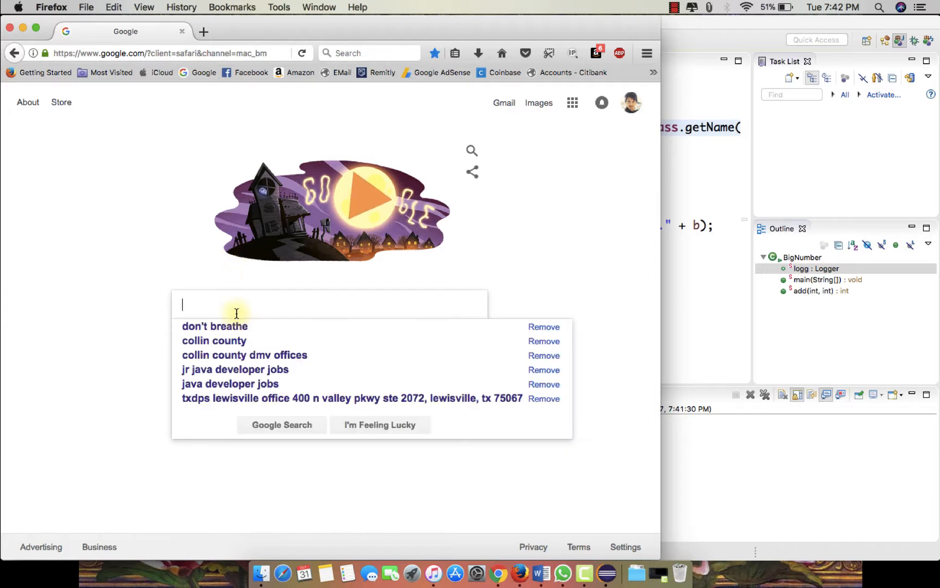
type("lo")
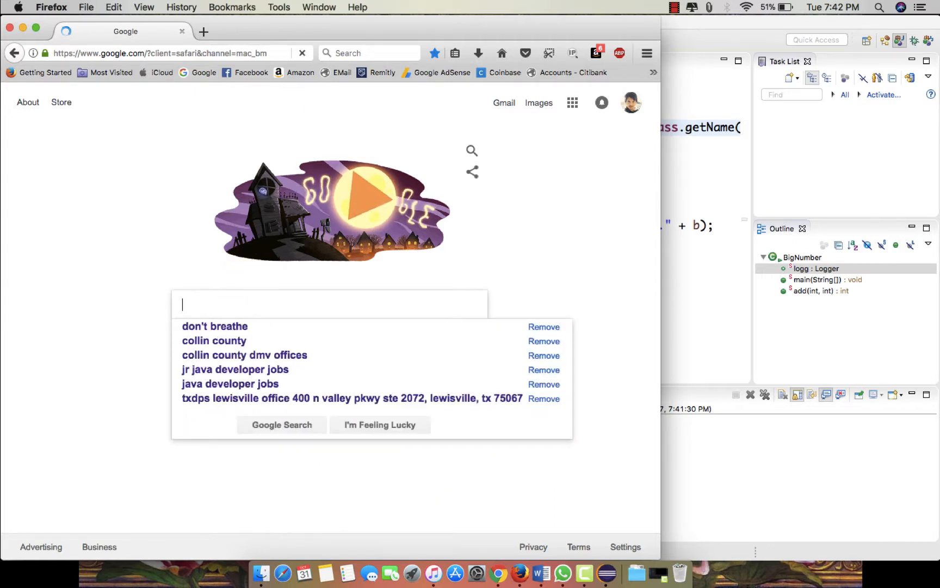
type("mvnrepository")
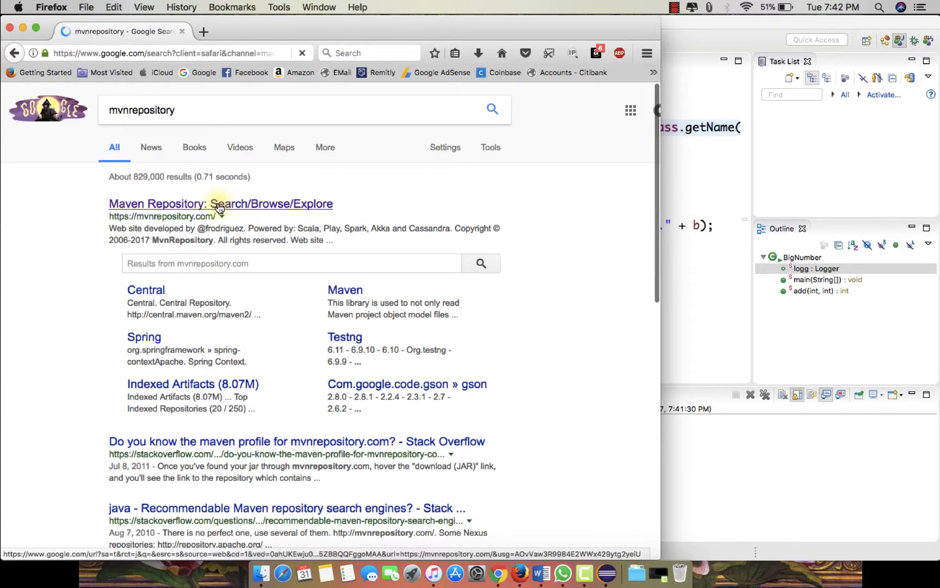
left_click(220, 203)
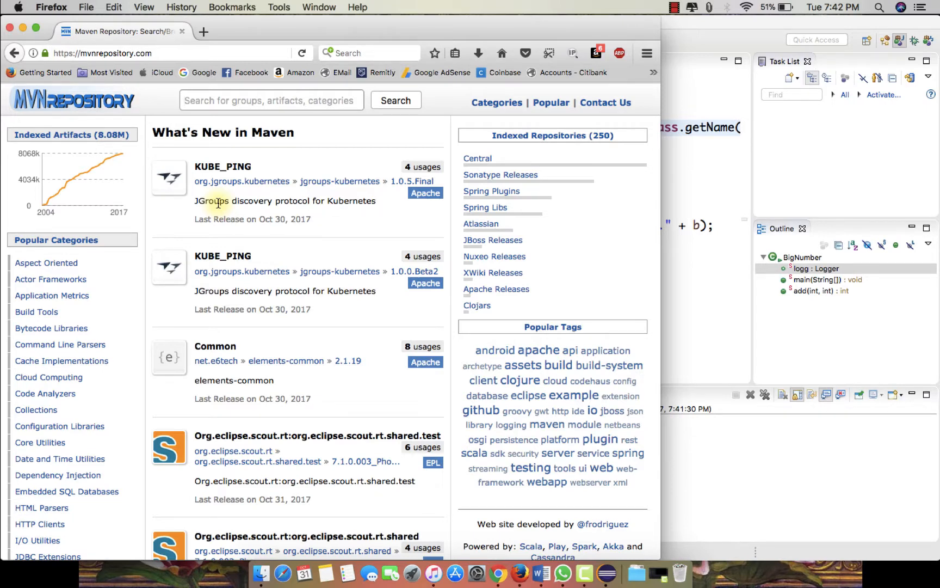
- Search the repository for log4j and reach the Apache Log4j 1.2 artifact page
left_click(271, 99)
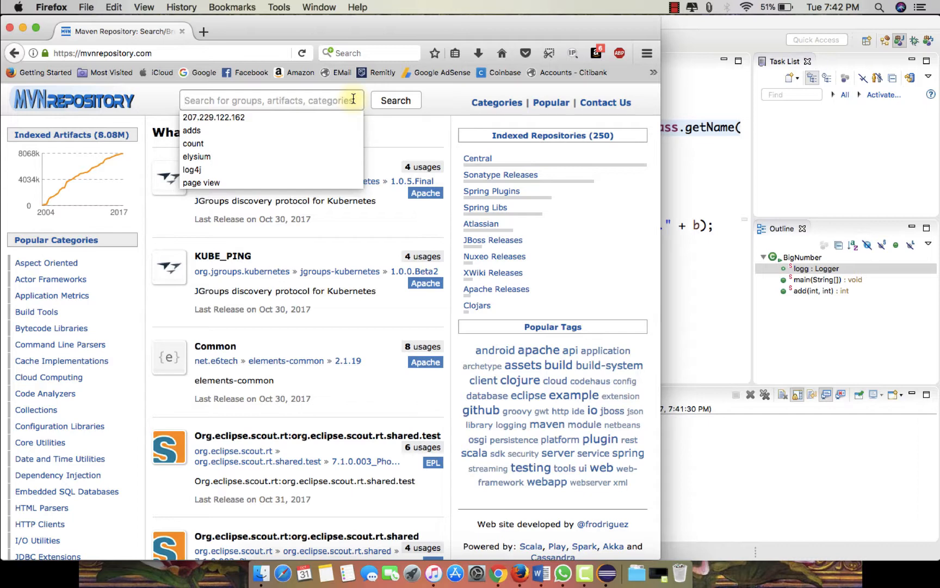
mouse_move(197, 156)
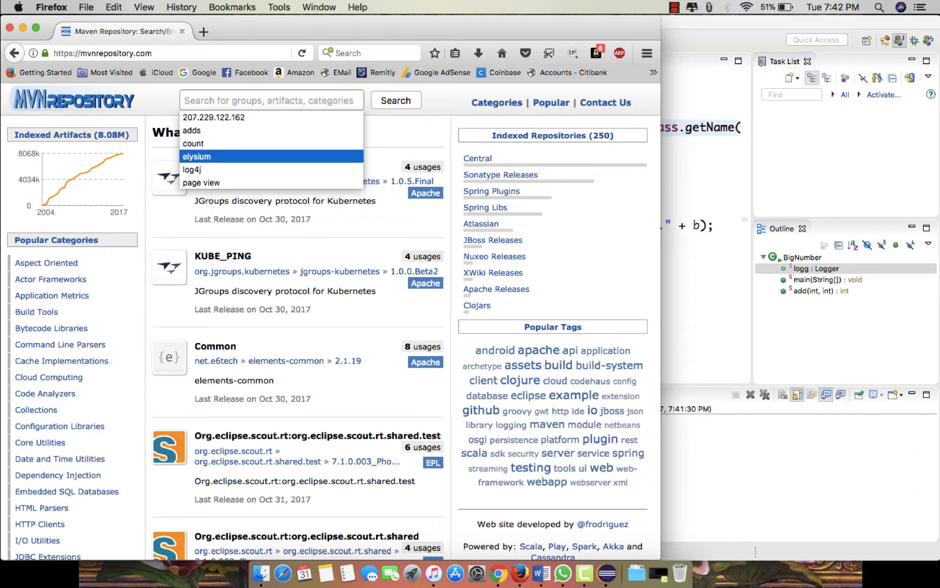
left_click(395, 100)
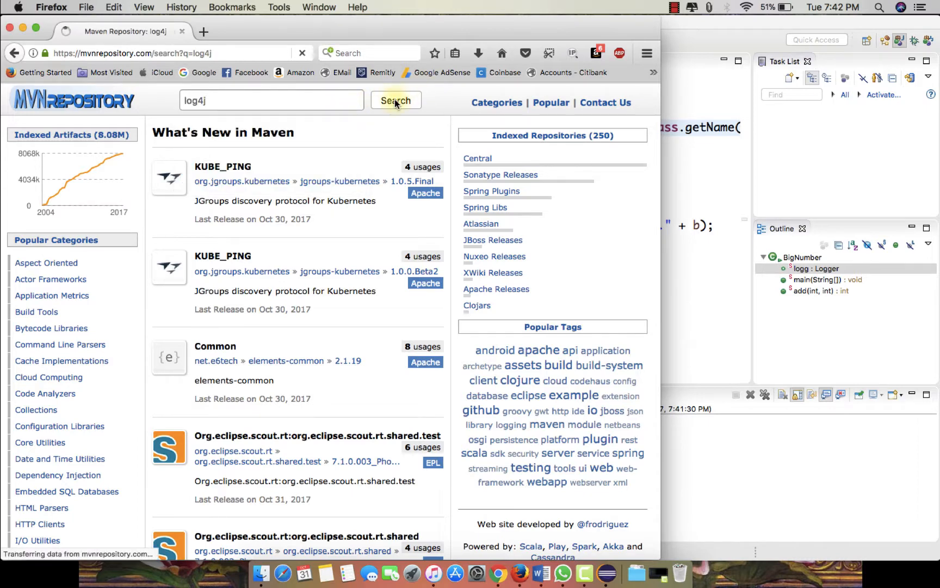
left_click(395, 100)
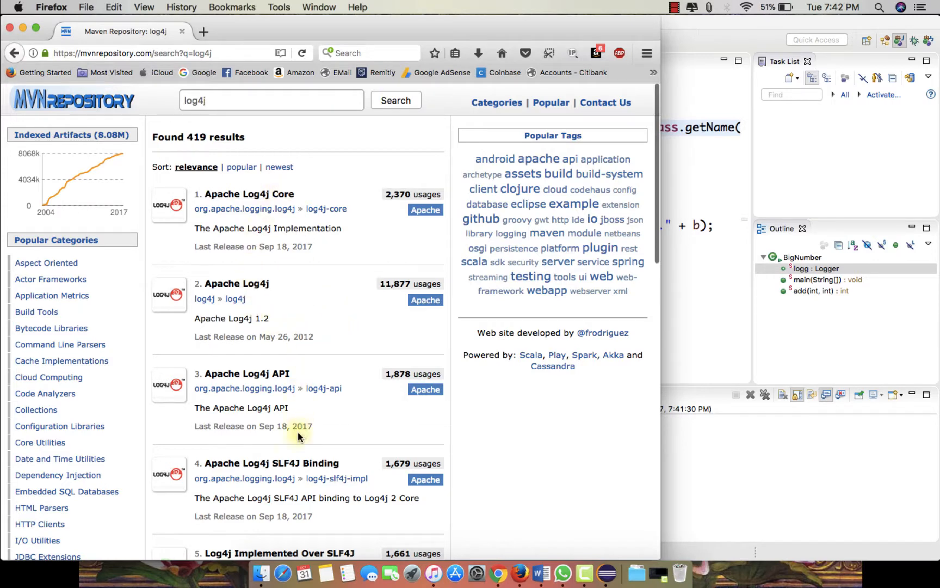
mouse_move(236, 283)
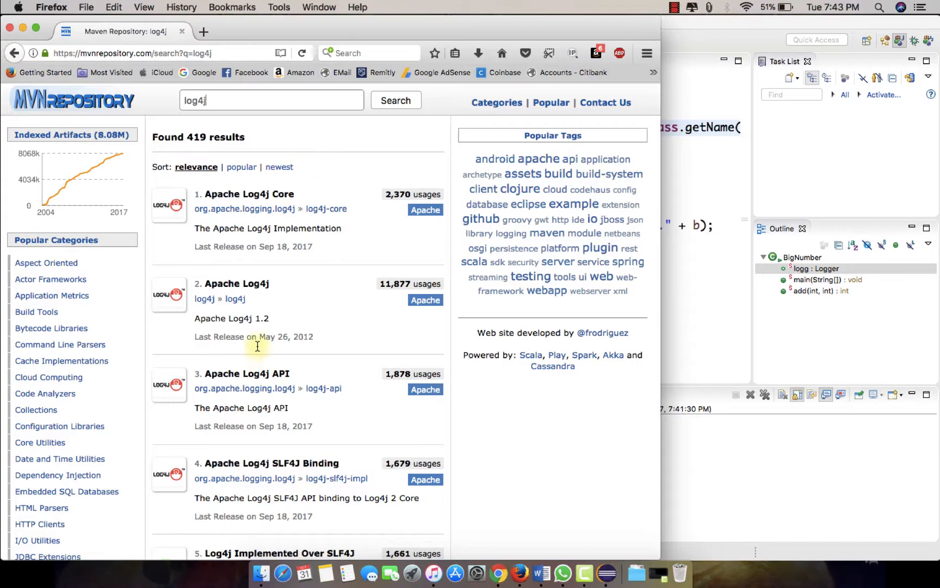
left_click(237, 283)
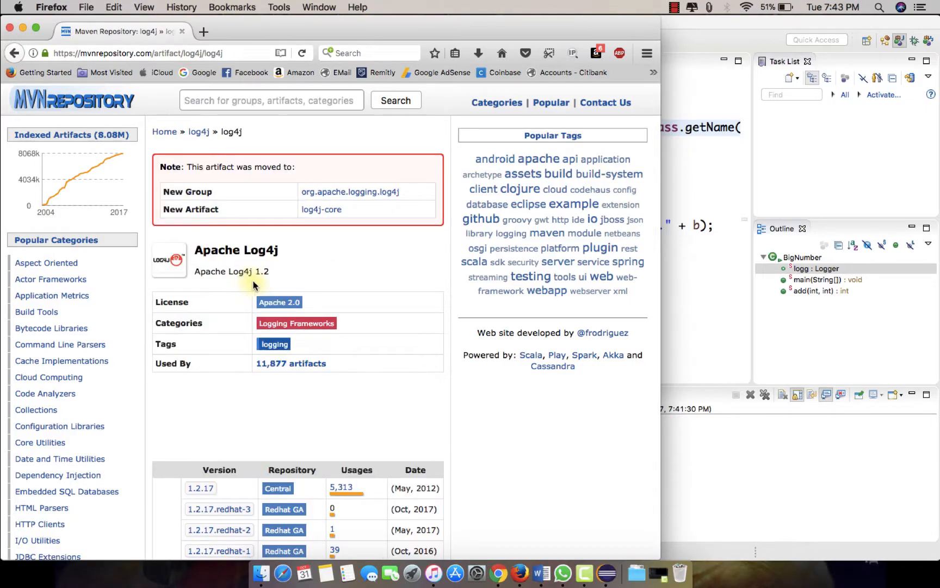
- Select the Maven dependency declaration for Log4j version 1.2.17
scroll("down", 3)
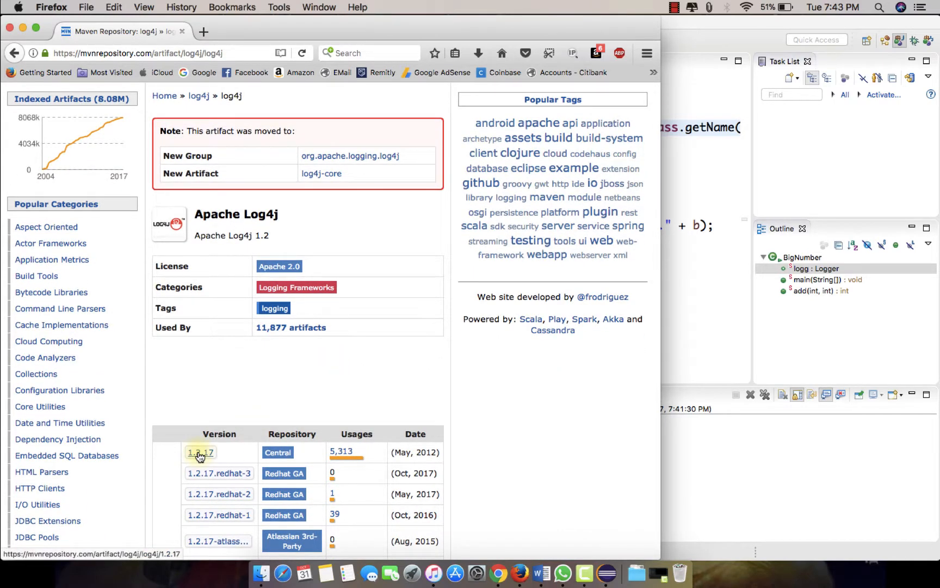
left_click(199, 451)
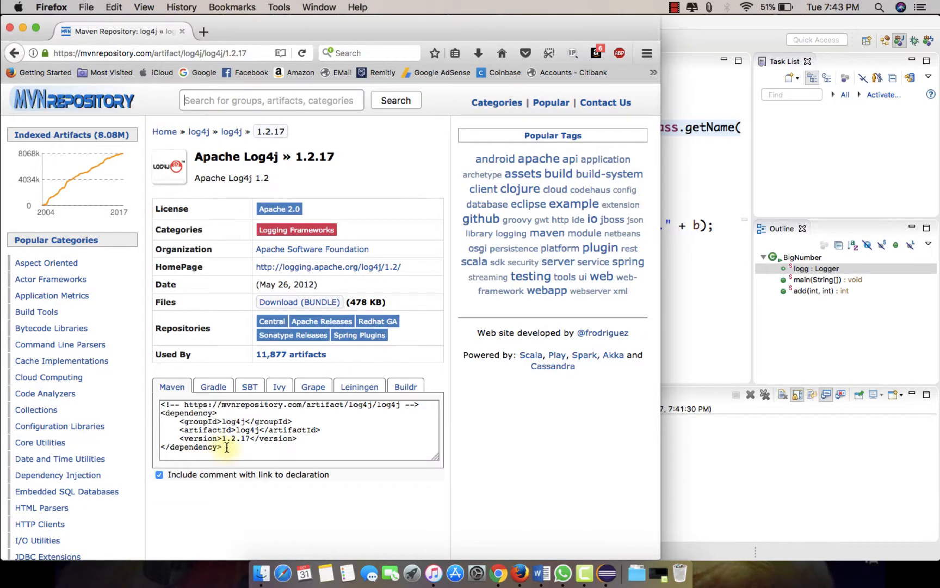
left_click(298, 429)
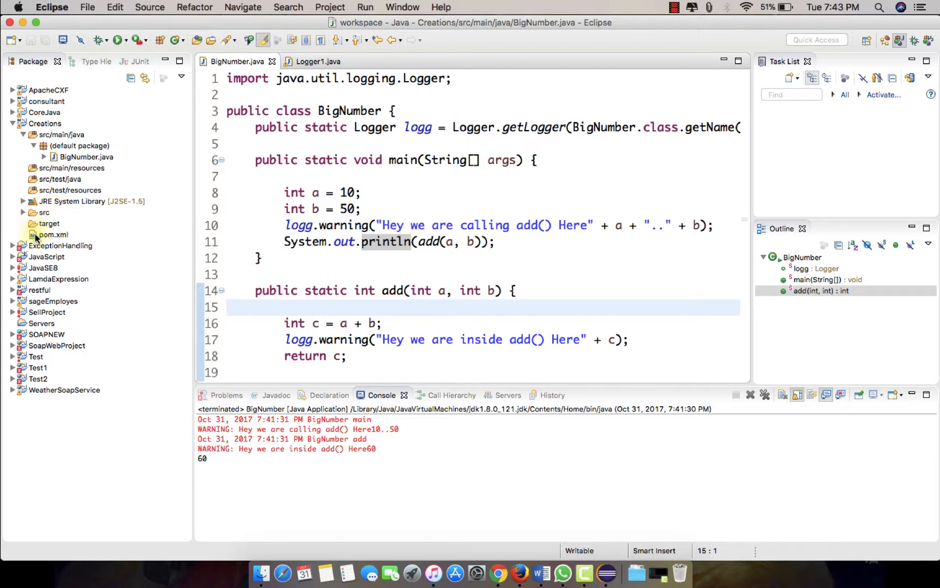
- Bring up the Creations pom.xml raw XML source for editing
left_click(51, 234)
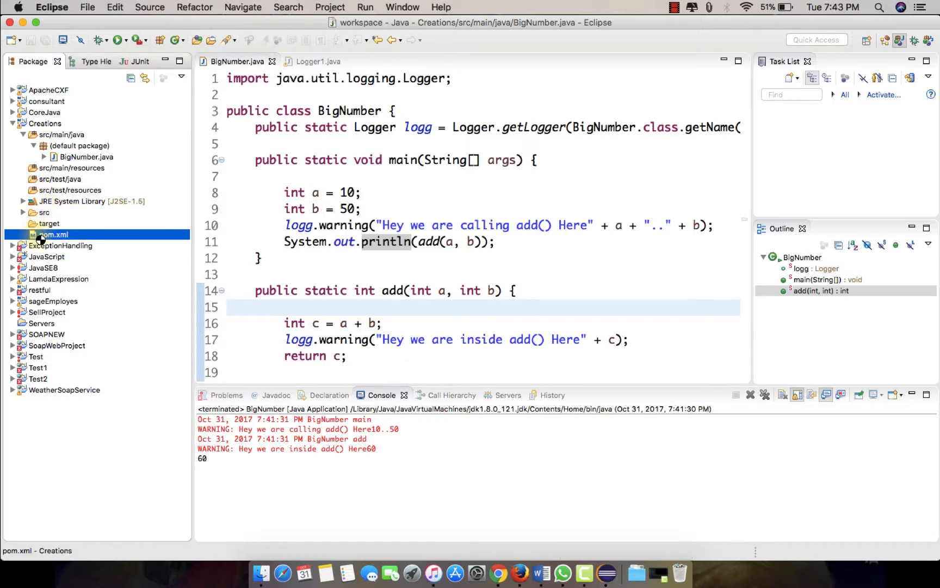
double_click(51, 234)
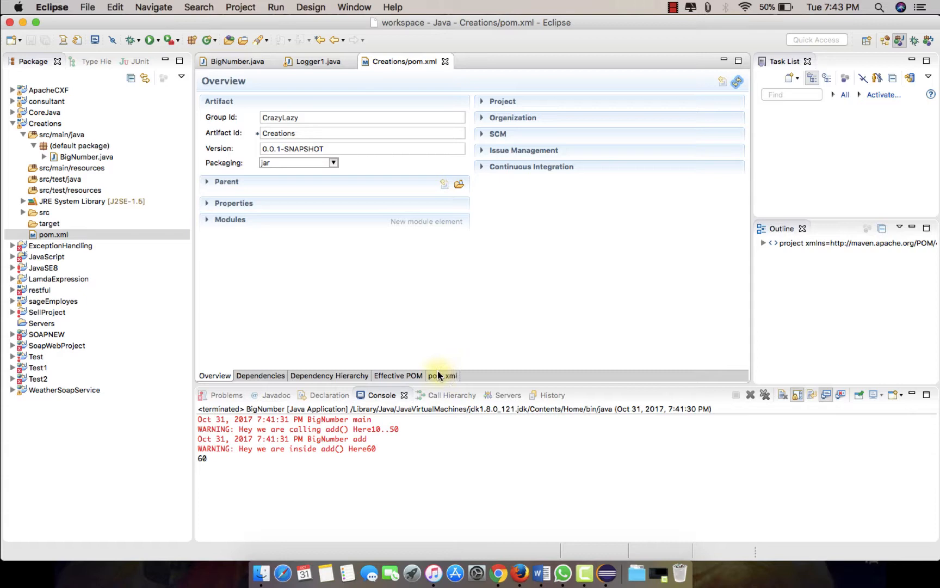
left_click(442, 375)
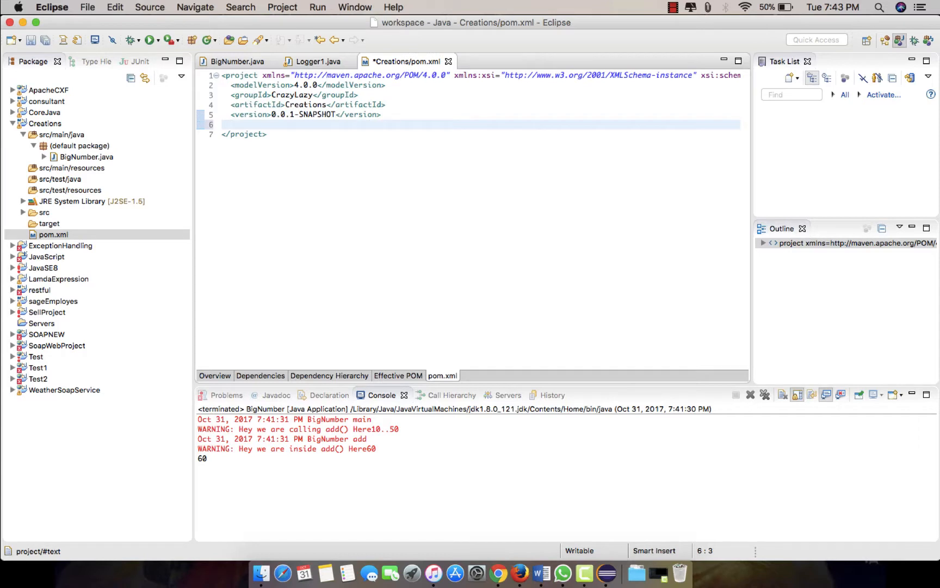
- Declare a <dependencies> block in pom.xml holding the pasted log4j 1.2.17 dependency
type("<b")
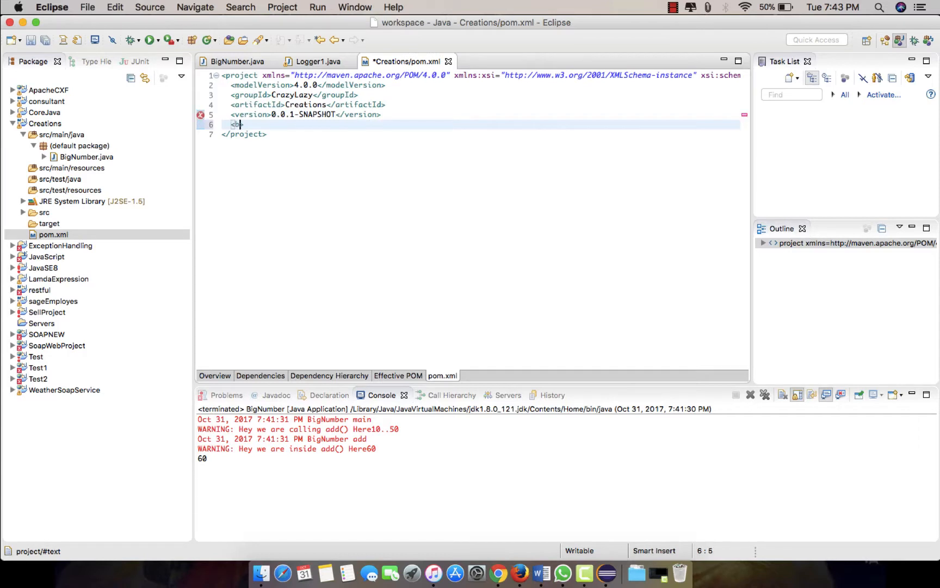
type("ependices")
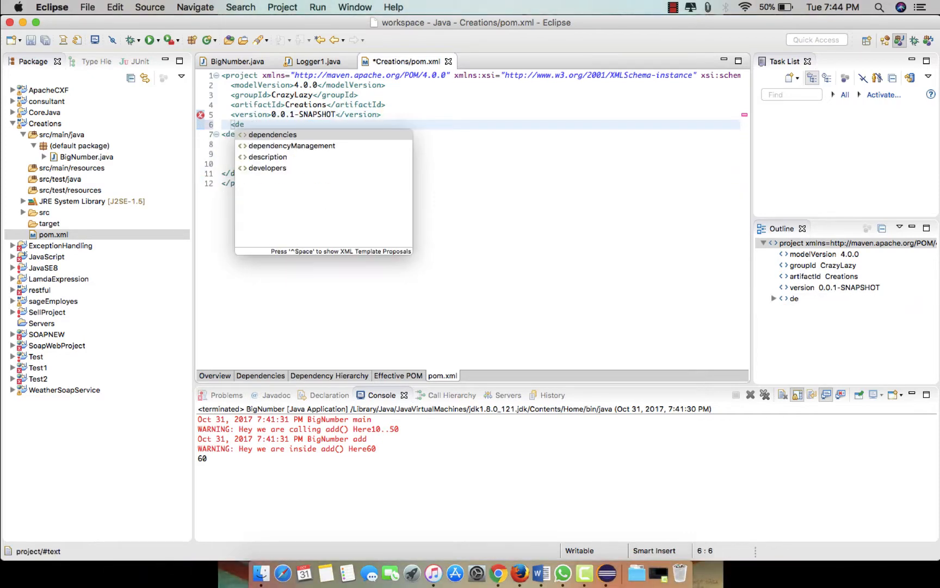
left_click(273, 133)
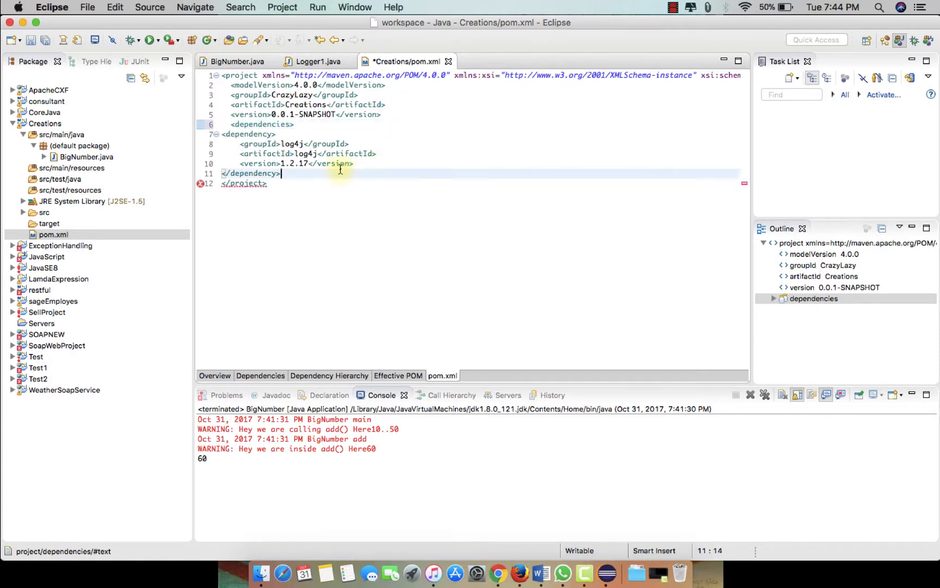
type("</dependencies>")
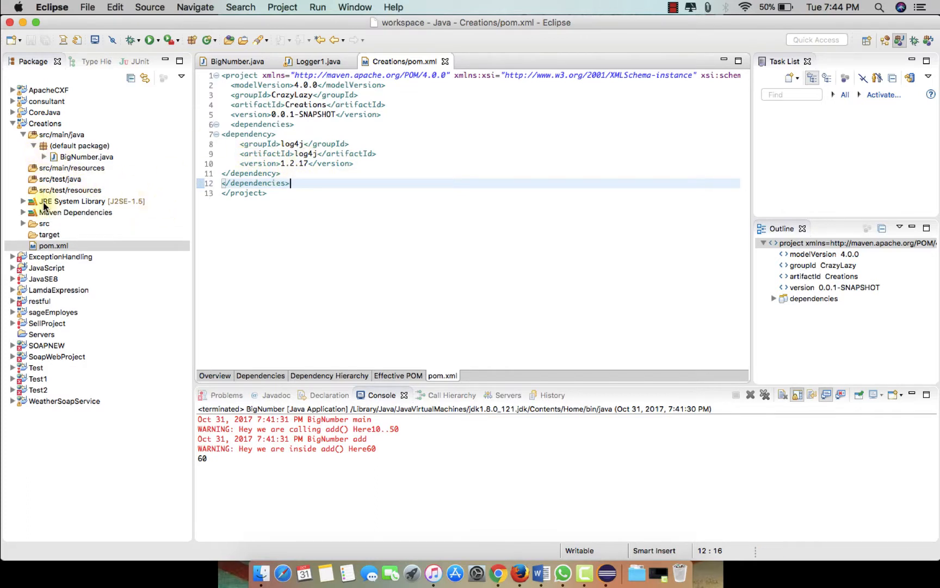
- Verify log4j-1.2.17.jar under Maven Dependencies and close the saved pom.xml
left_click(22, 212)
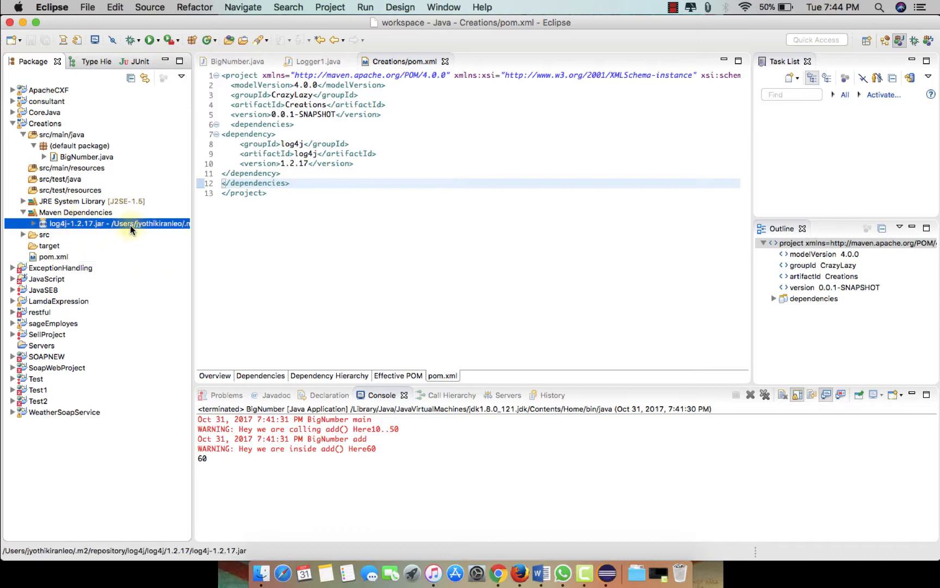
left_click(350, 143)
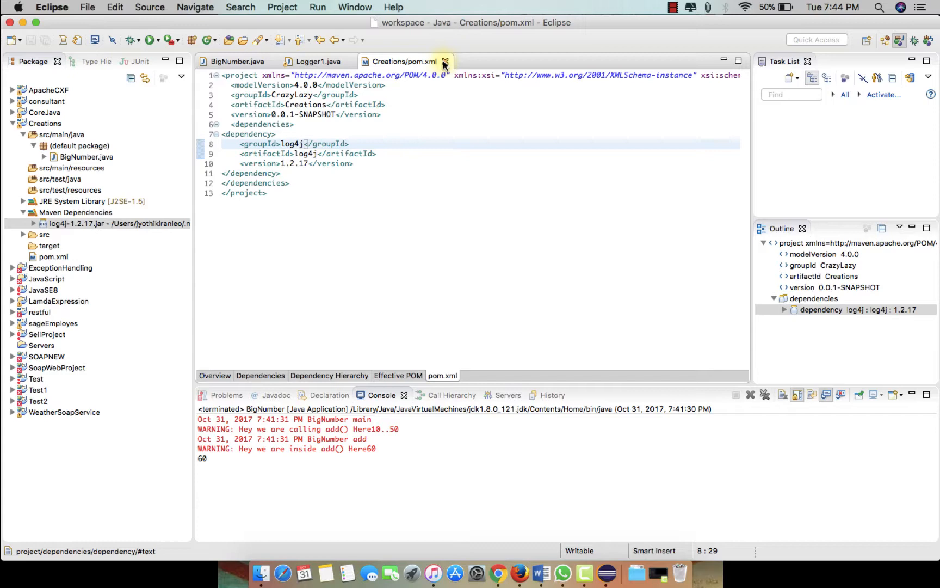
mouse_move(445, 62)
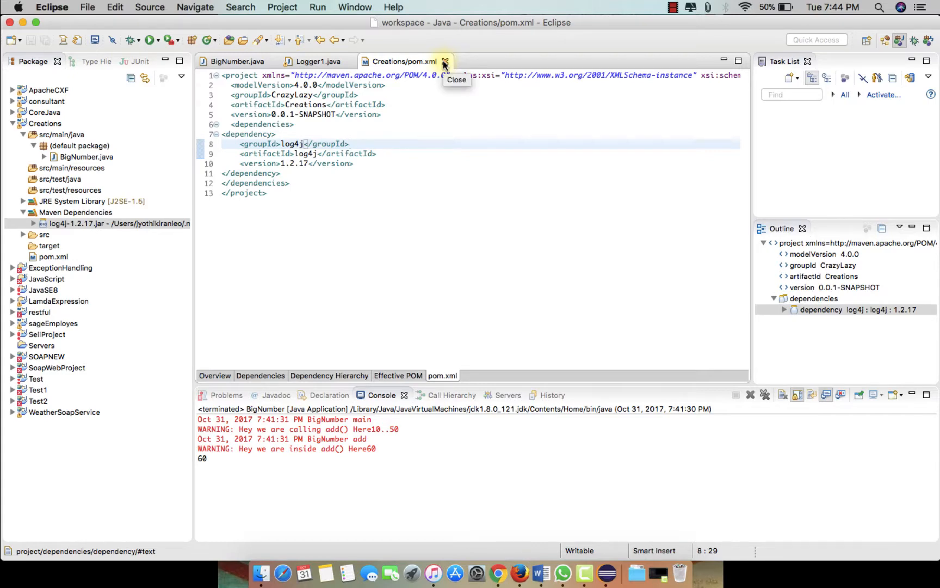
left_click(446, 61)
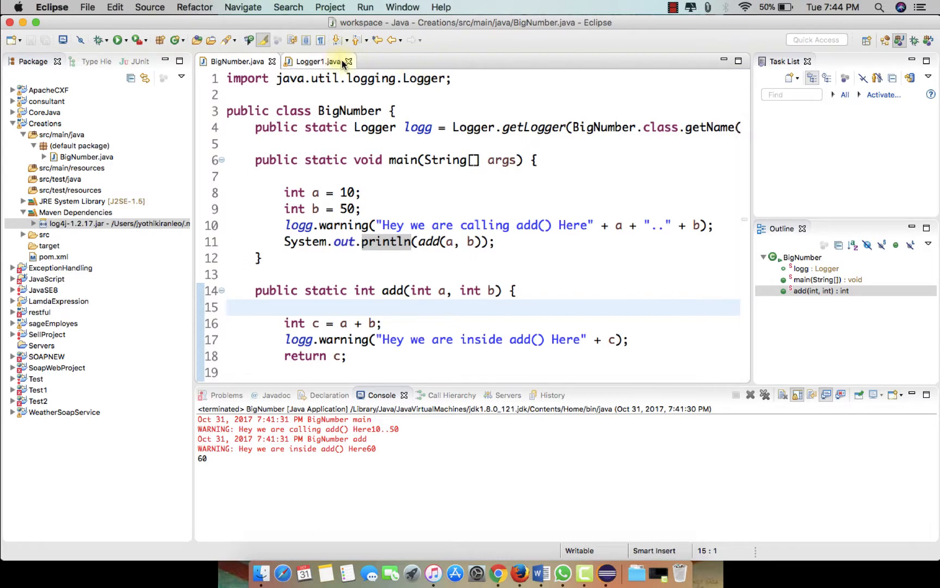
- Switch BigNumber's Logger import to org.apache.log4j.Logger via the quick fix, then move toward the first call
left_click(348, 61)
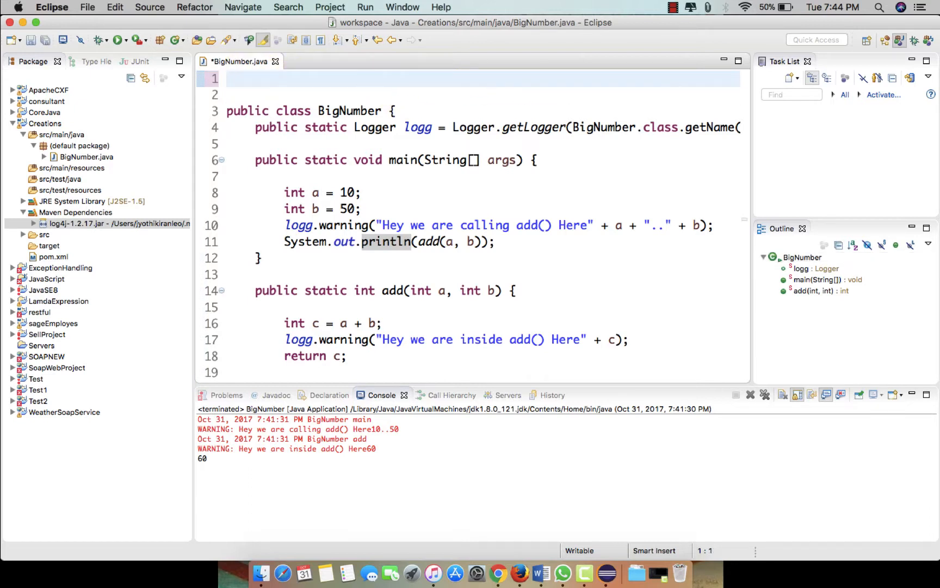
type("impor")
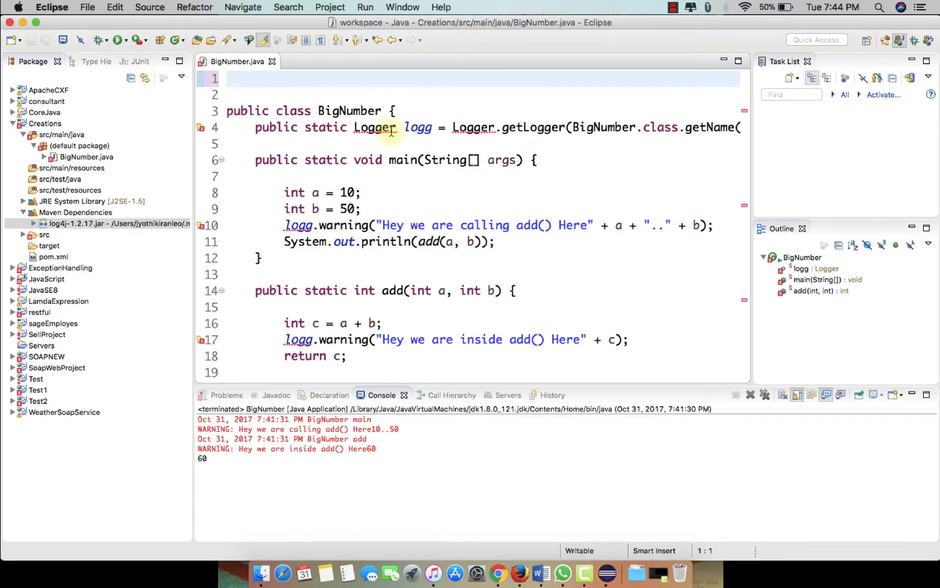
left_click(375, 127)
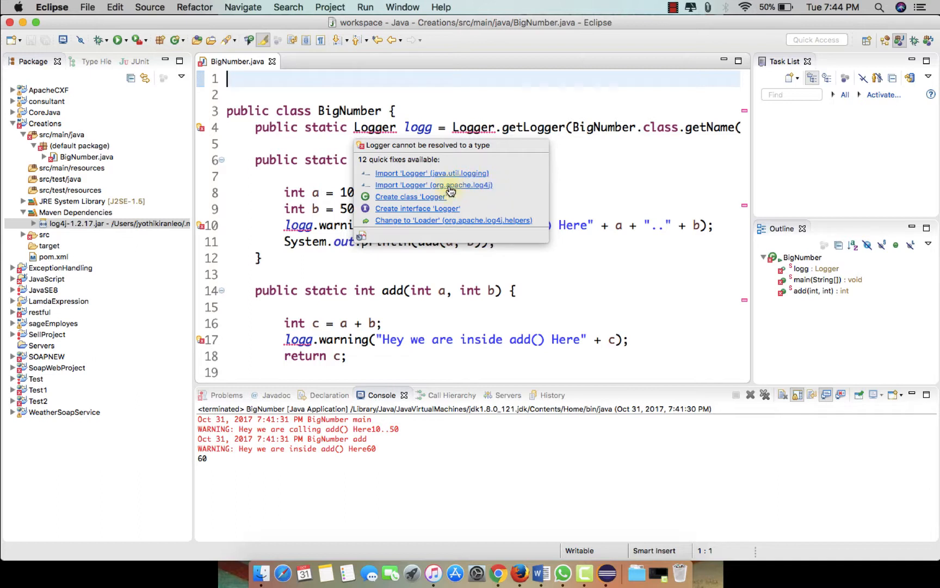
left_click(433, 185)
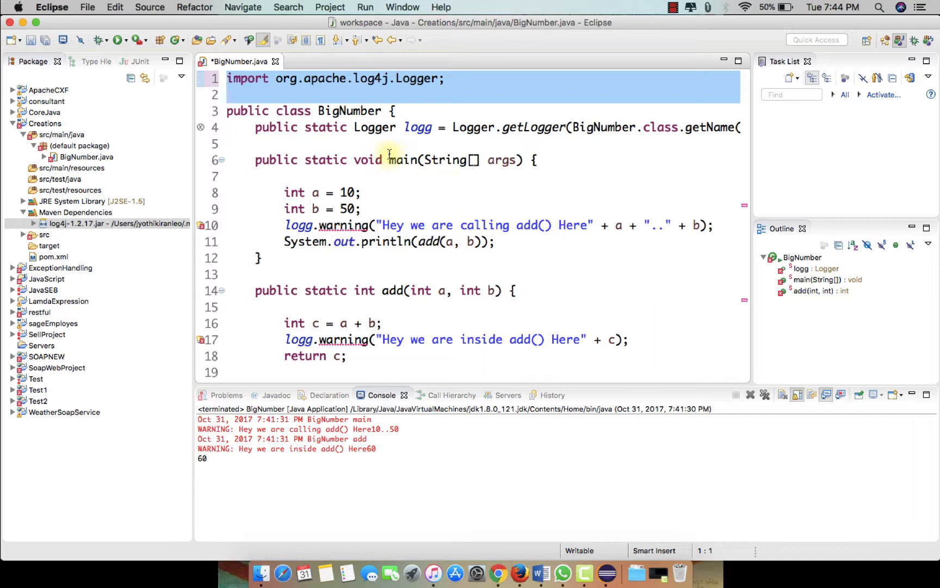
mouse_move(346, 241)
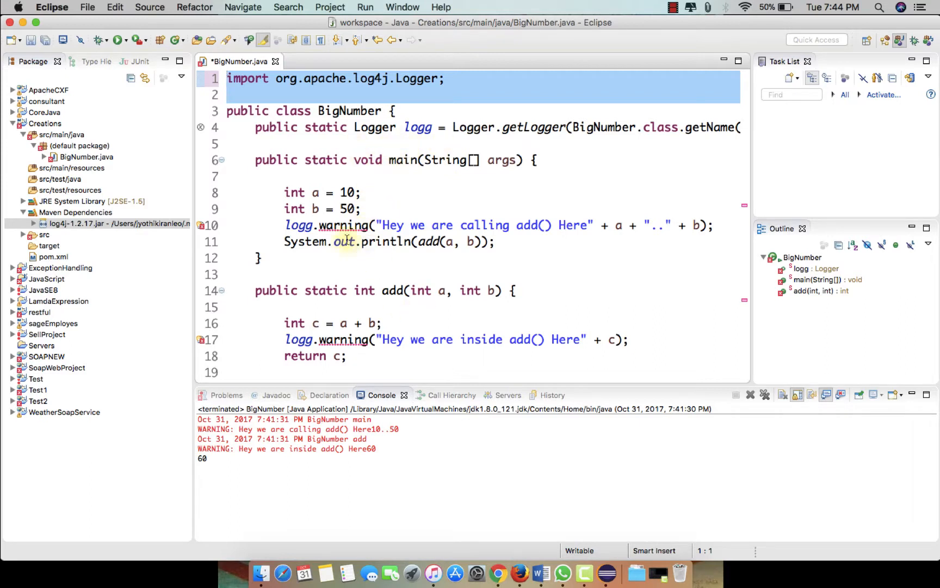
left_click(344, 225)
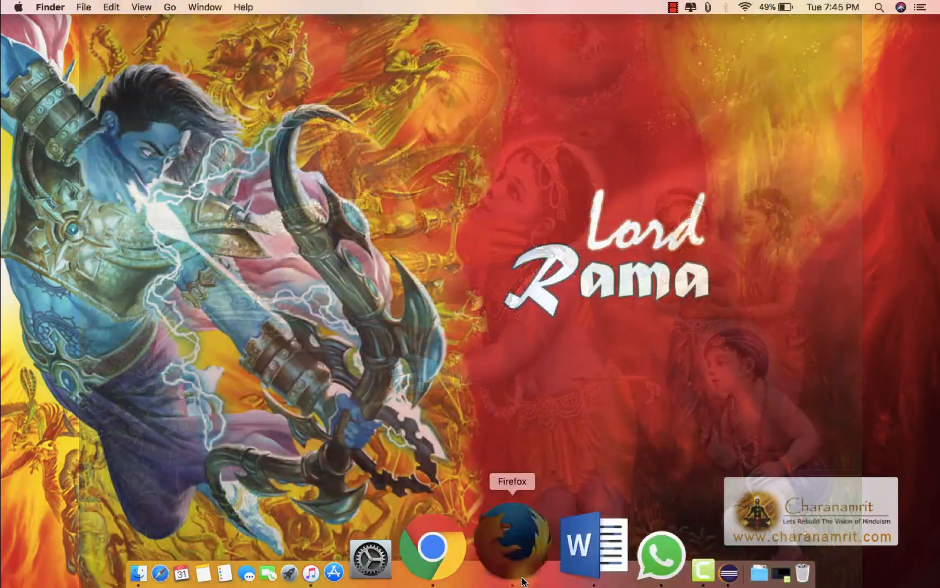
- Google log4j.properties in Firefox and read mkyong's console and file output examples
left_click(513, 545)
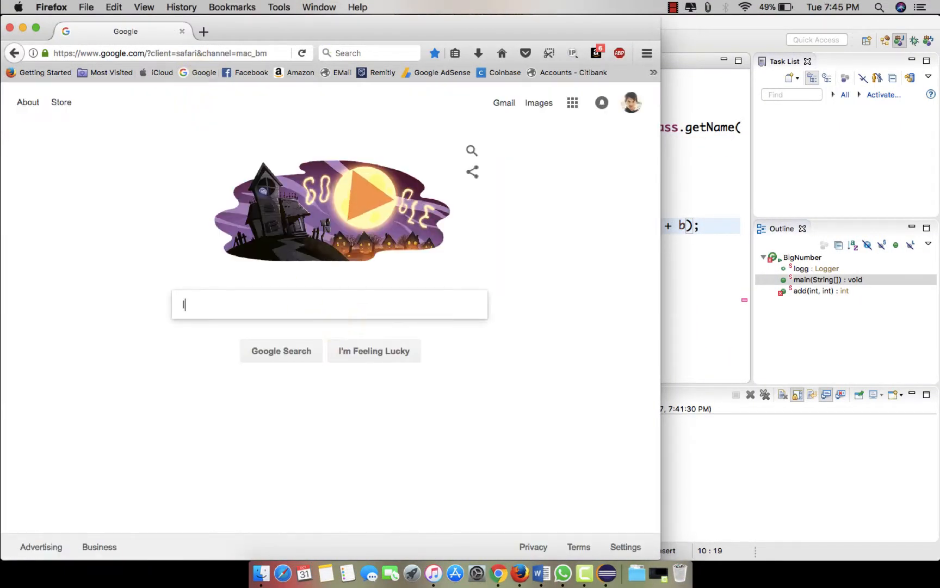
type("log4j")
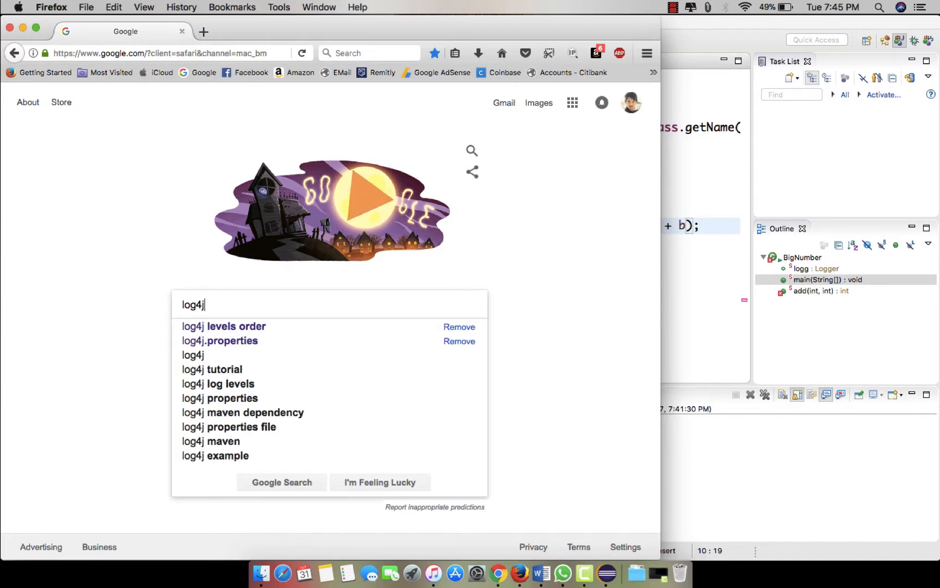
left_click(220, 341)
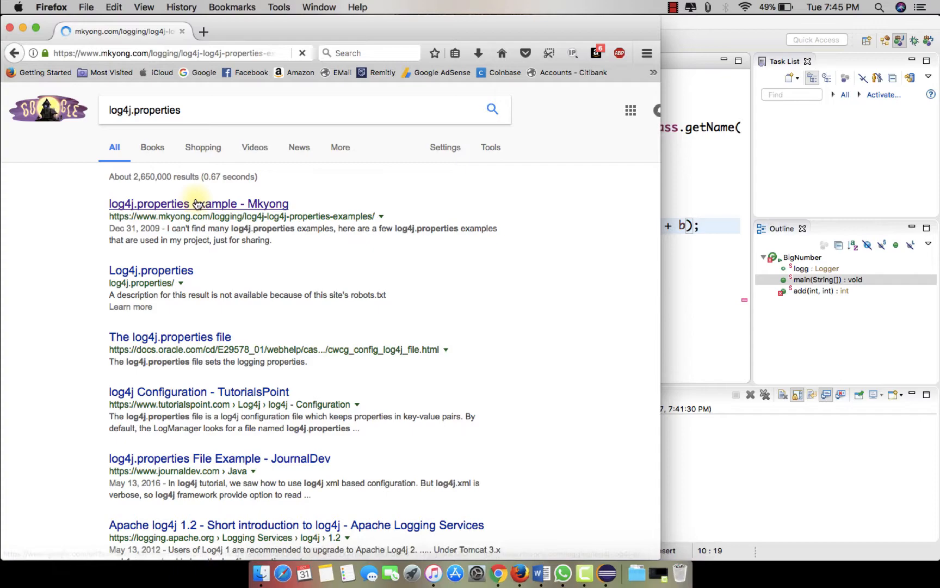
left_click(198, 203)
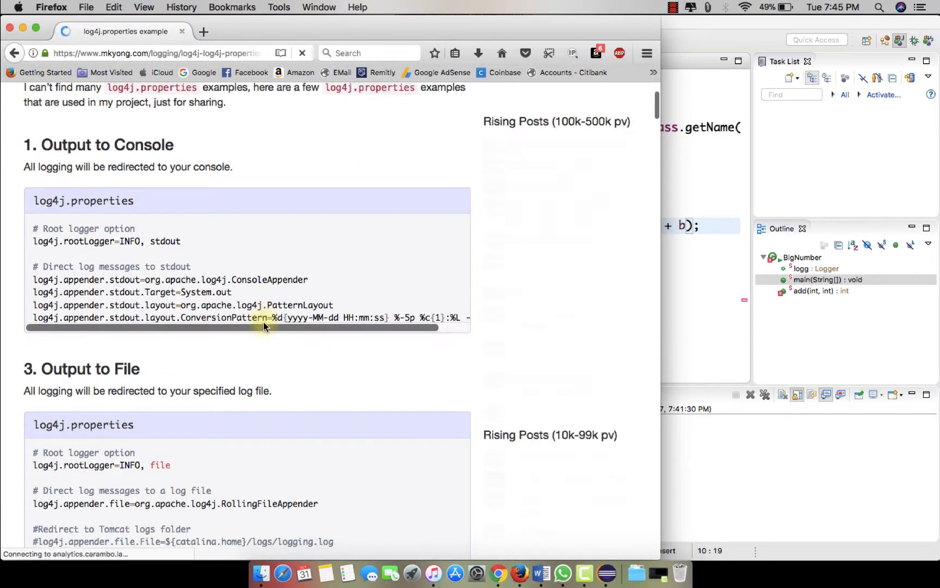
scroll("down", 3)
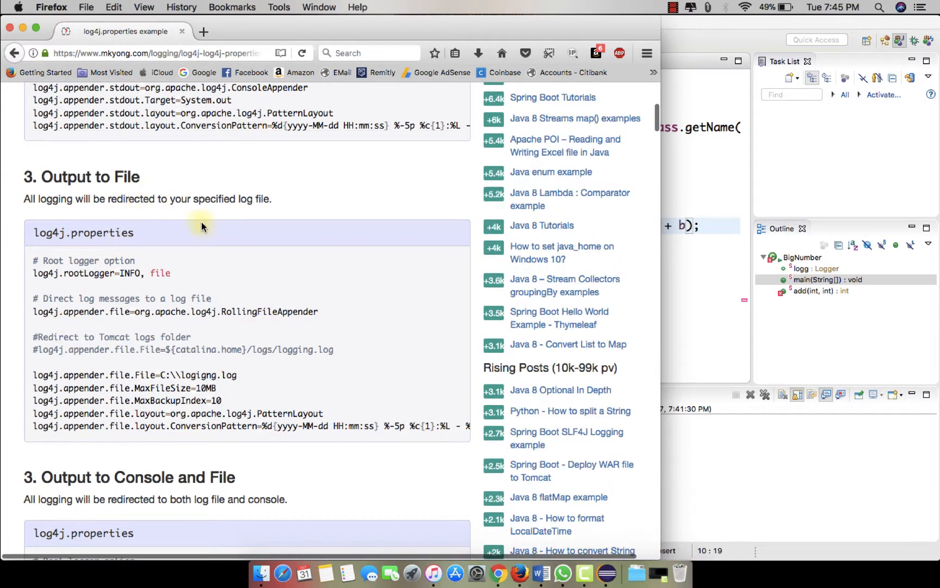
scroll("down", 3)
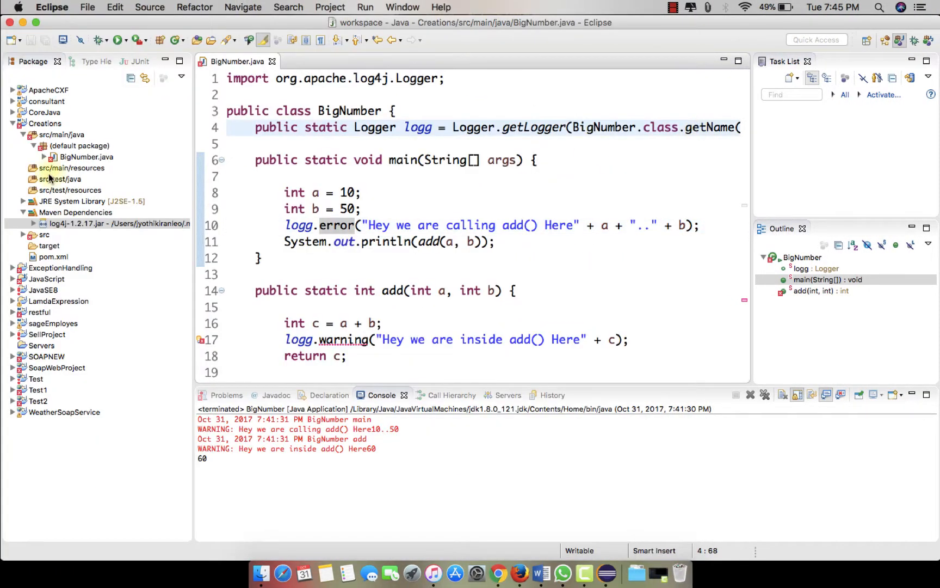
- Locate consultant's existing log4j.properties under src/main/resources and take it for copying
left_click(108, 223)
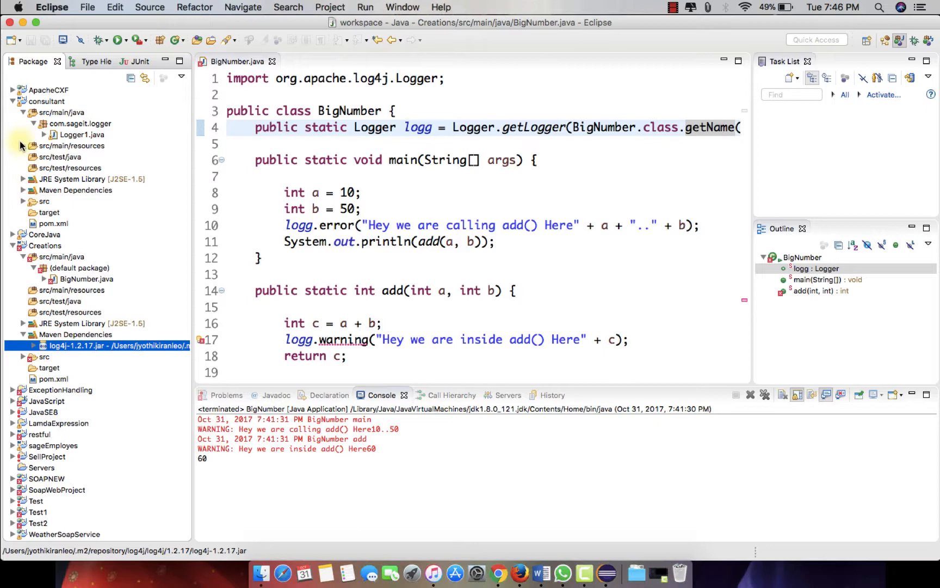
left_click(24, 145)
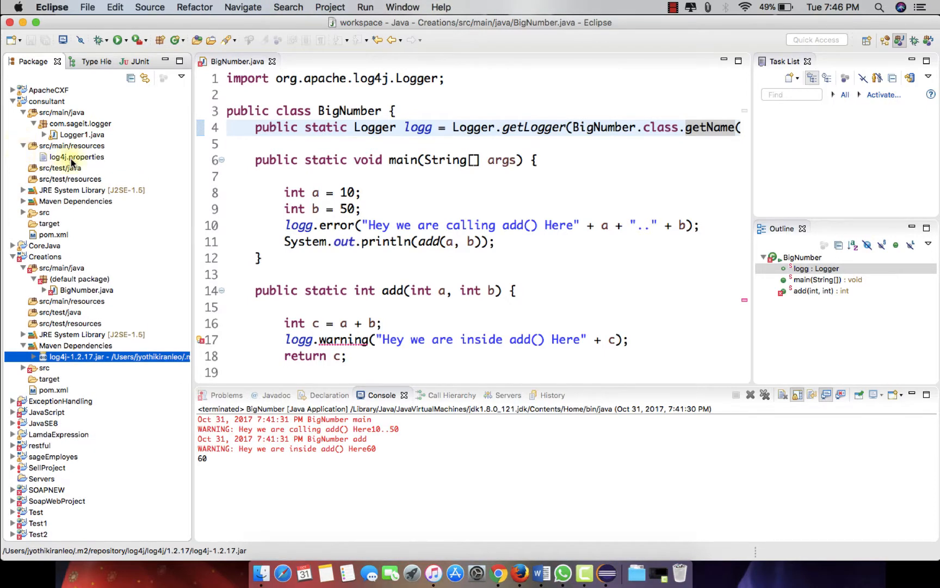
double_click(77, 157)
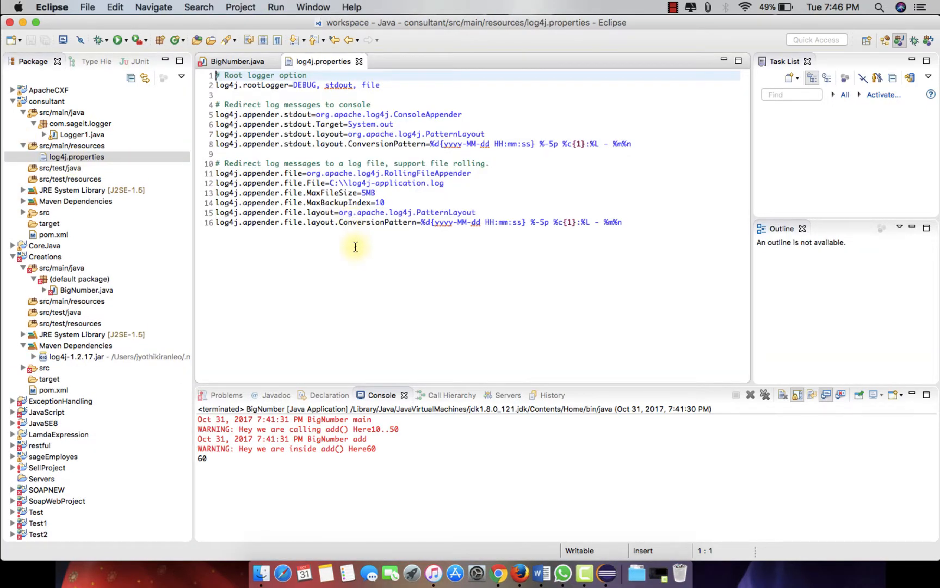
left_click(76, 156)
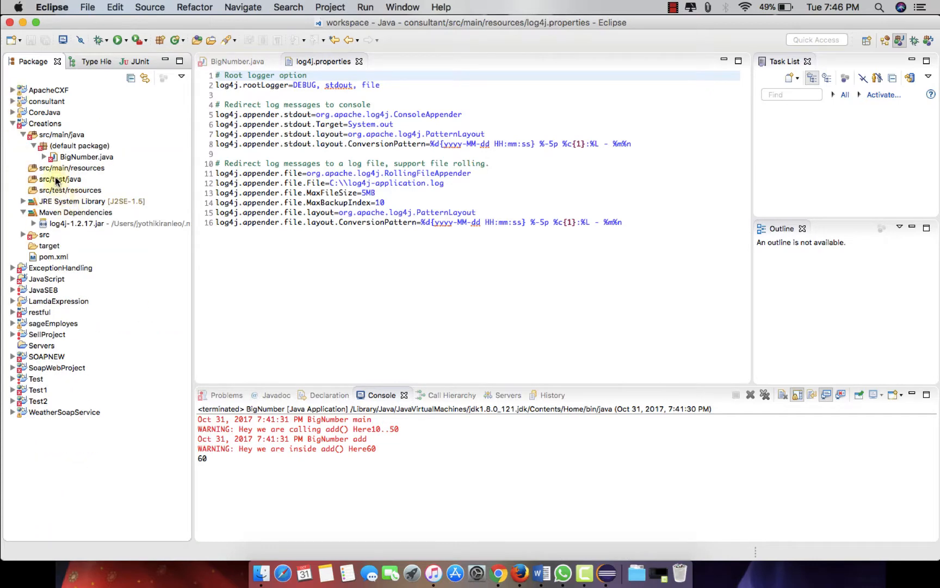
- Place log4j.properties into Creations' src/main/resources, view it, and return to BigNumber
left_click(69, 167)
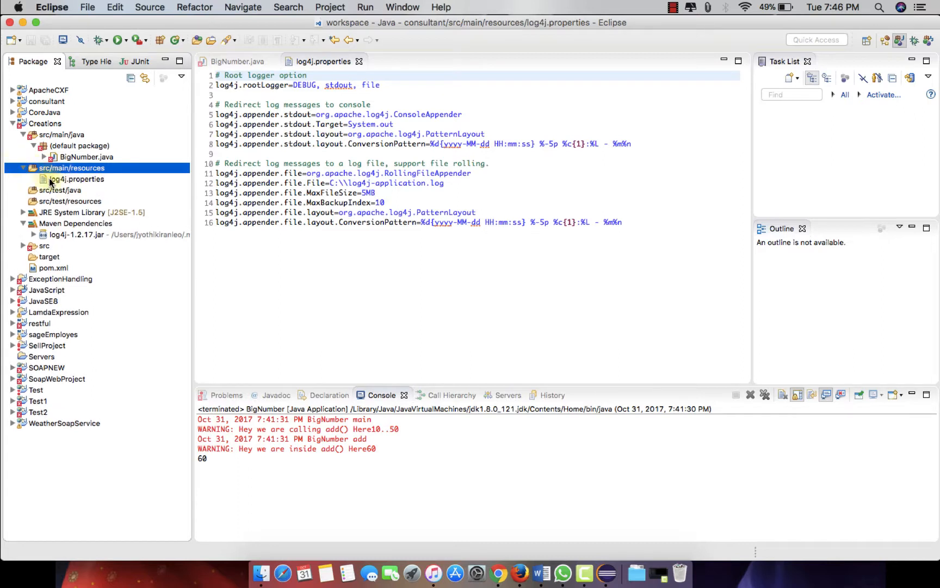
double_click(75, 178)
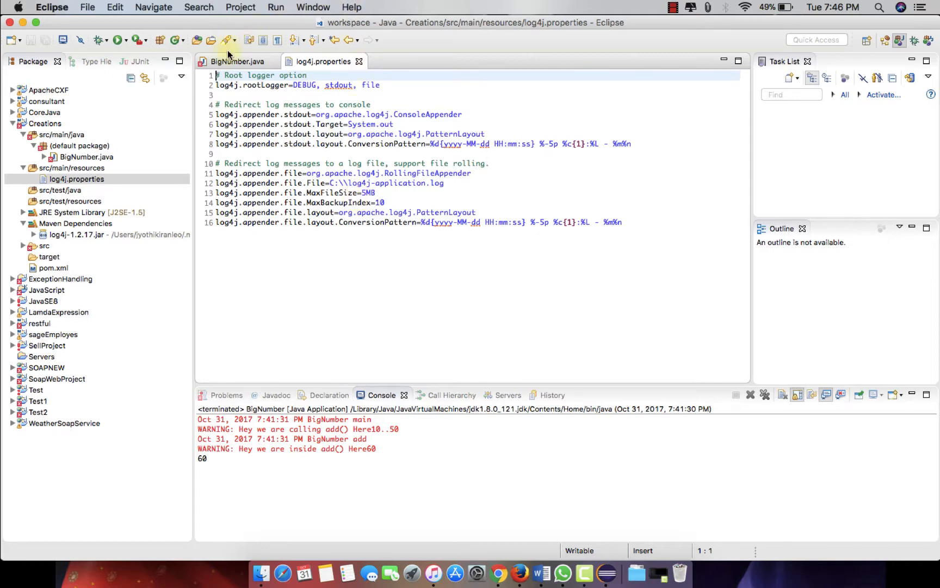
left_click(234, 61)
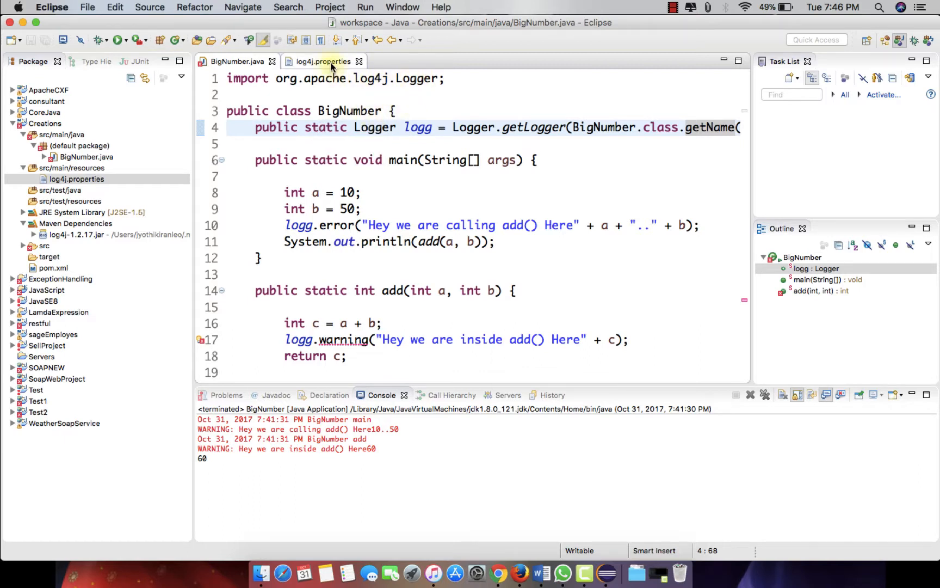
left_click(322, 61)
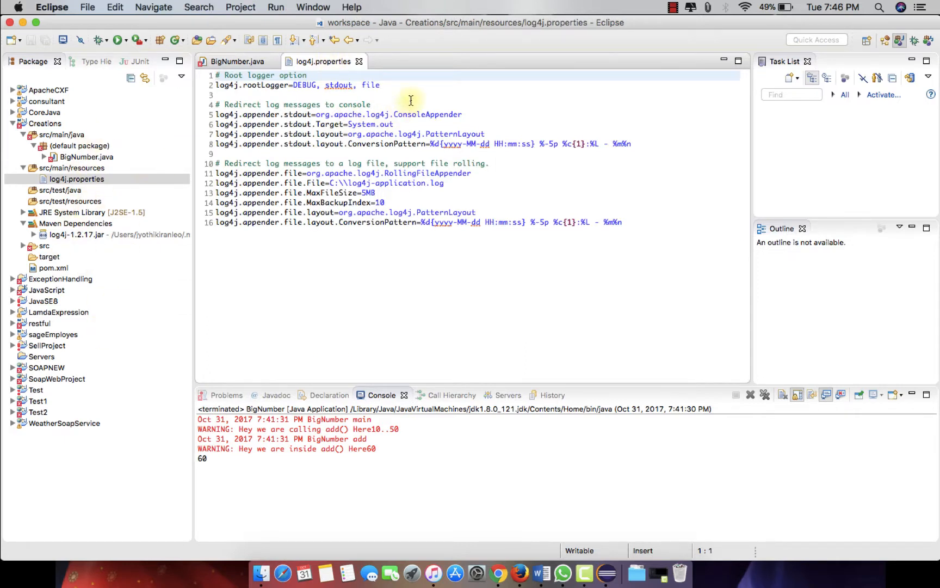
mouse_move(256, 154)
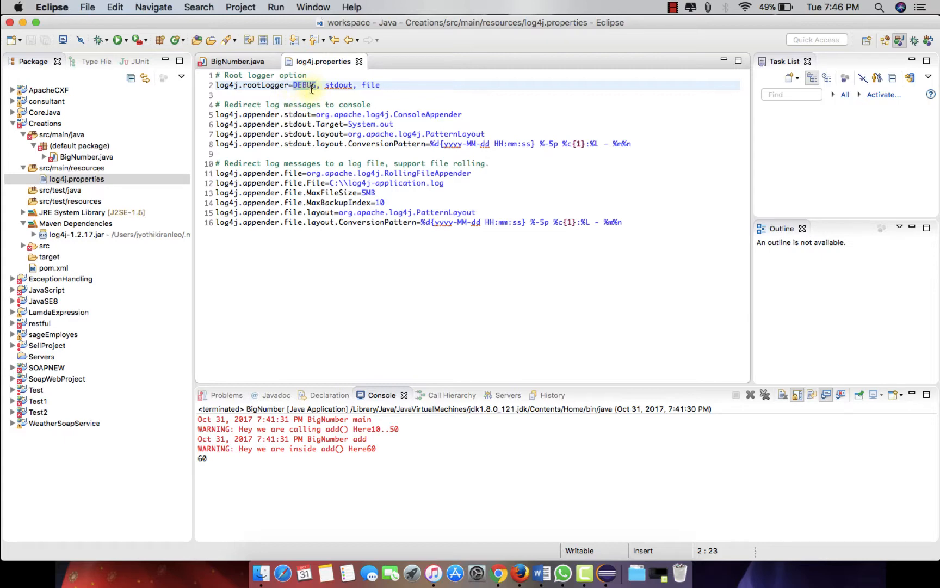
left_click(236, 61)
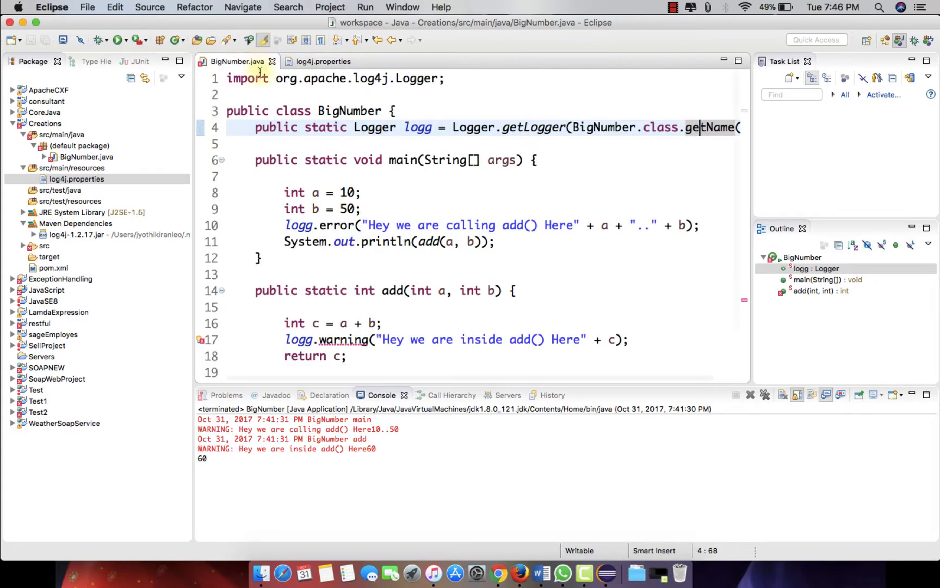
- Replace the add() logging calls' error and warning levels with logg.debug via content assist
left_click(346, 225)
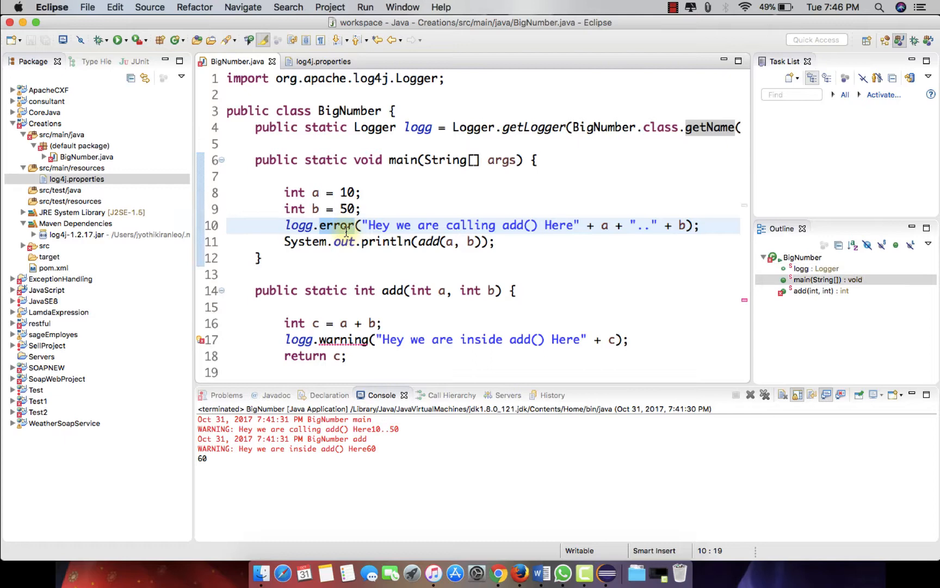
key("BackSpace")
type("debug(message")
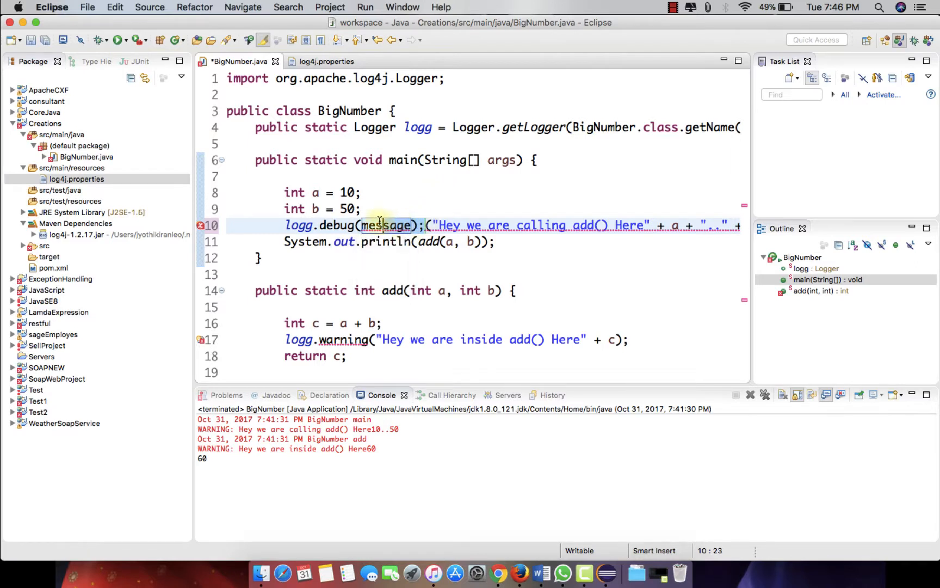
key("Delete")
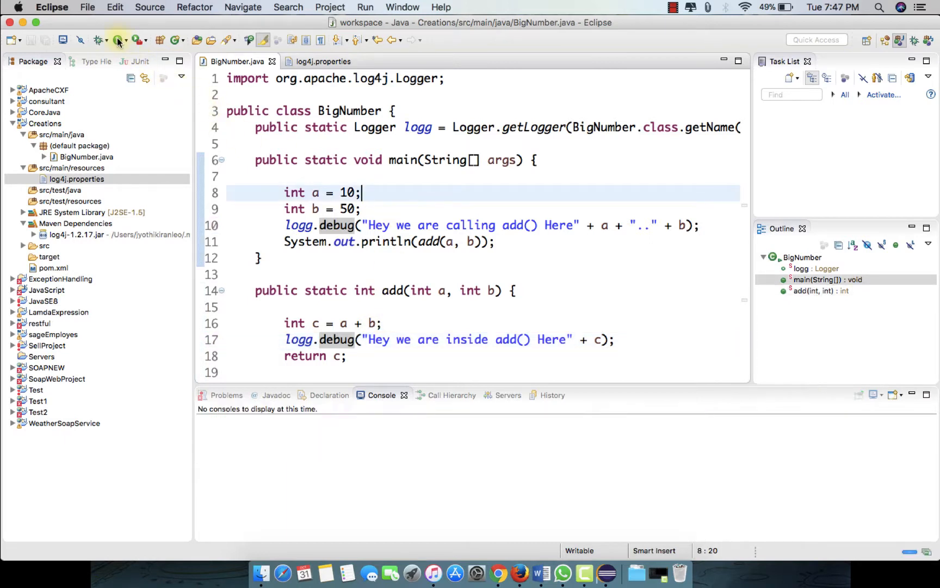
- Run BigNumber and highlight the DEBUG-formatted messages in the console
left_click(117, 39)
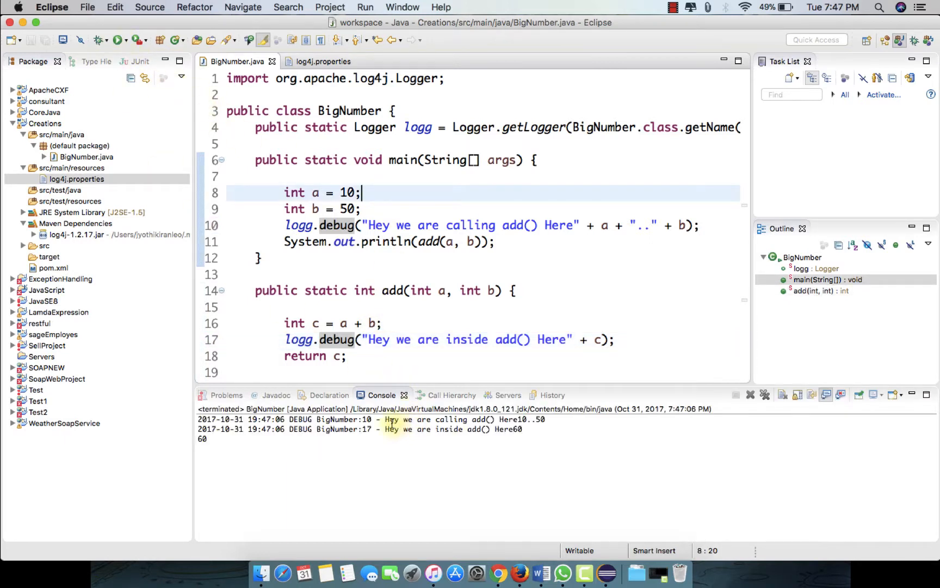
left_click_drag(386, 419, 555, 430)
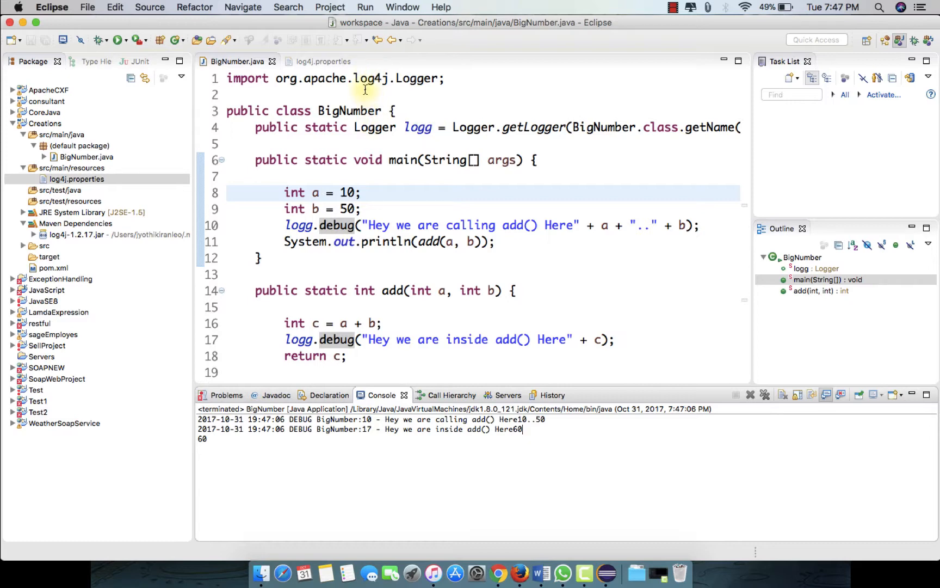
left_click(322, 61)
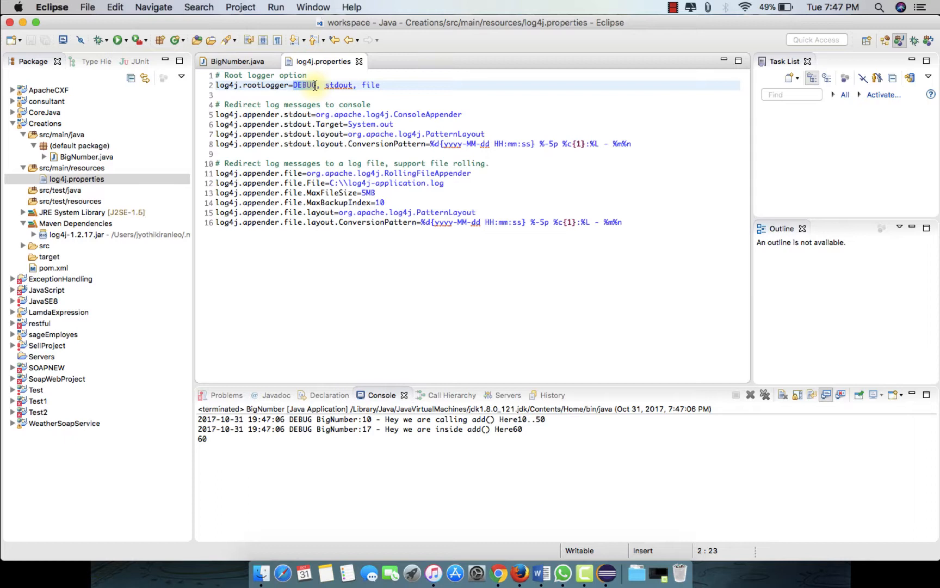
- Make both BigNumber logging calls use logg.error and rerun so two ERROR lines plus 60 print
type("E")
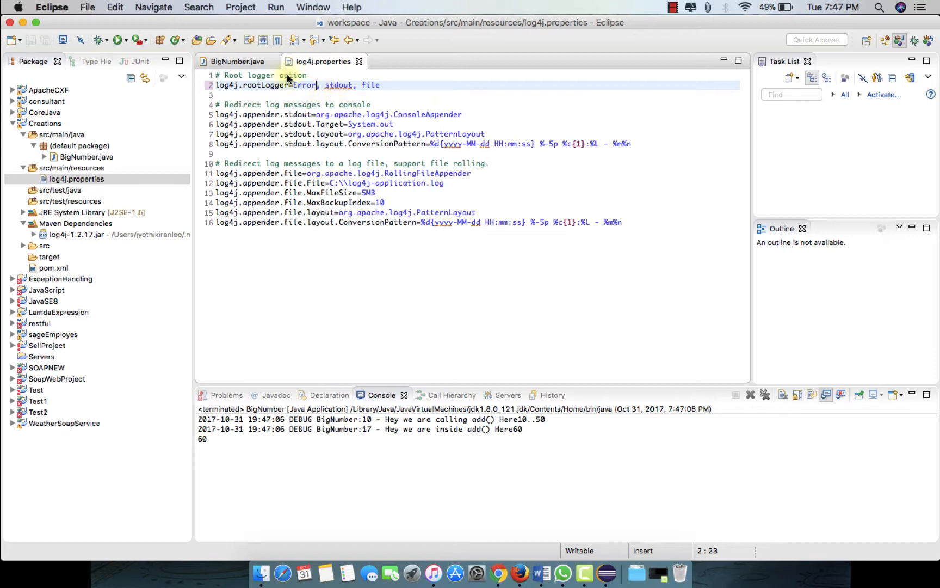
left_click(236, 61)
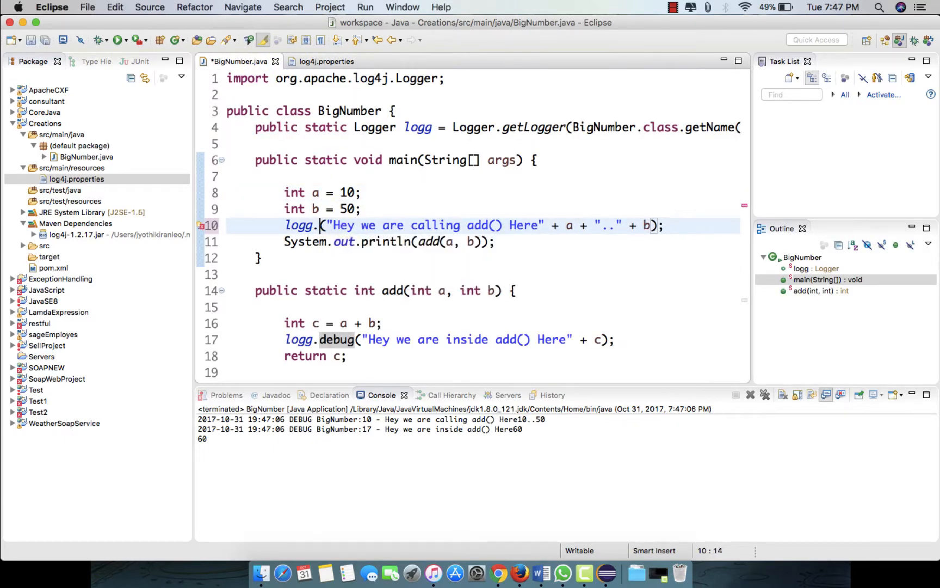
type("error")
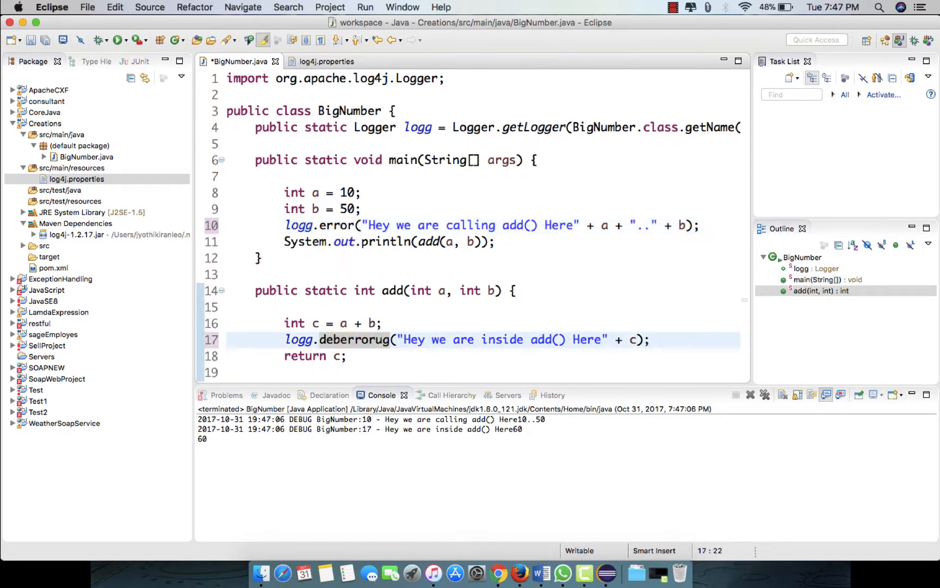
type("error")
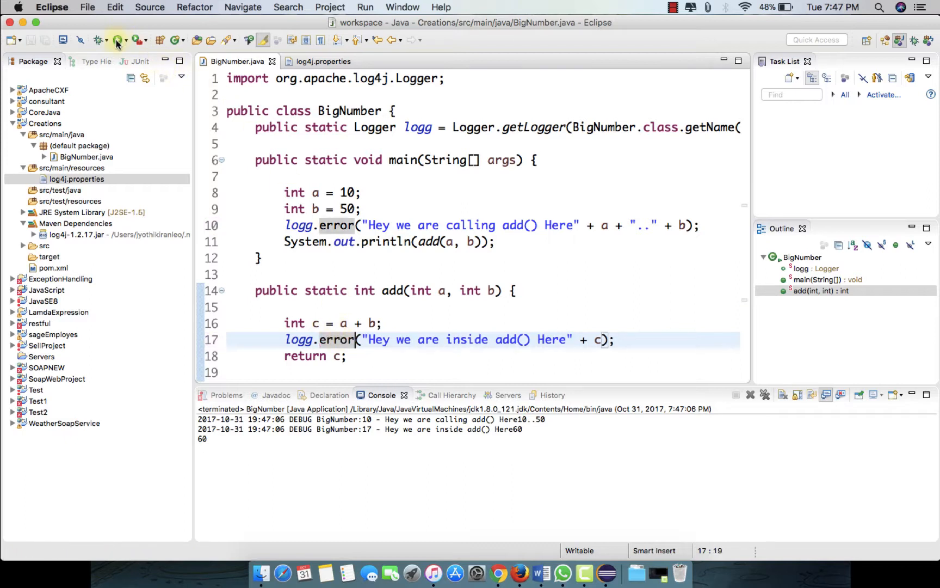
left_click(116, 39)
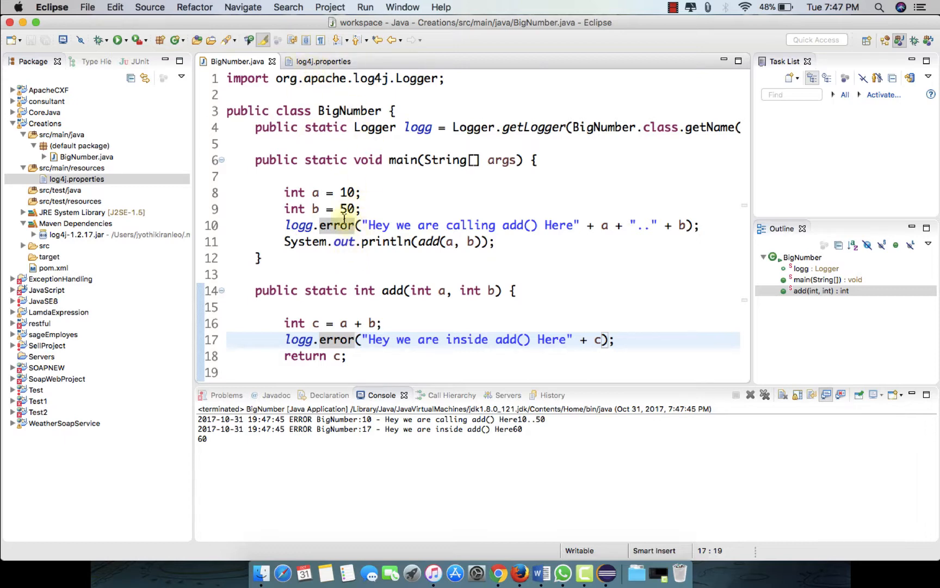
left_click(322, 61)
type("d")
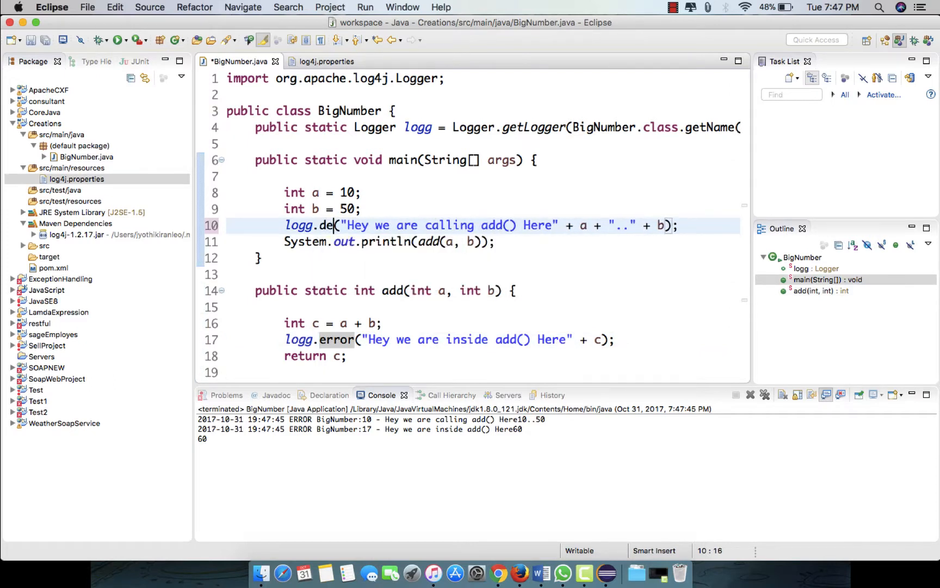
- Return main()'s call to logg.debug, save, and rerun leaving only add()'s ERROR line plus 60
type("bug")
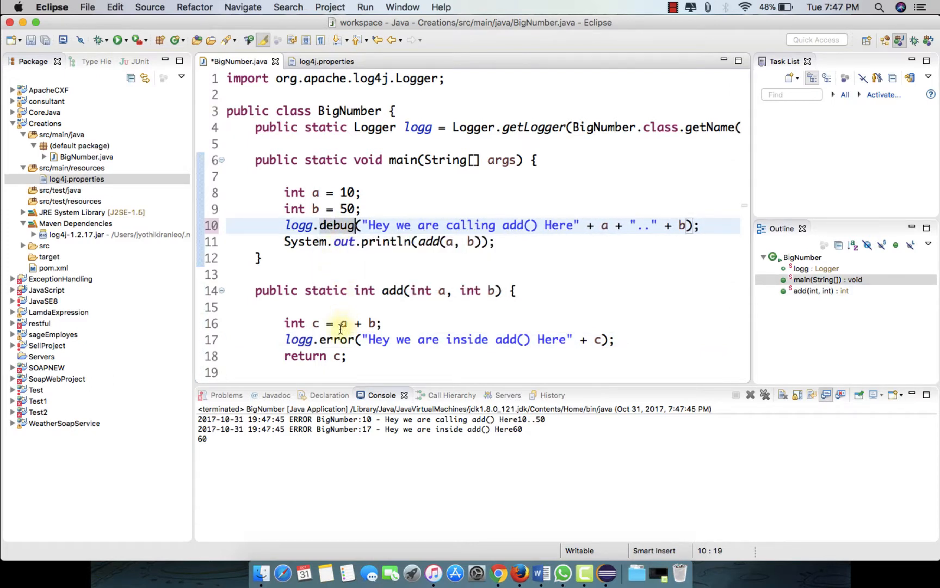
left_click(120, 39)
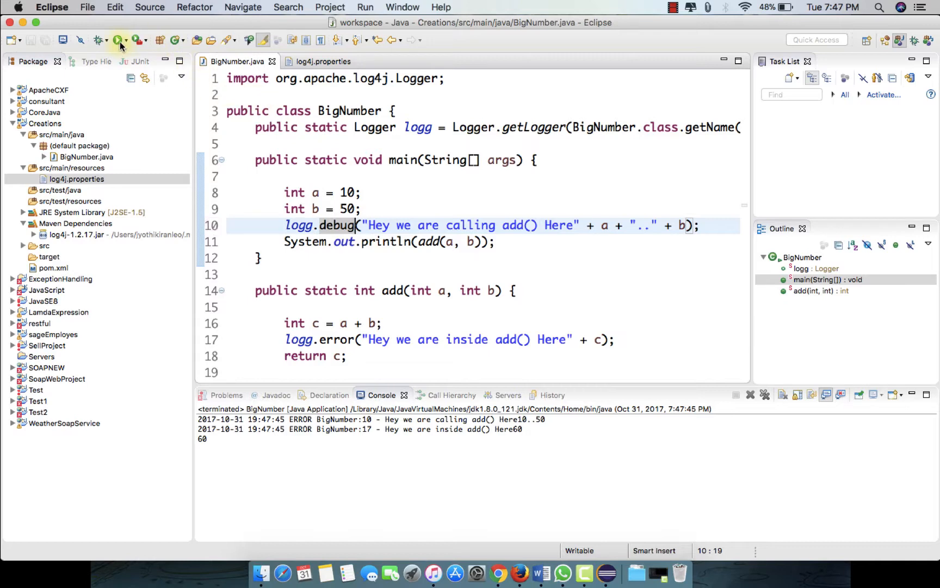
left_click(119, 39)
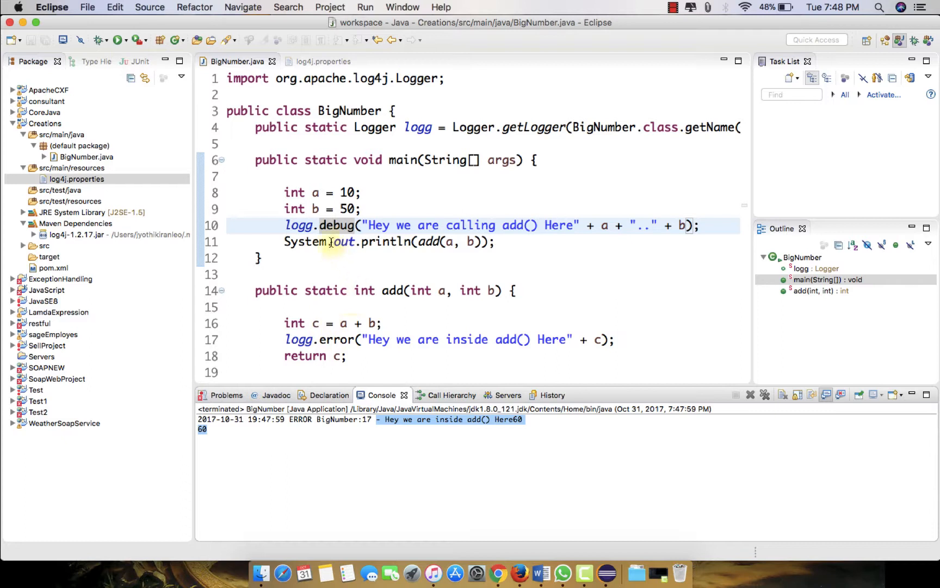
mouse_move(337, 225)
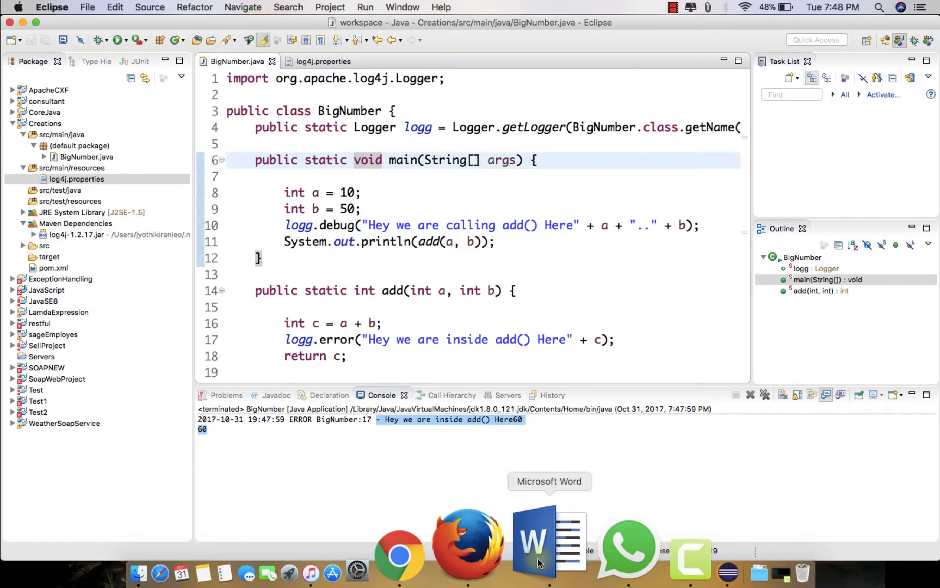
- Switch to Word briefly, then return to Eclipse's log4j.properties with the ERROR root logger
left_click(548, 540)
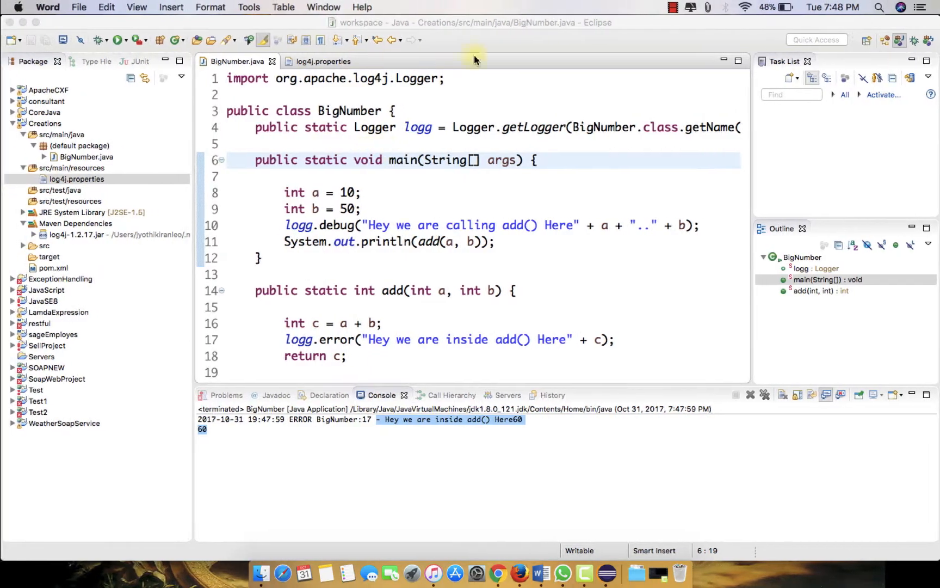
left_click(322, 61)
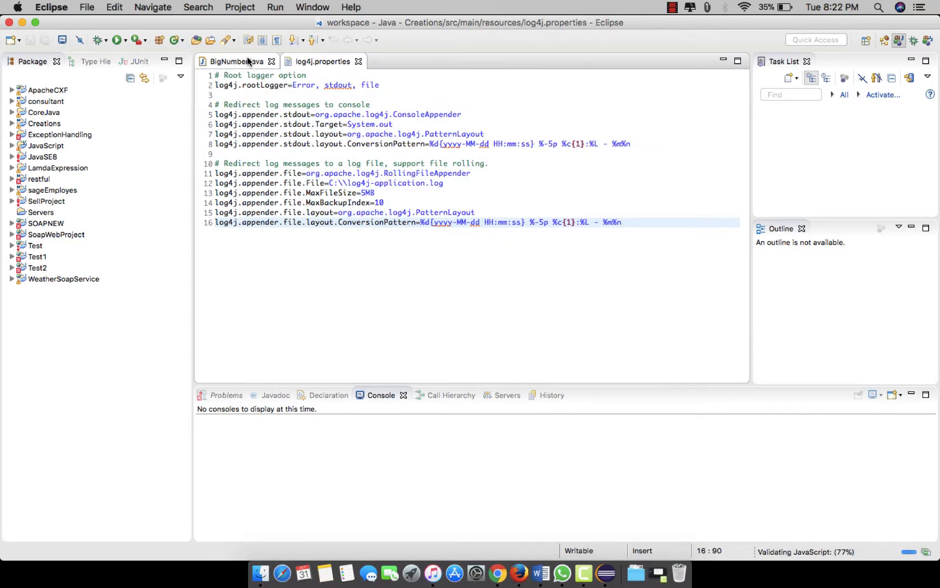
- Run BigNumber, check the console's ERROR line and 60, then review the ConsoleAppender in log4j.properties
left_click(234, 61)
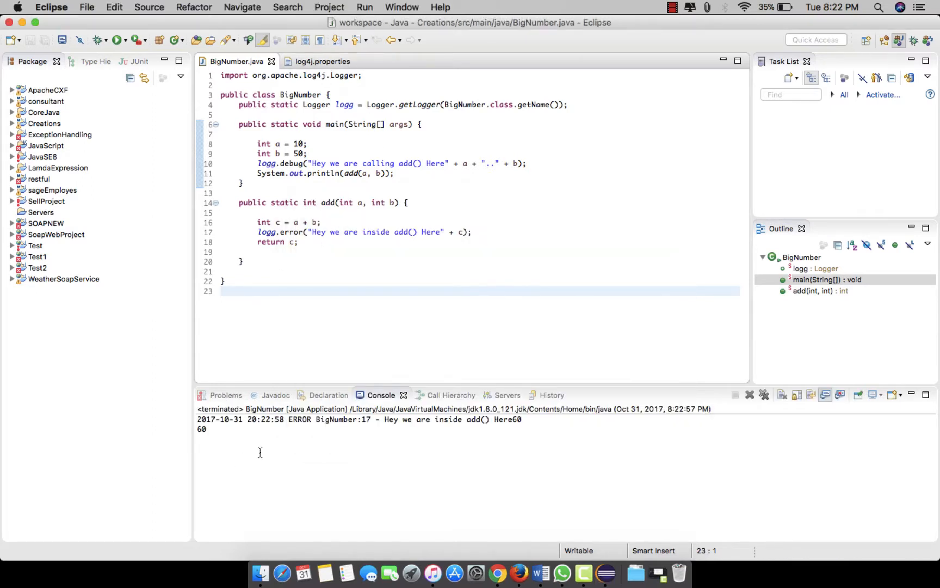
left_click_drag(196, 419, 206, 429)
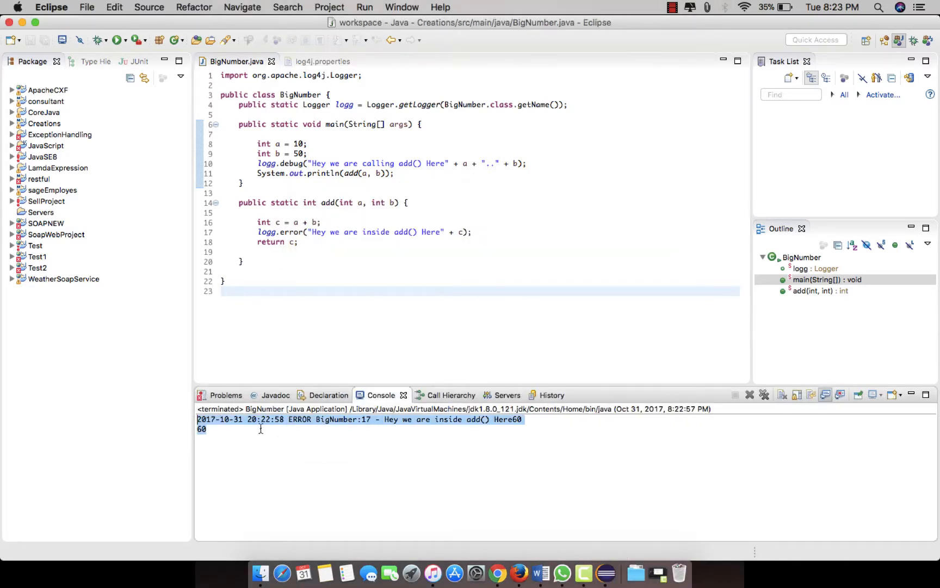
left_click(321, 61)
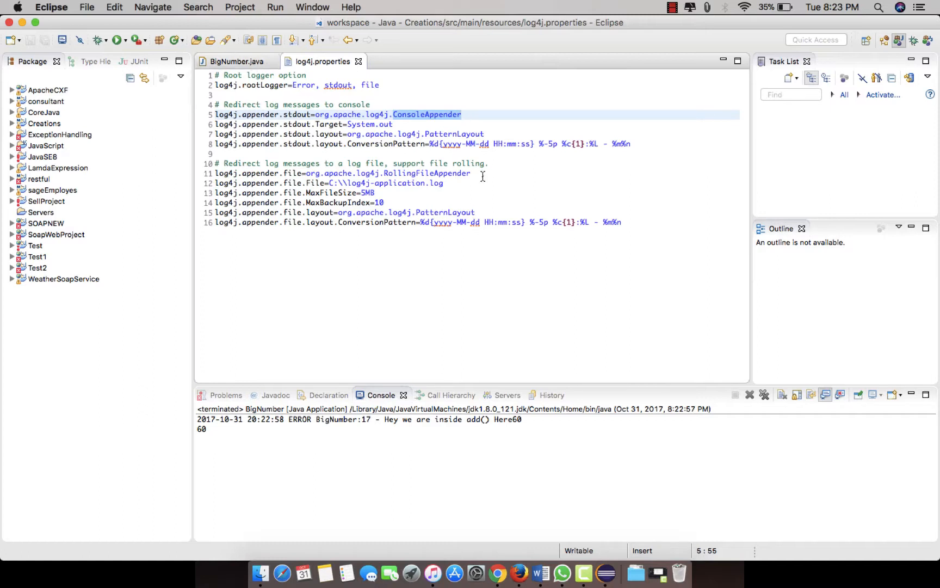
left_click(460, 114)
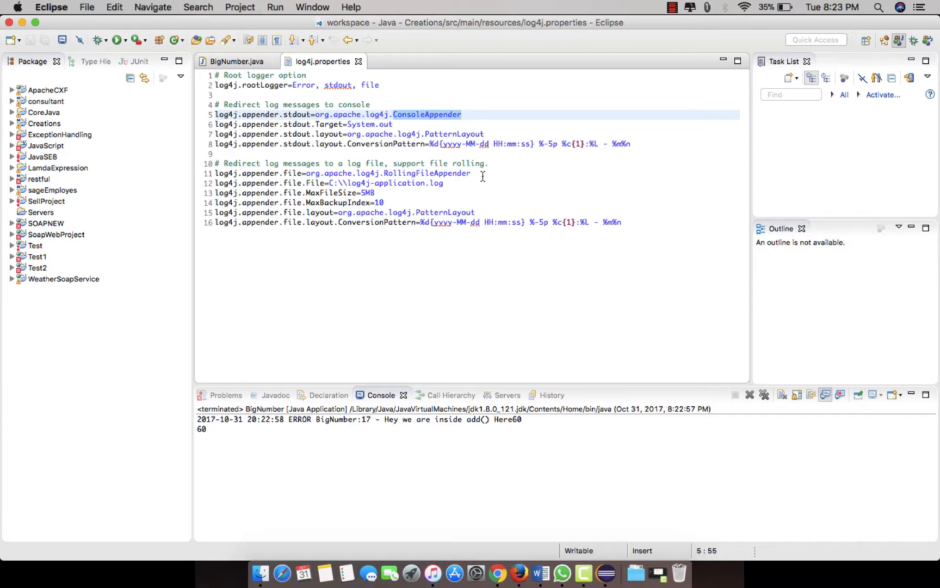
left_click(461, 115)
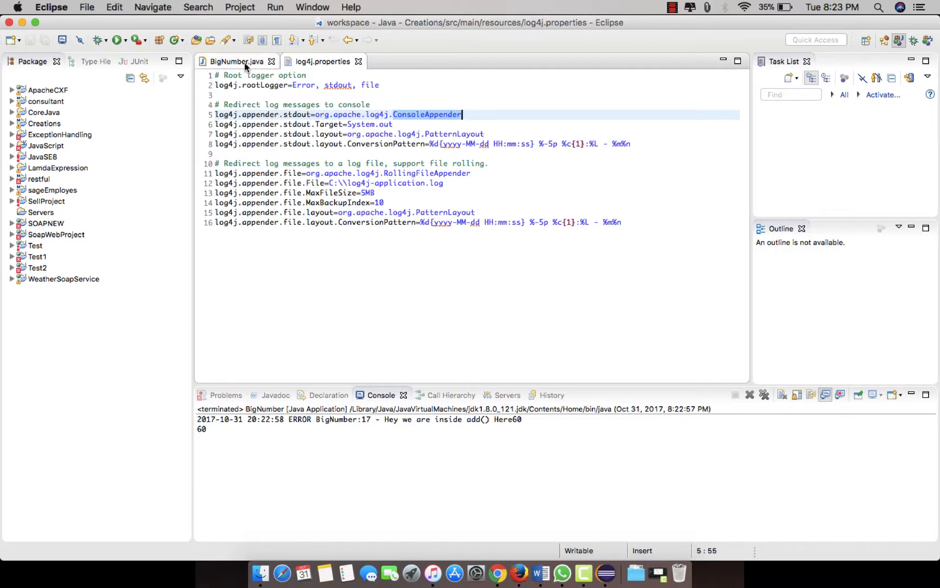
- Return to BigNumber.java and highlight add() in the logged ERROR message
left_click(236, 61)
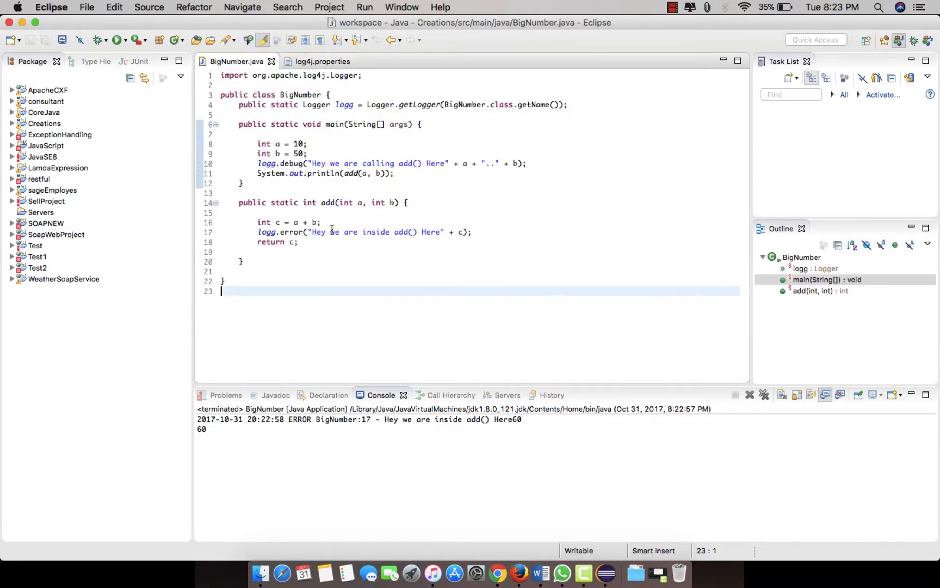
mouse_move(401, 227)
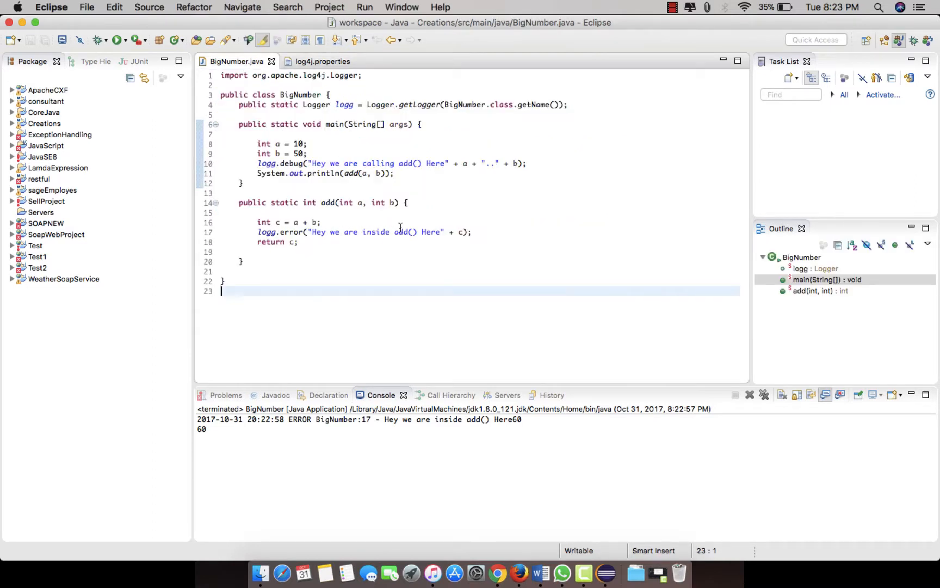
double_click(404, 232)
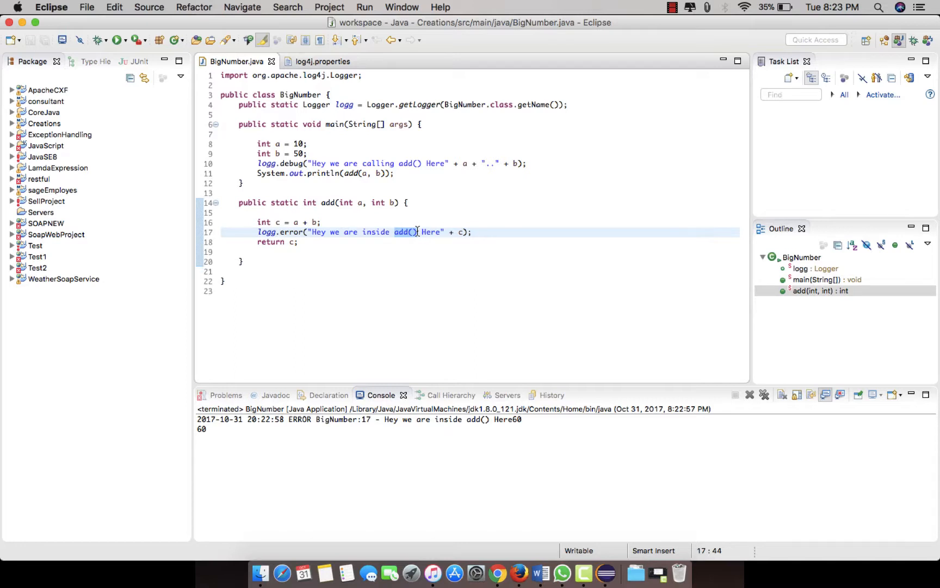
mouse_move(437, 263)
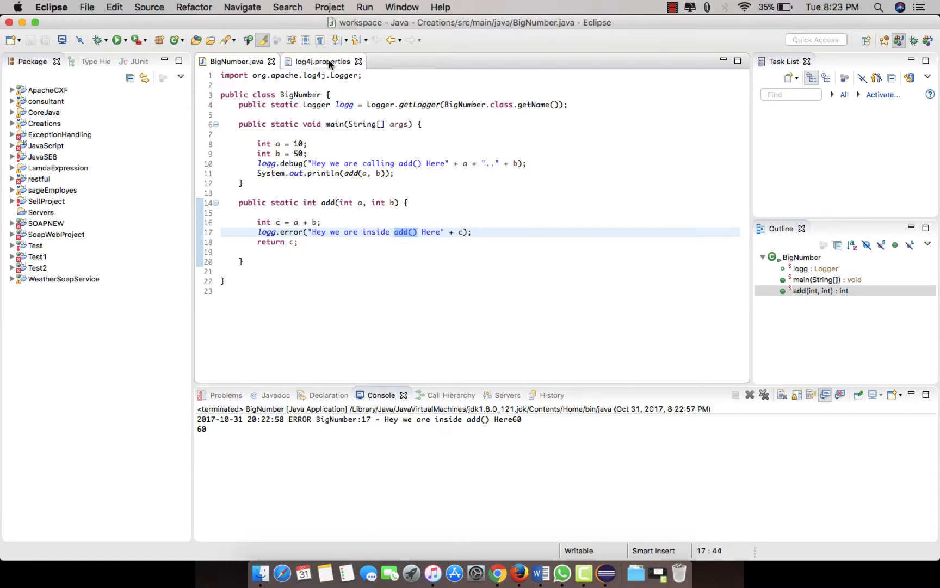
- Note the log4j-application.log file name in log4j.properties and search for it in Spotlight
left_click(322, 61)
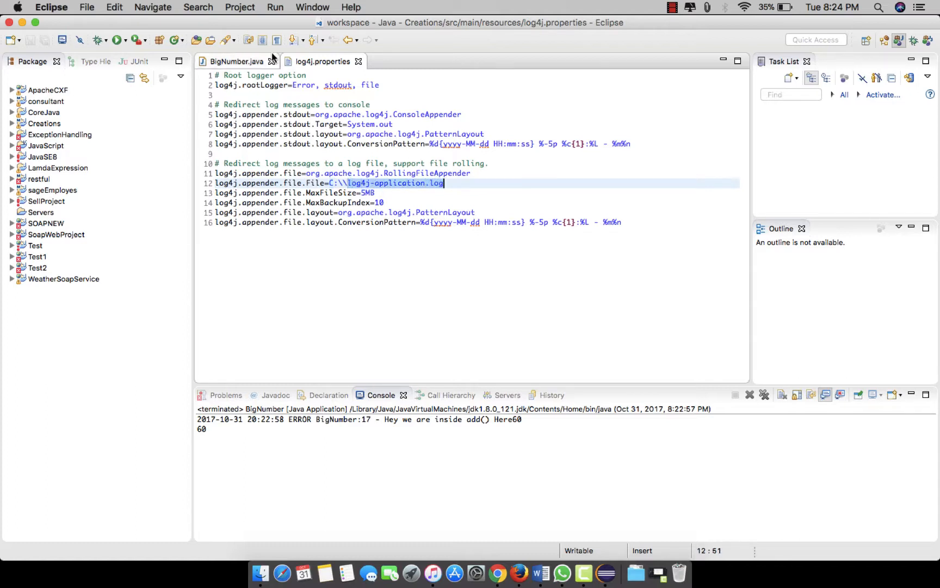
left_click(237, 61)
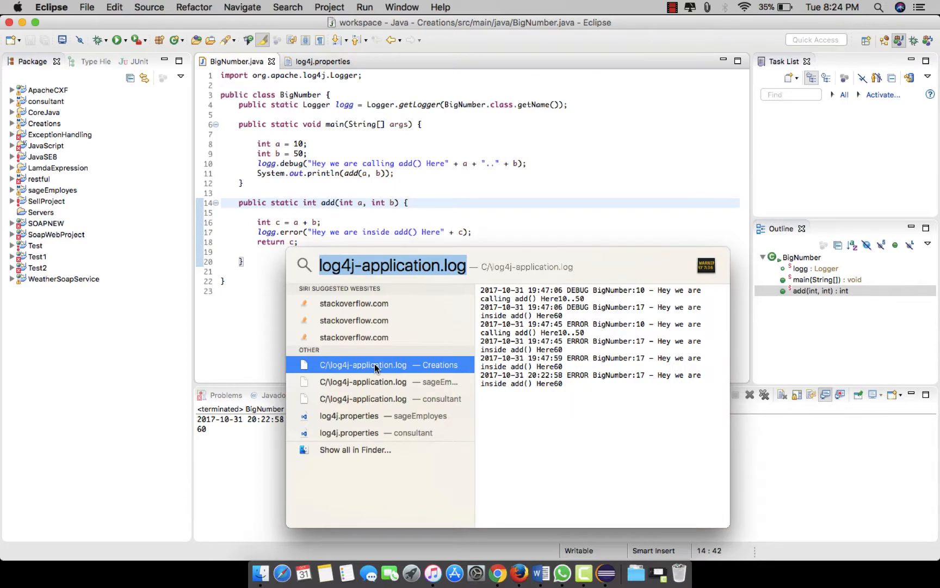
- View log4j-application.log in Console, highlight an ERROR entry, then close the log window
left_click(362, 364)
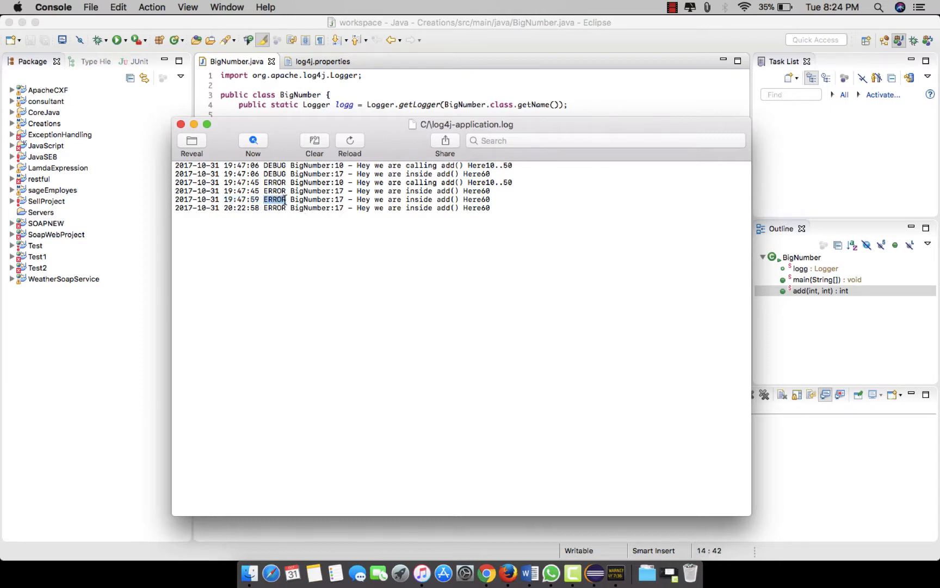
left_click_drag(287, 200, 462, 208)
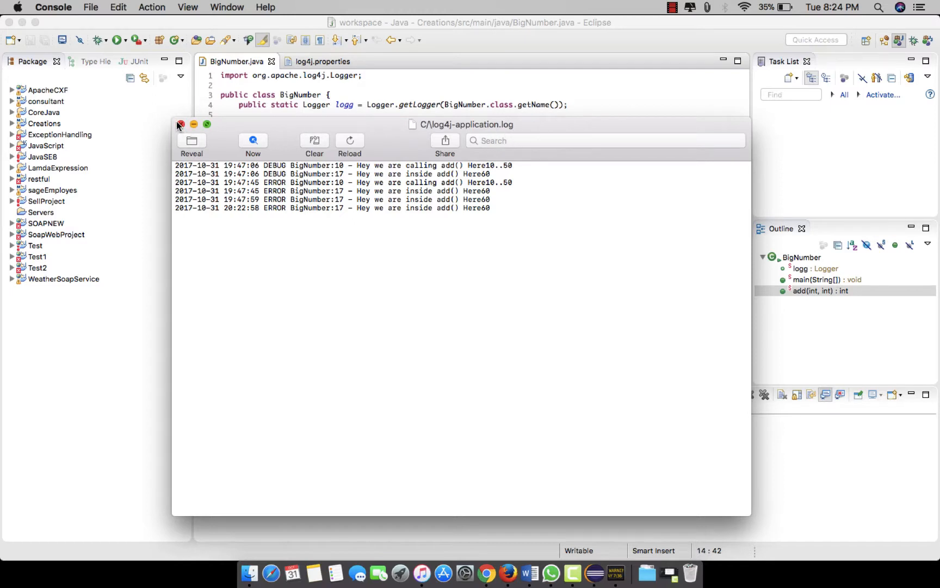
left_click(179, 124)
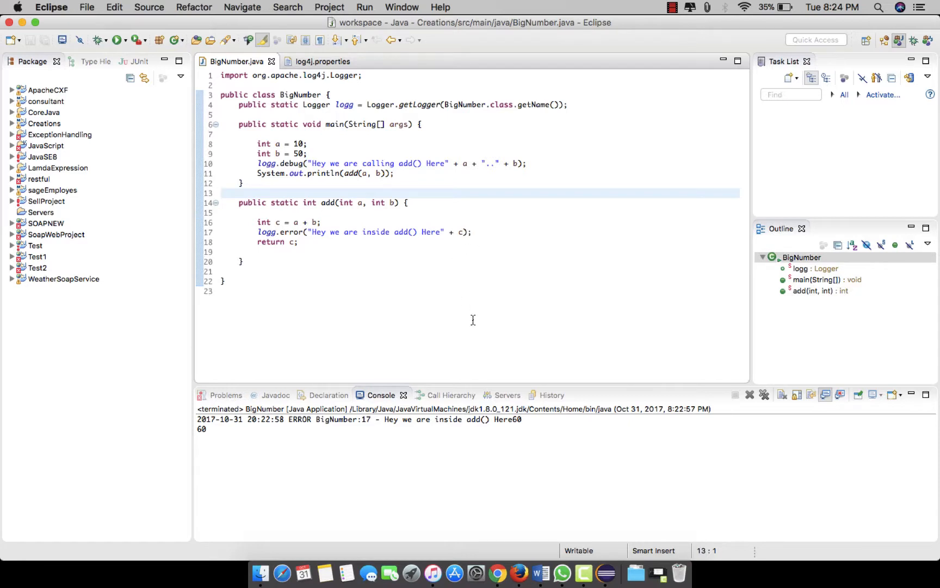
mouse_move(322, 367)
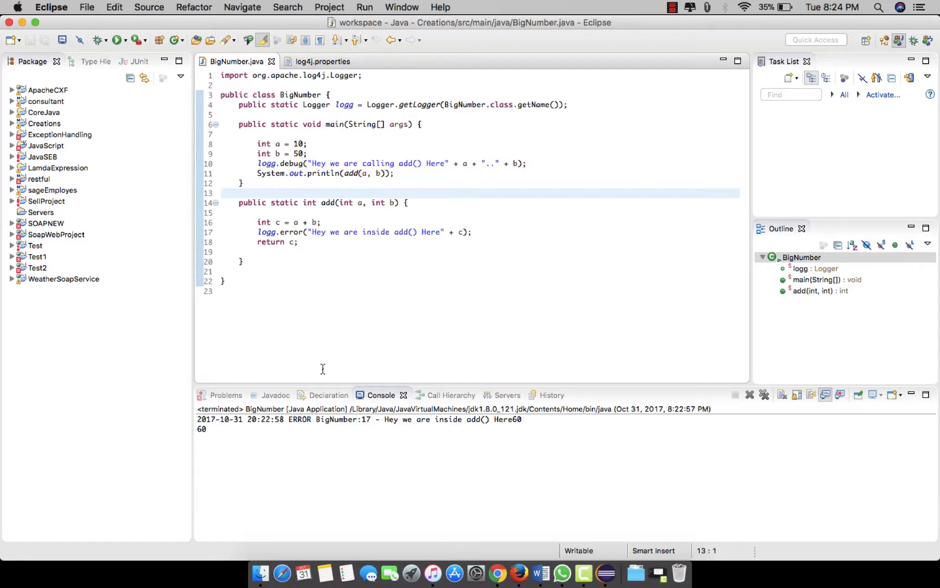
left_click(322, 61)
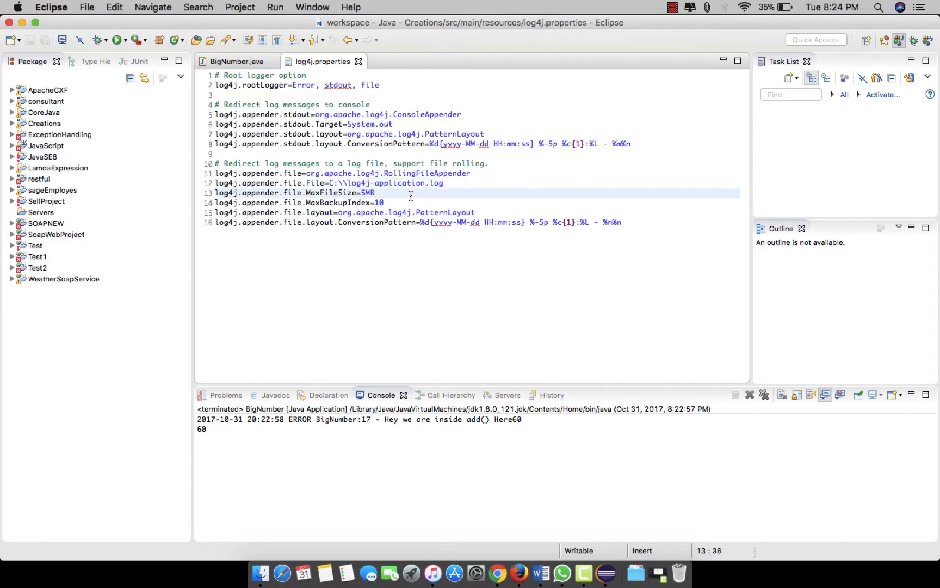
left_click(237, 61)
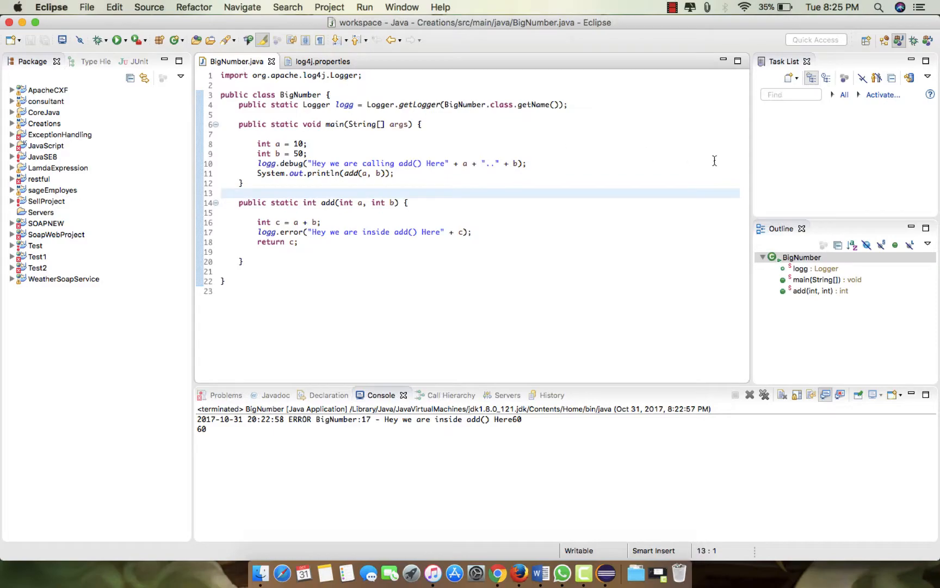